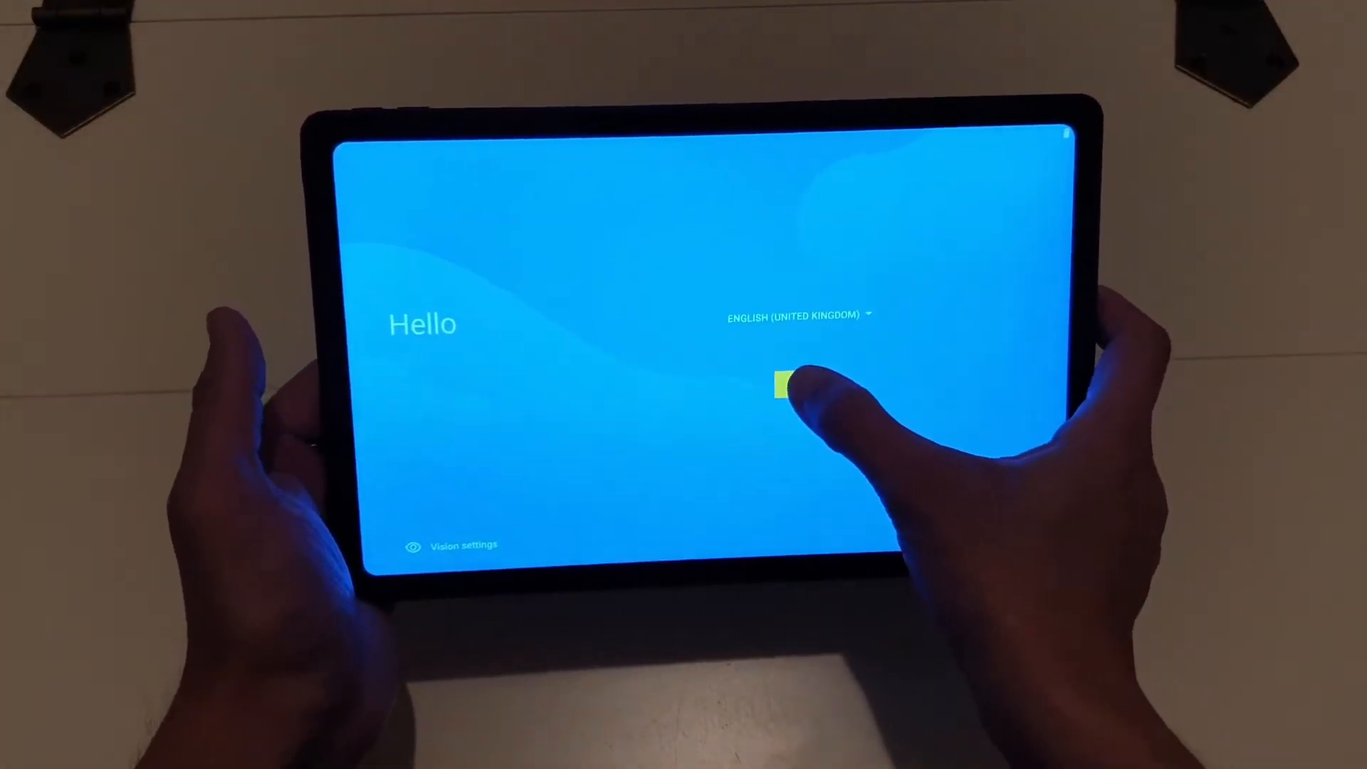
Begin setup and accept the Lenovo License Agreement and service agreements.
left_click(788, 386)
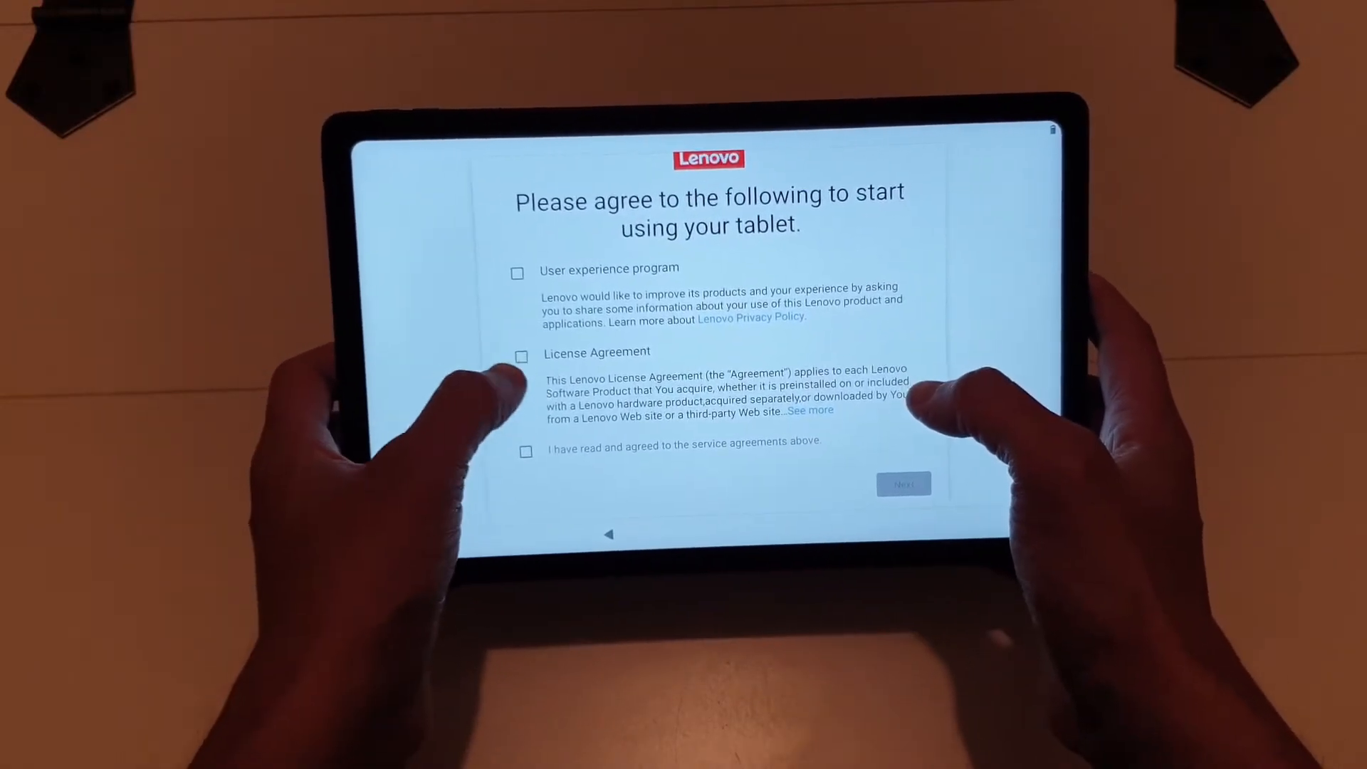
left_click(521, 356)
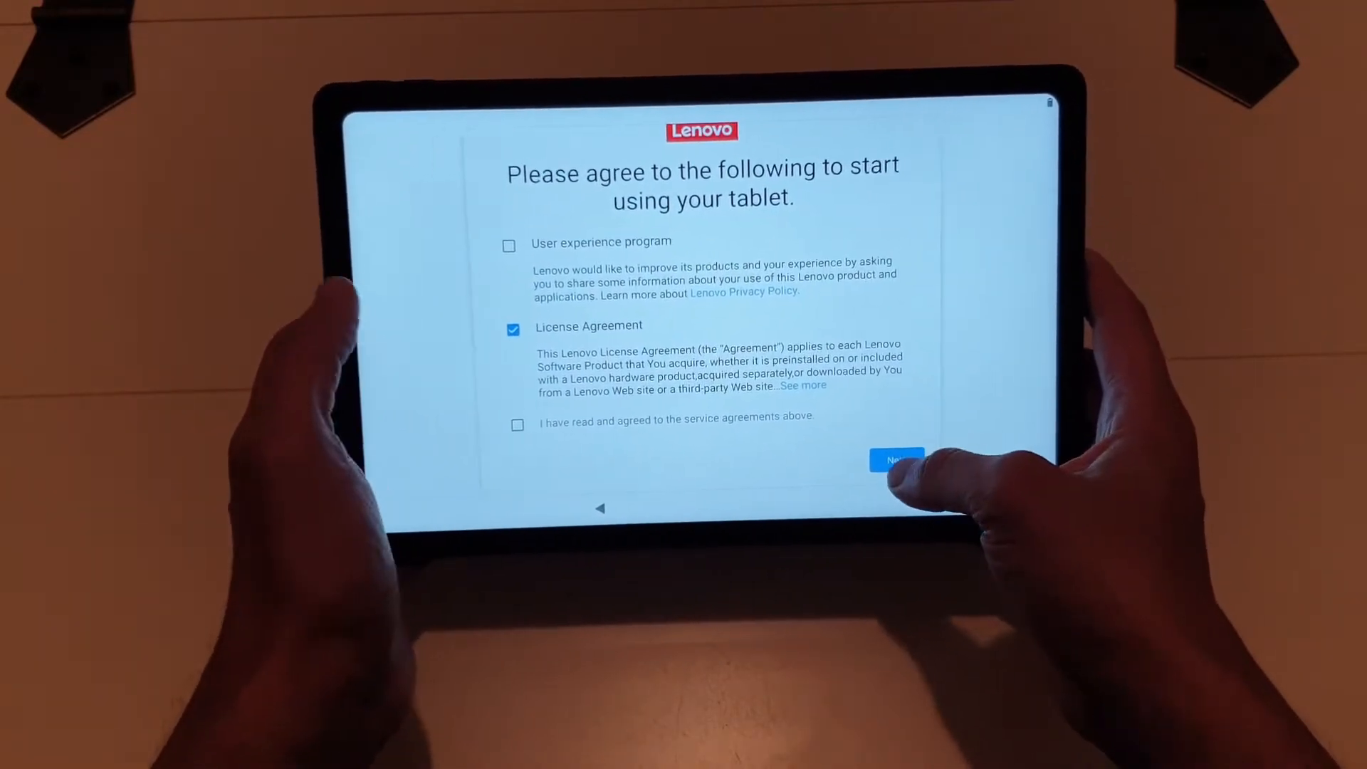
left_click(897, 460)
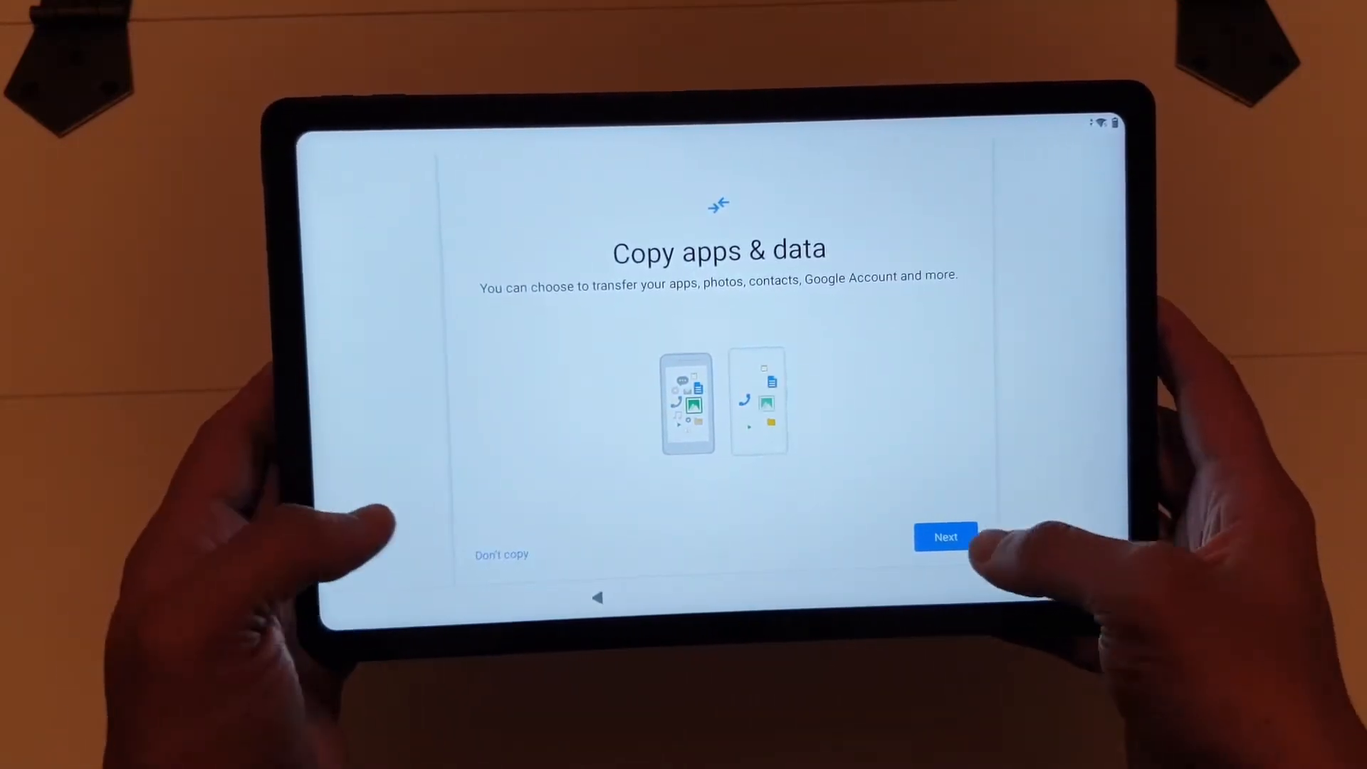
Choose to copy apps and data from a cloud backup, for an adult user.
left_click(945, 536)
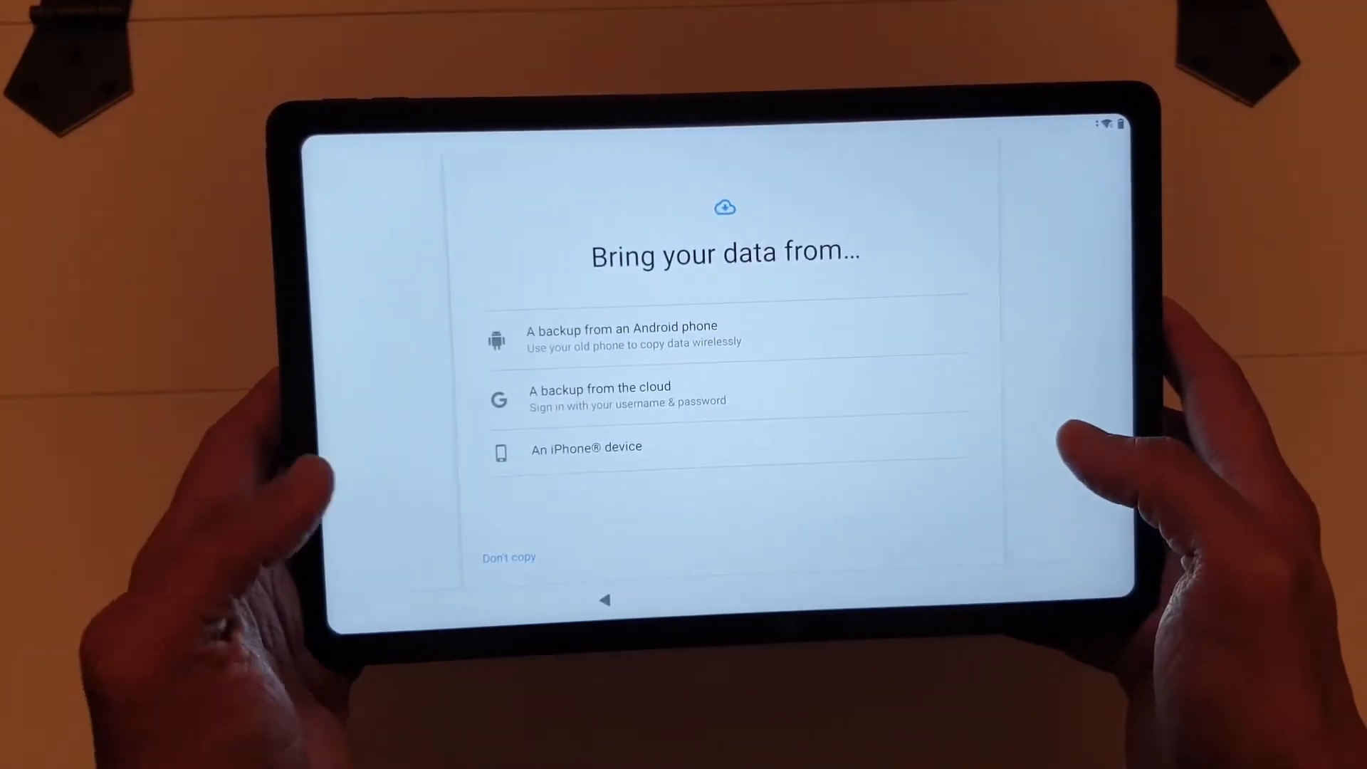
left_click(586, 448)
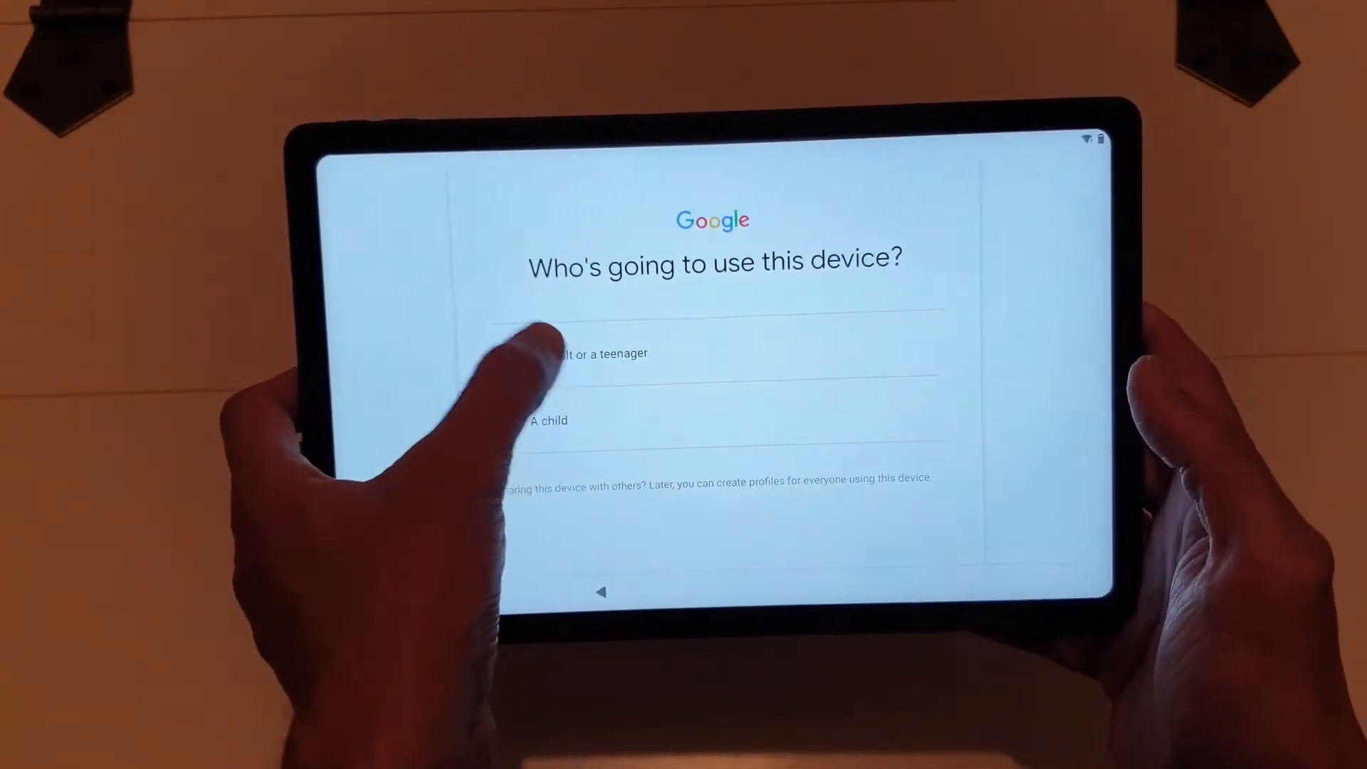
left_click(593, 354)
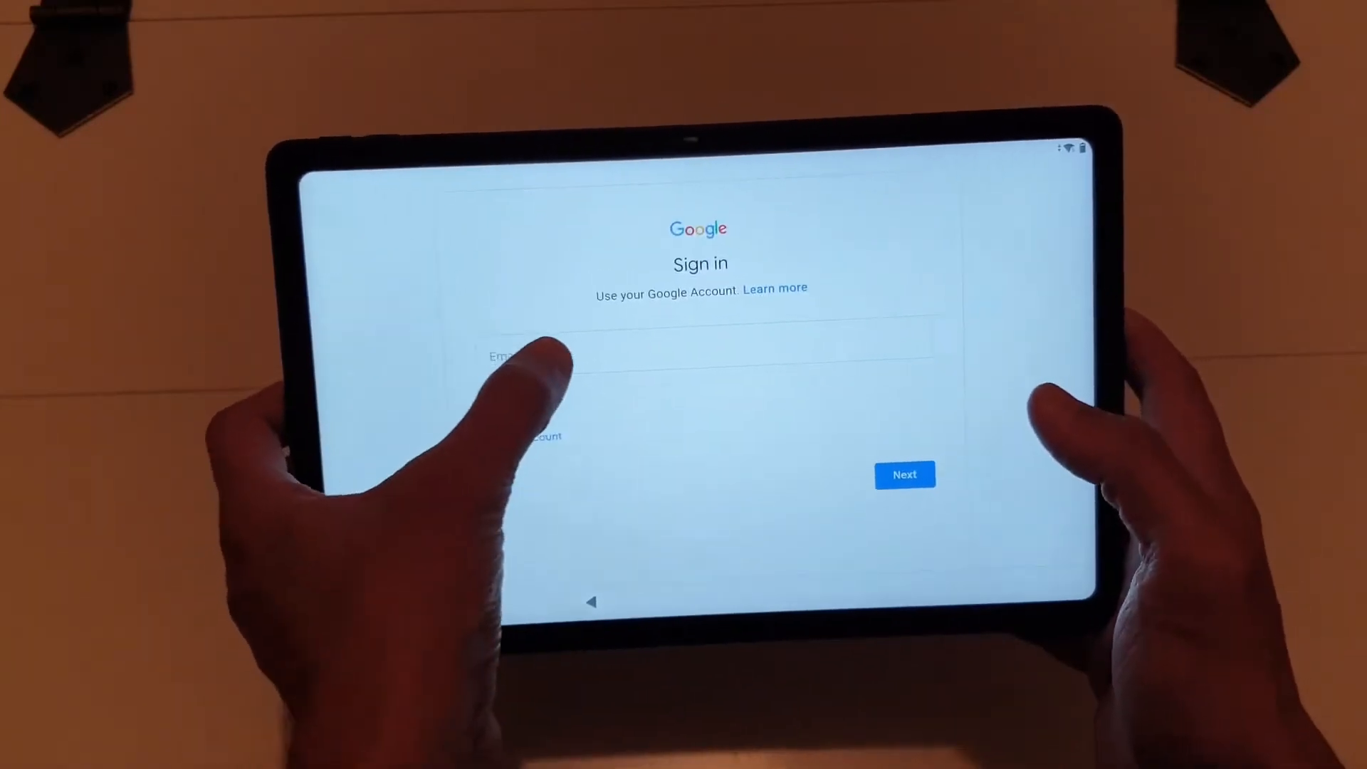
Sign in with the Google account email and password and agree to Google's terms.
left_click(541, 357)
type("unb")
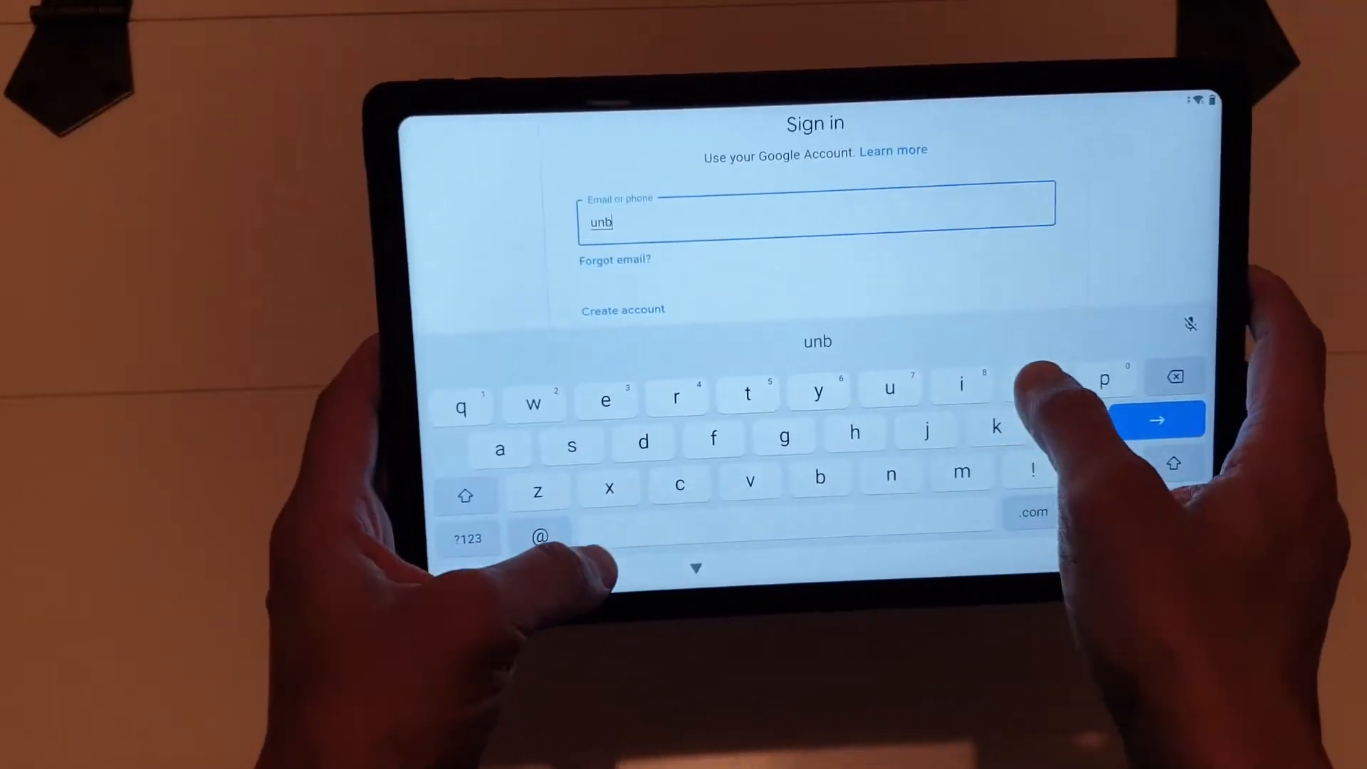
type("oxext")
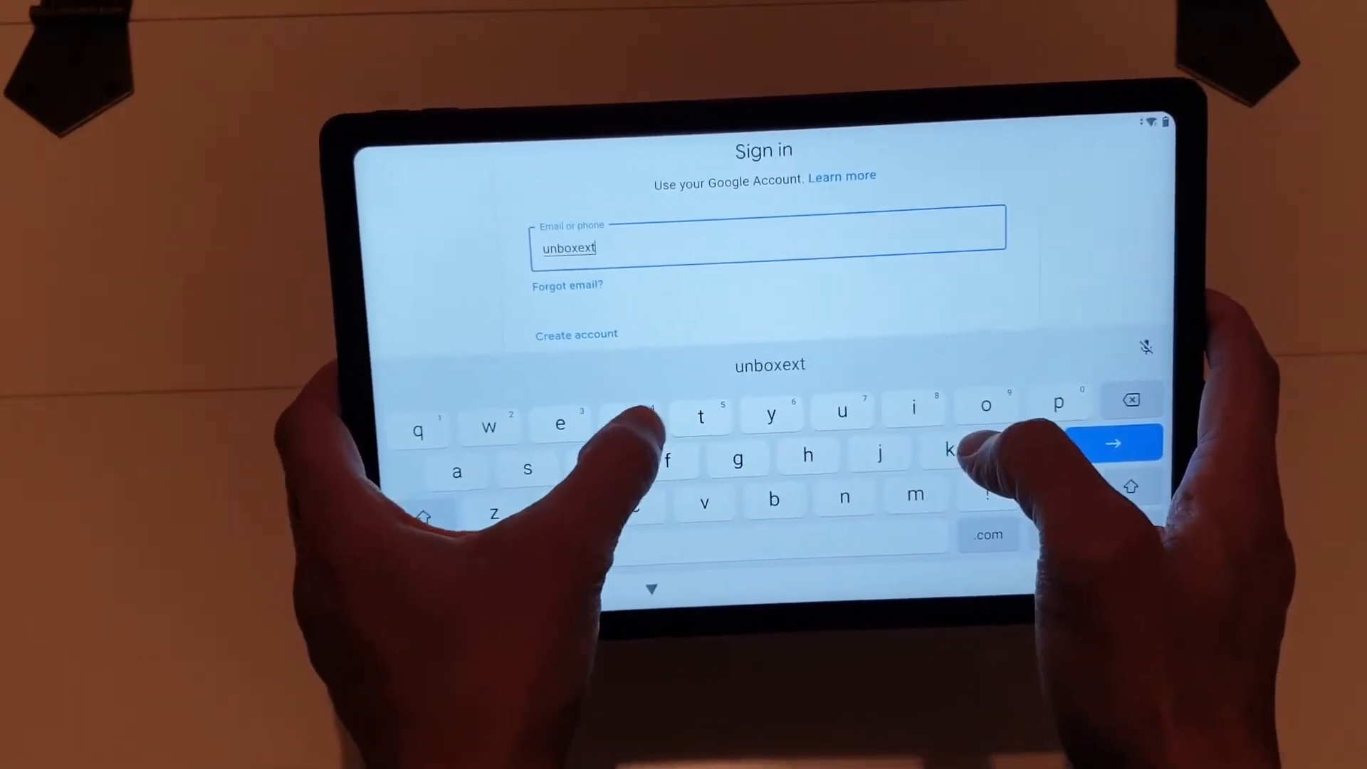
type("reme1")
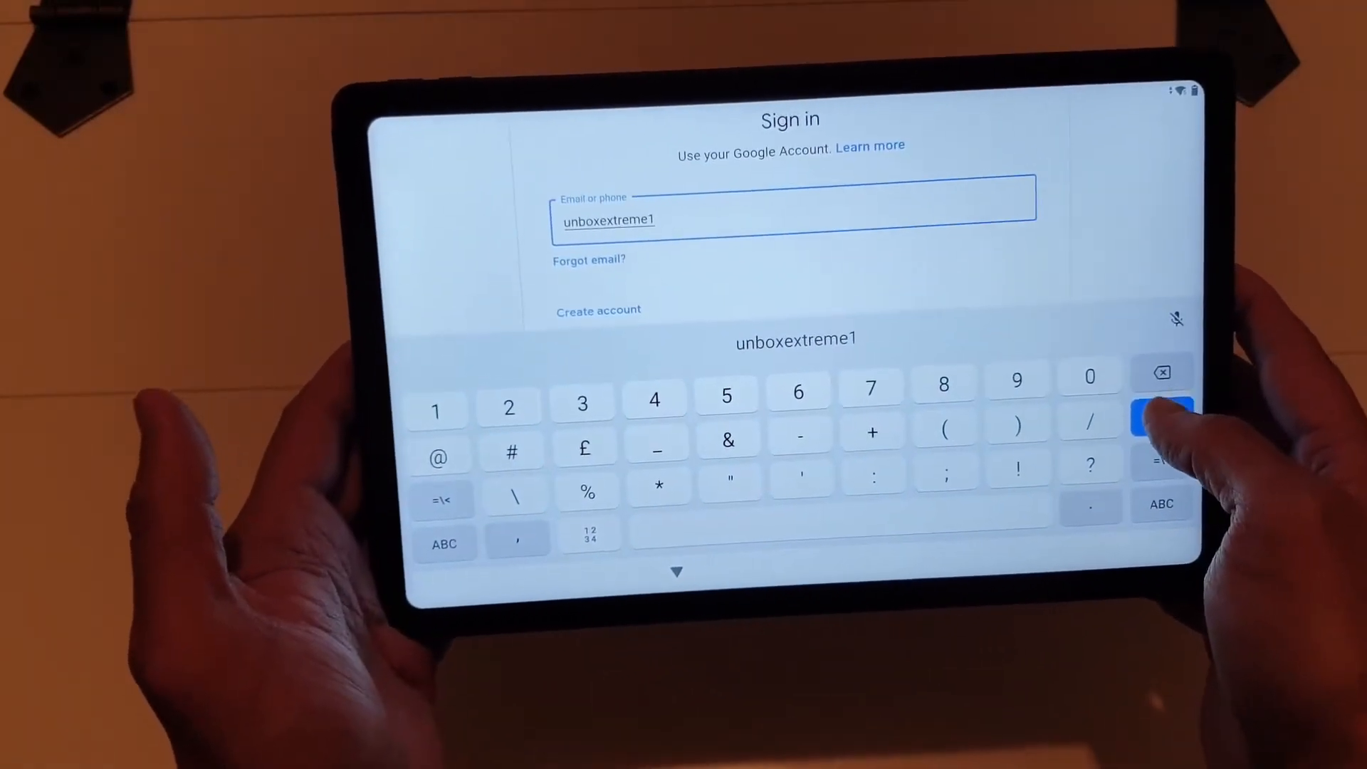
left_click(1160, 418)
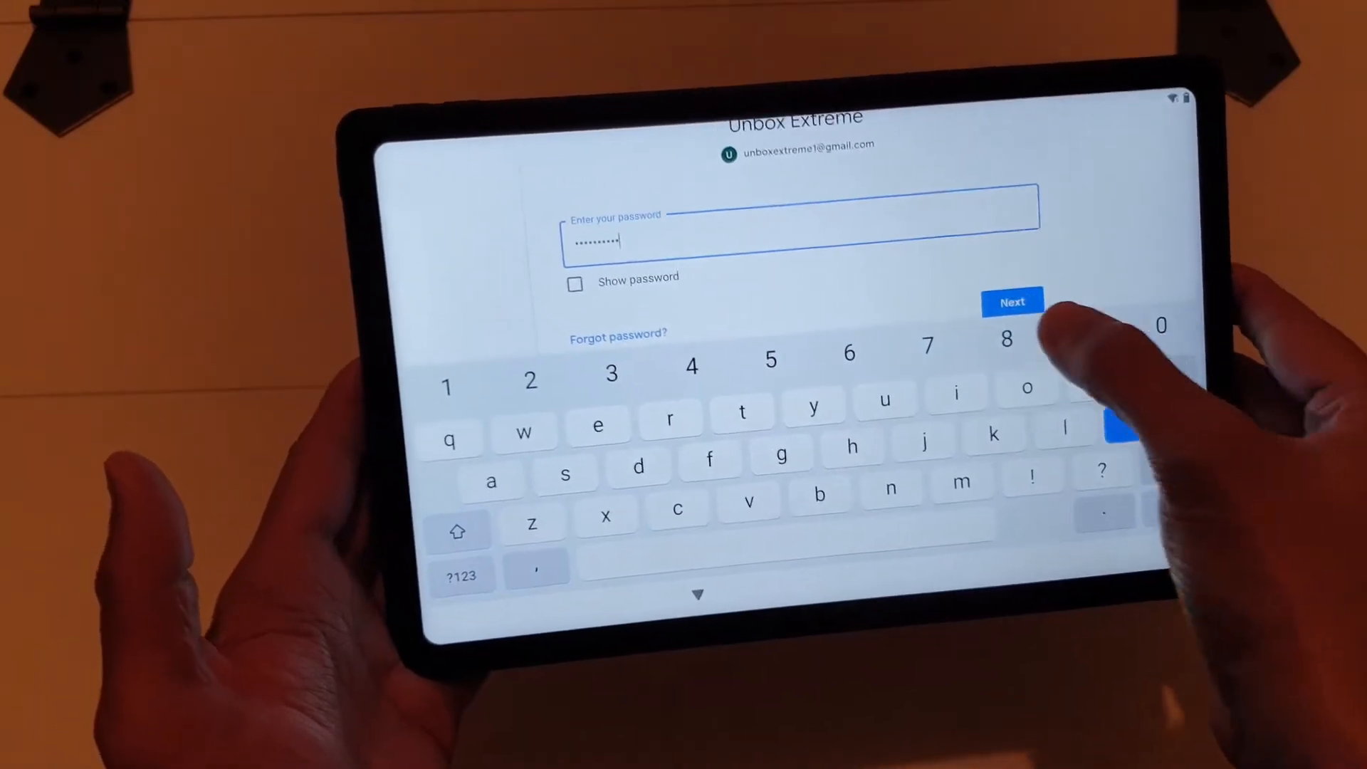
left_click(1011, 300)
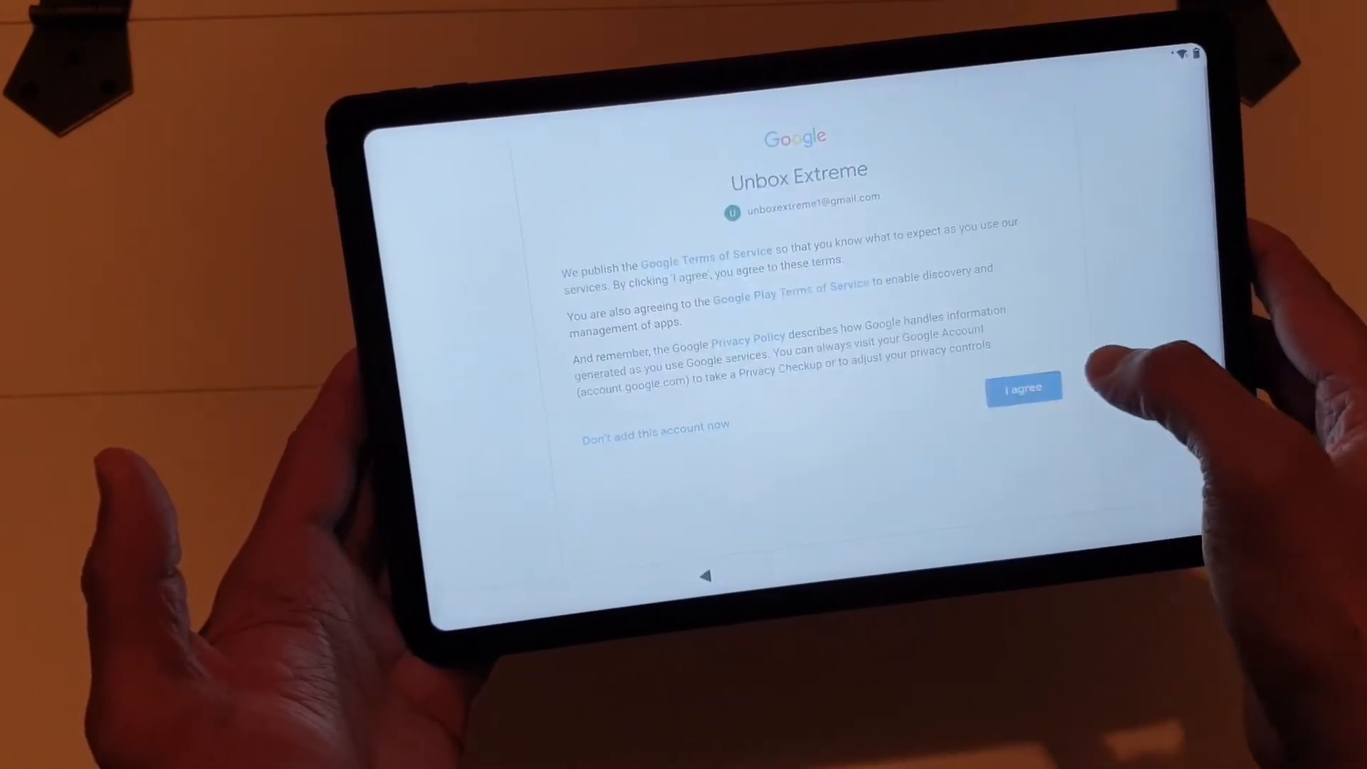
left_click(1024, 388)
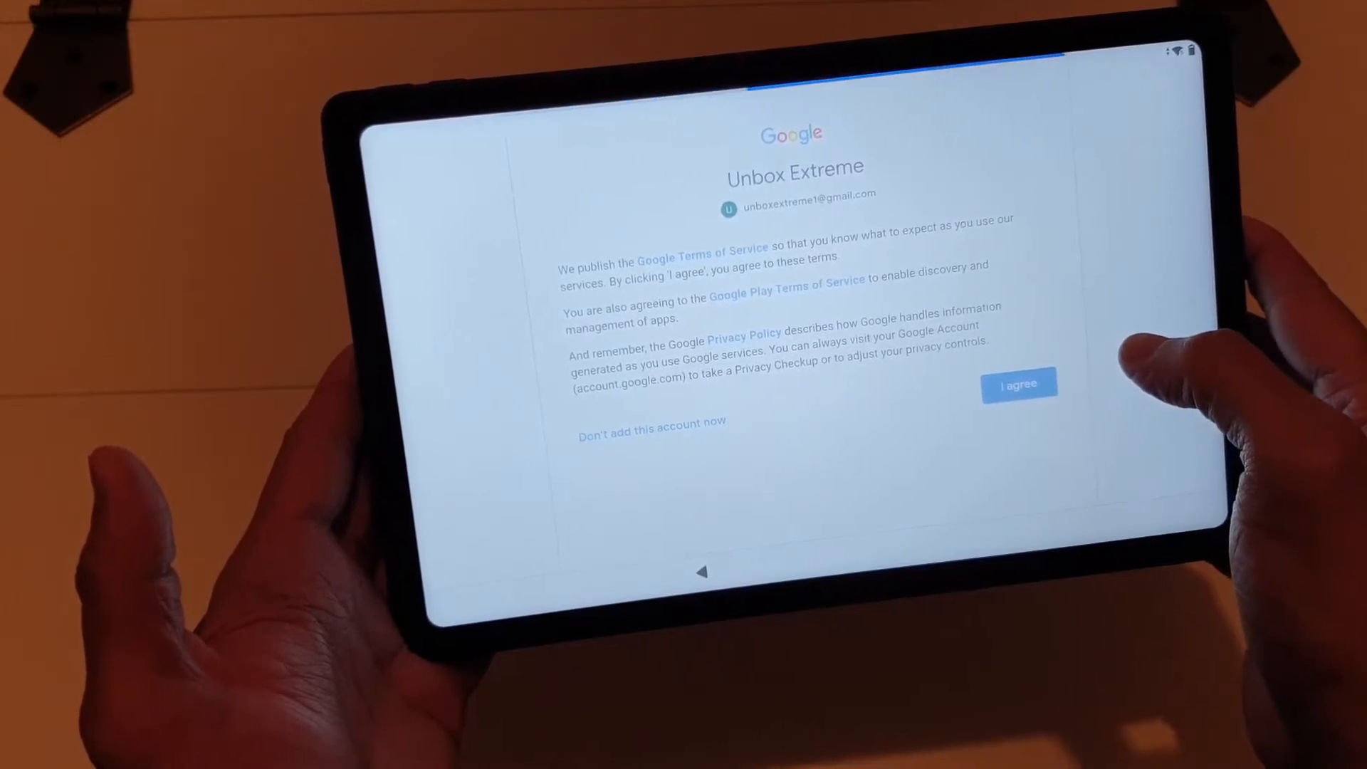
left_click(1018, 384)
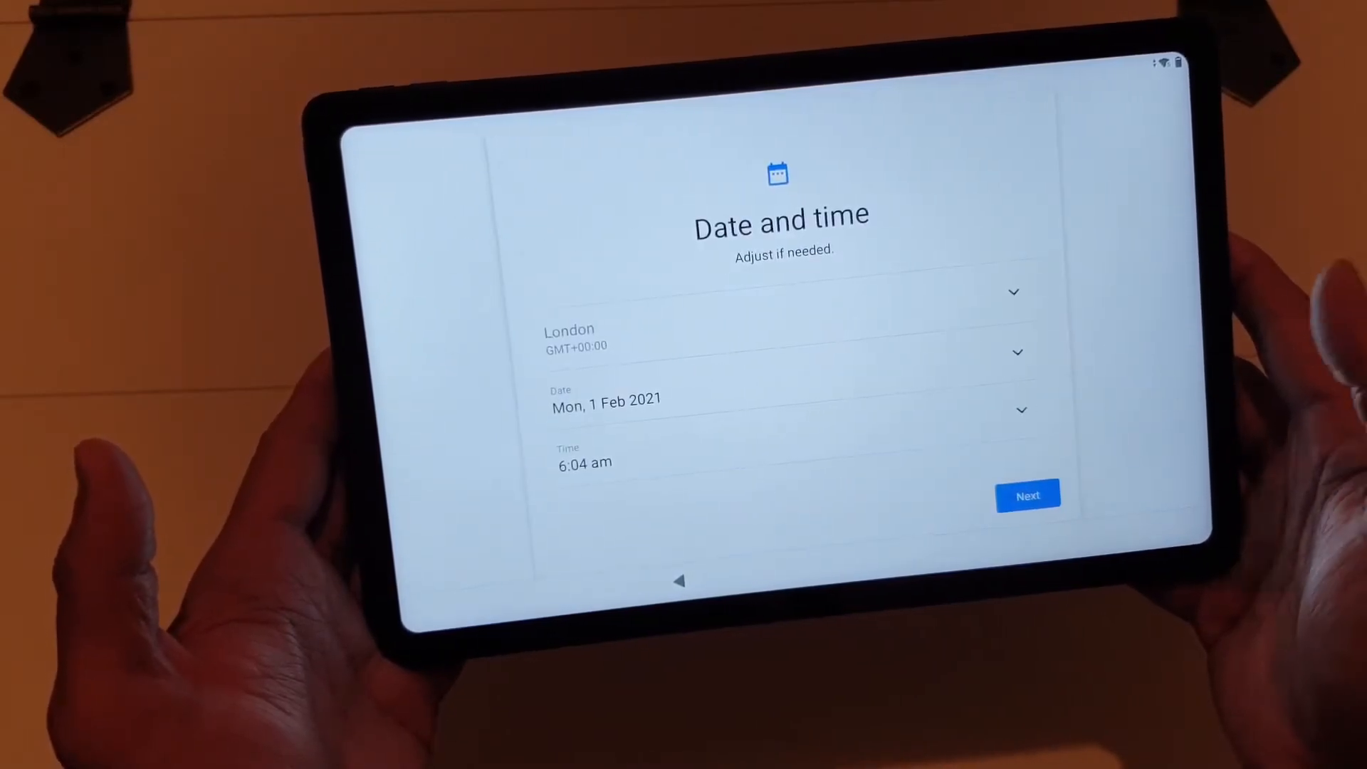
Keep the shown London date and time and move on.
left_click(1029, 494)
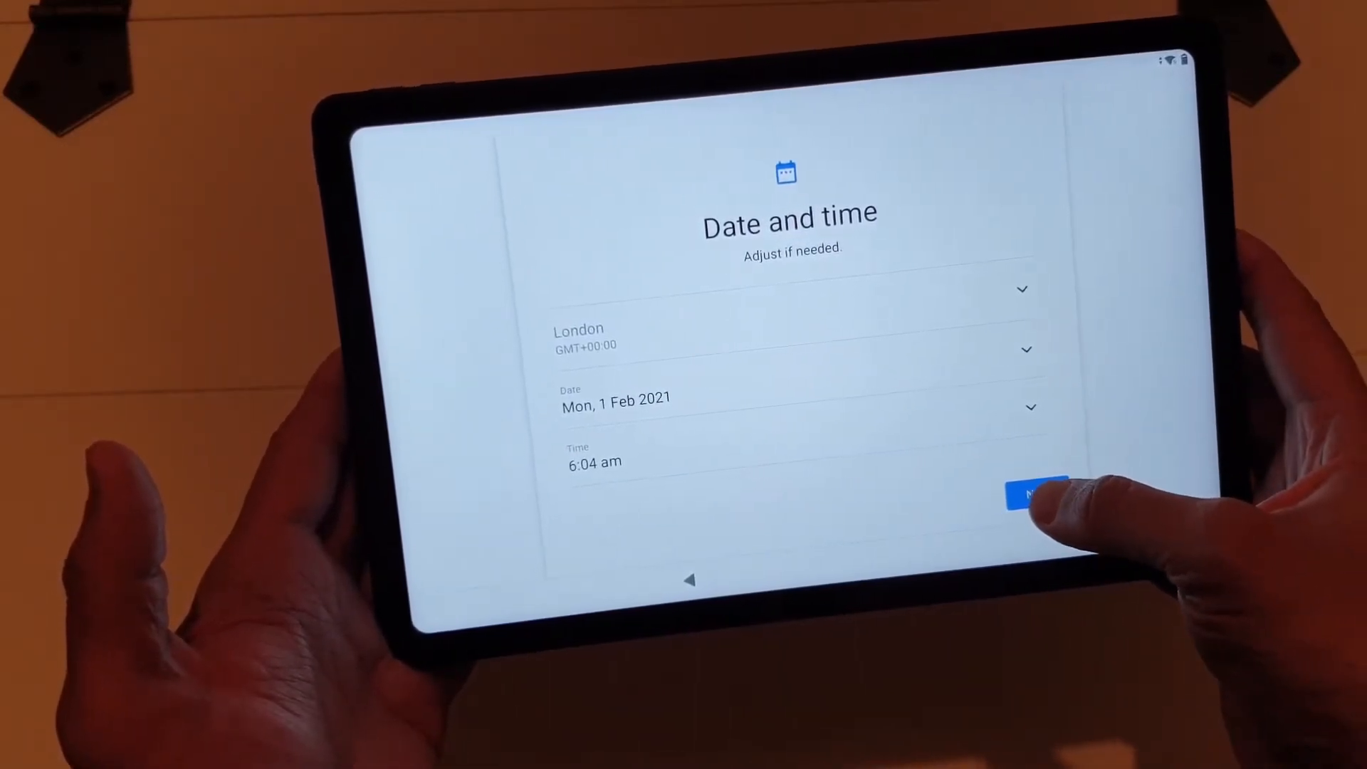
left_click(1037, 493)
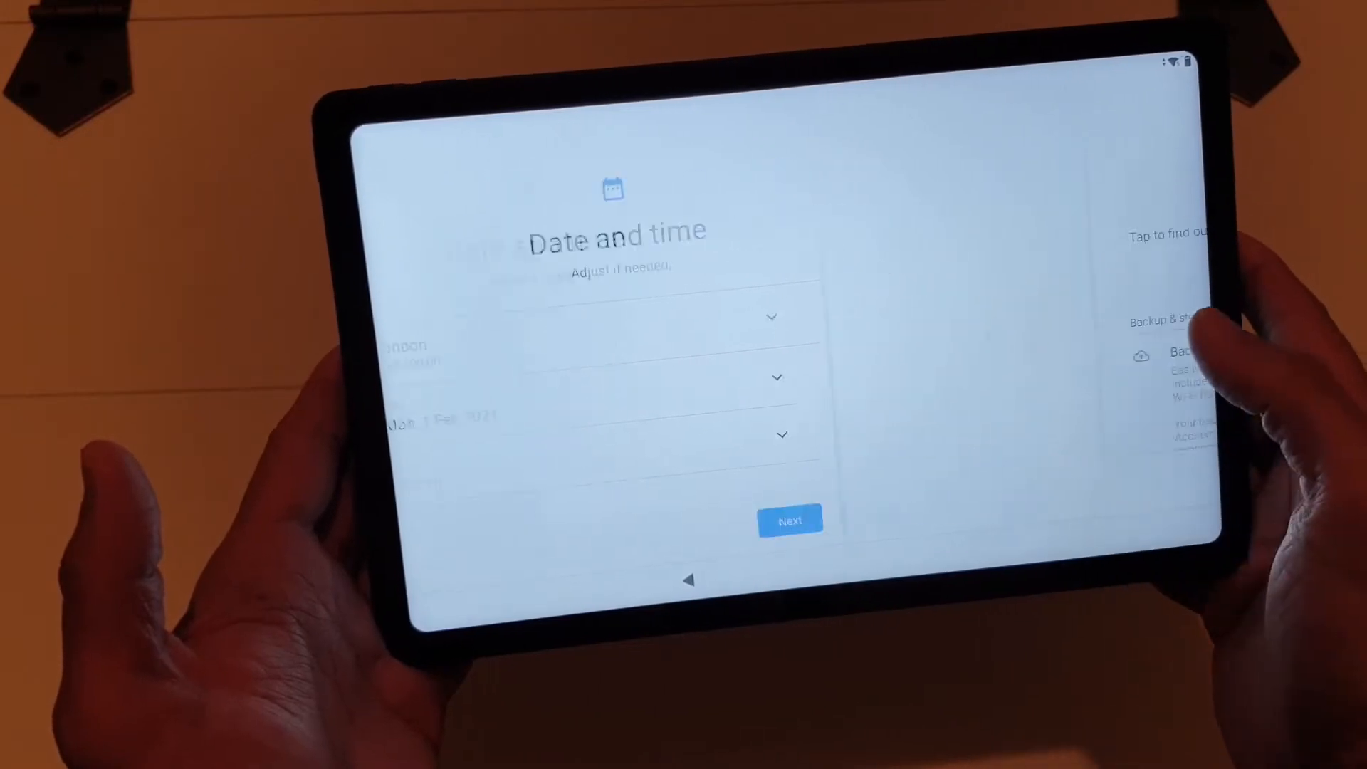
left_click(790, 520)
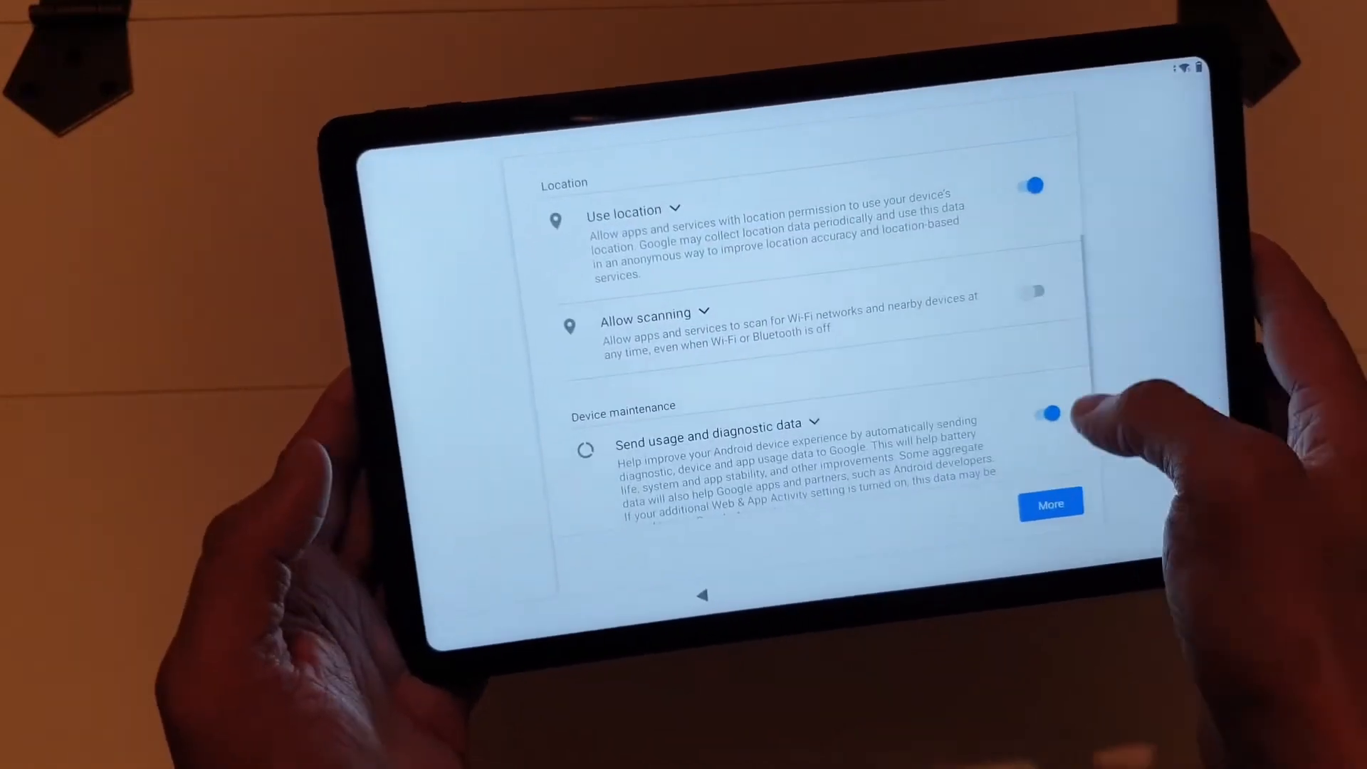
Turn off usage and diagnostic data, accept Google services, and choose Google search.
left_click(1050, 415)
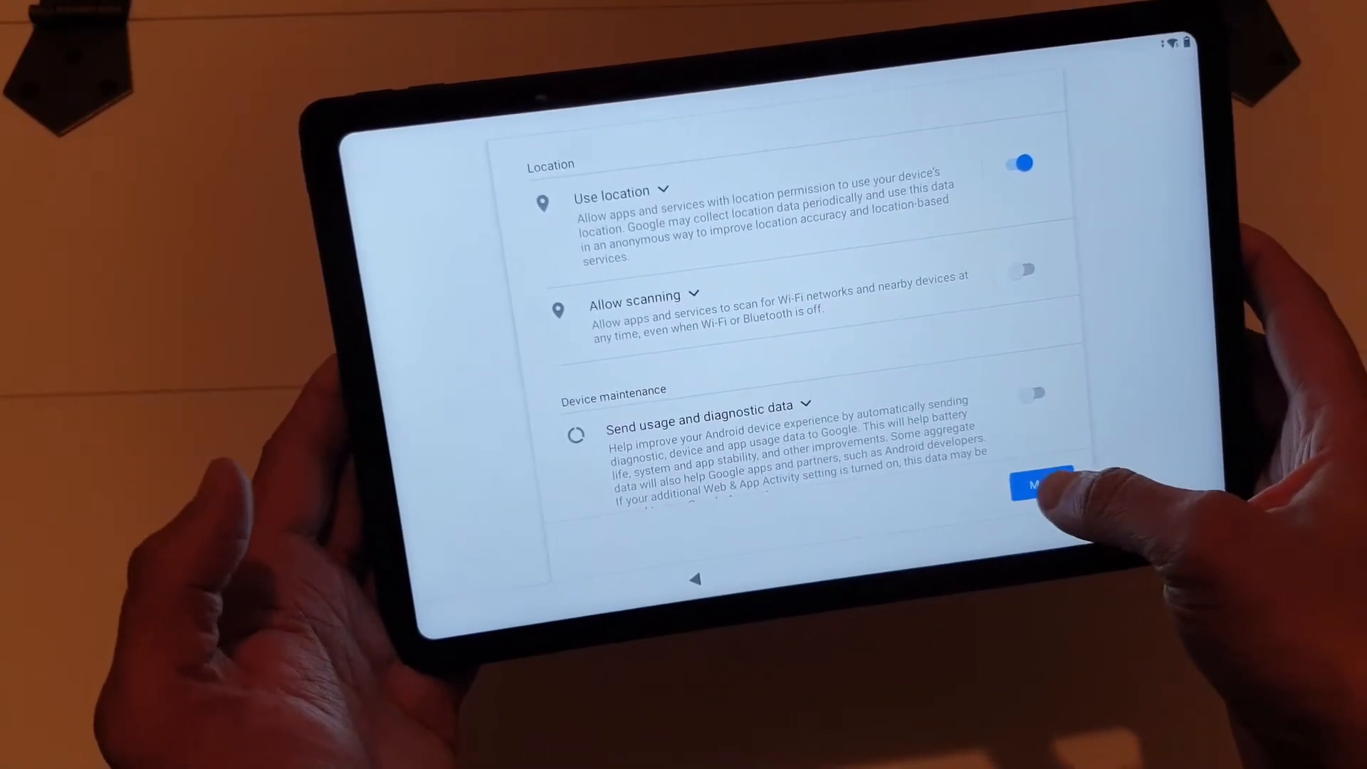
scroll("down", 3)
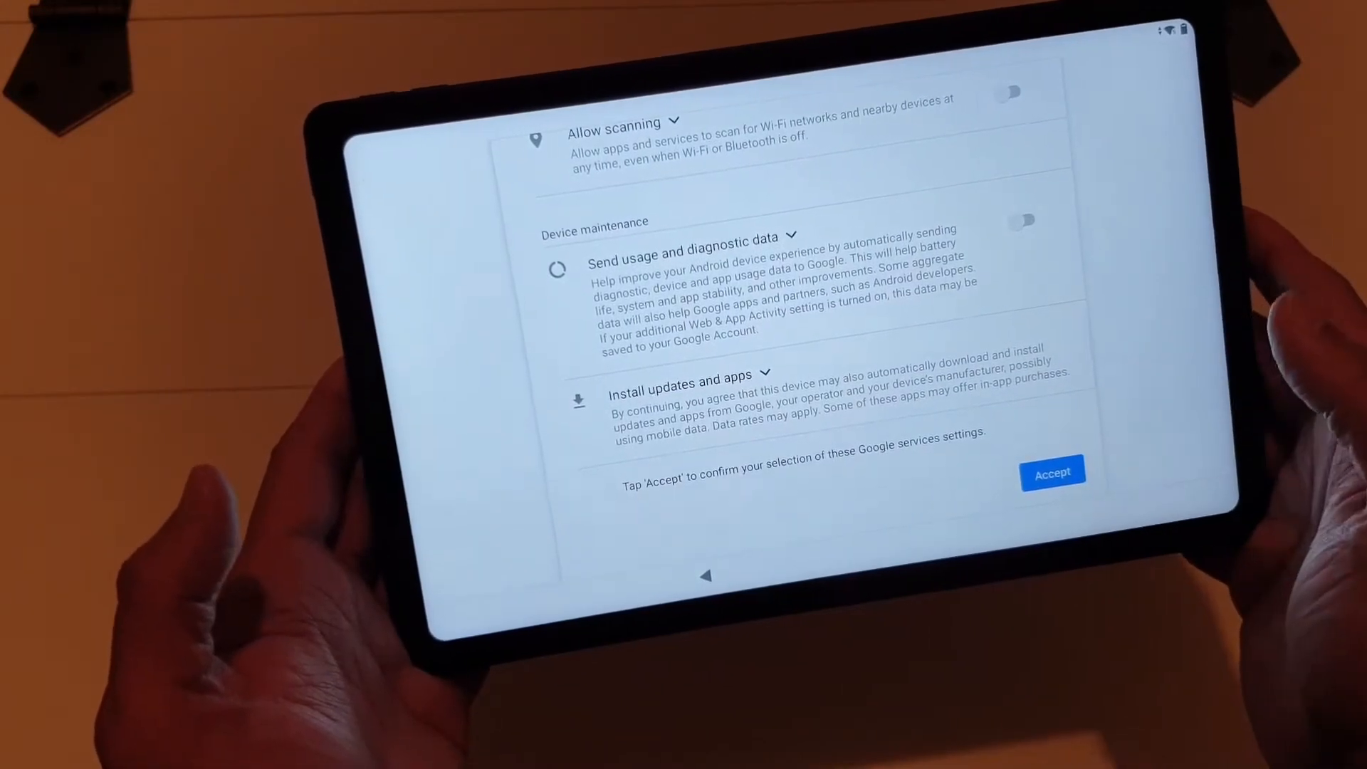
left_click(1053, 473)
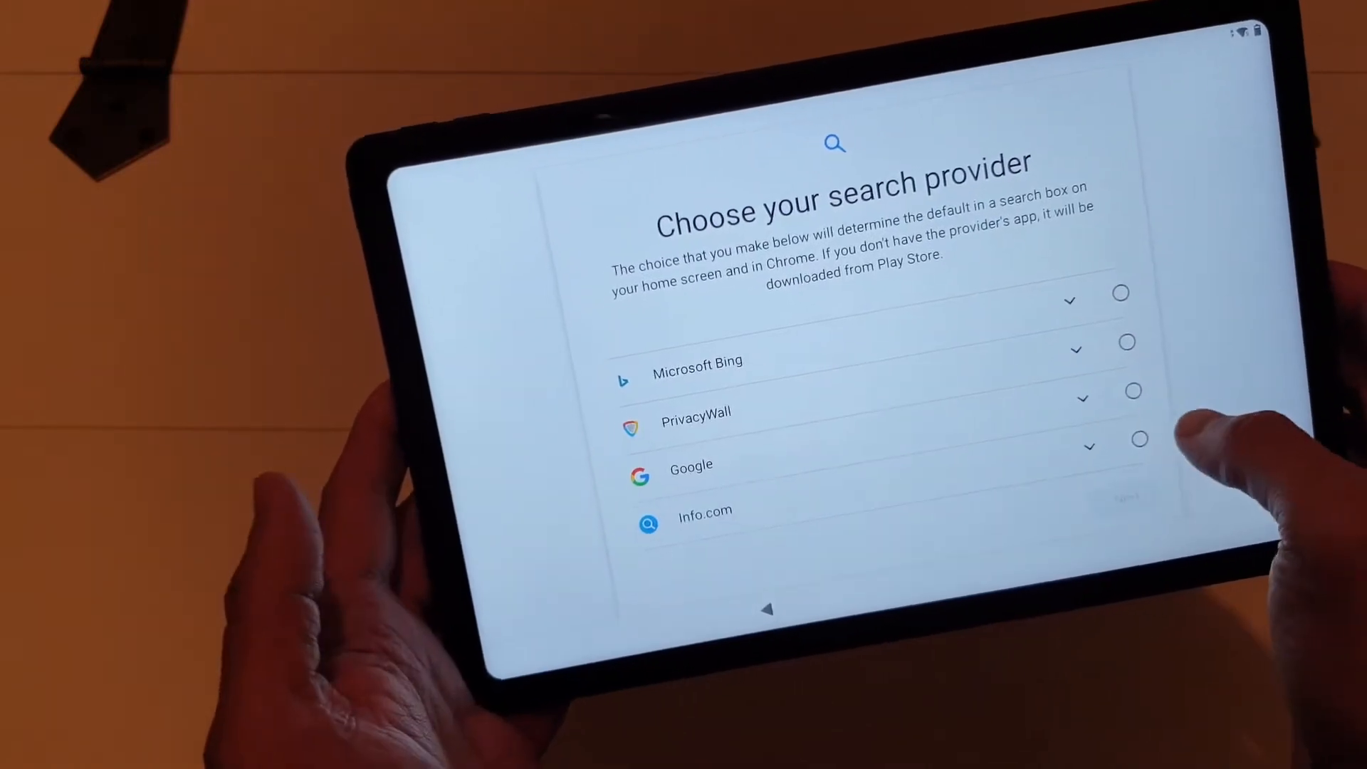
left_click(1133, 391)
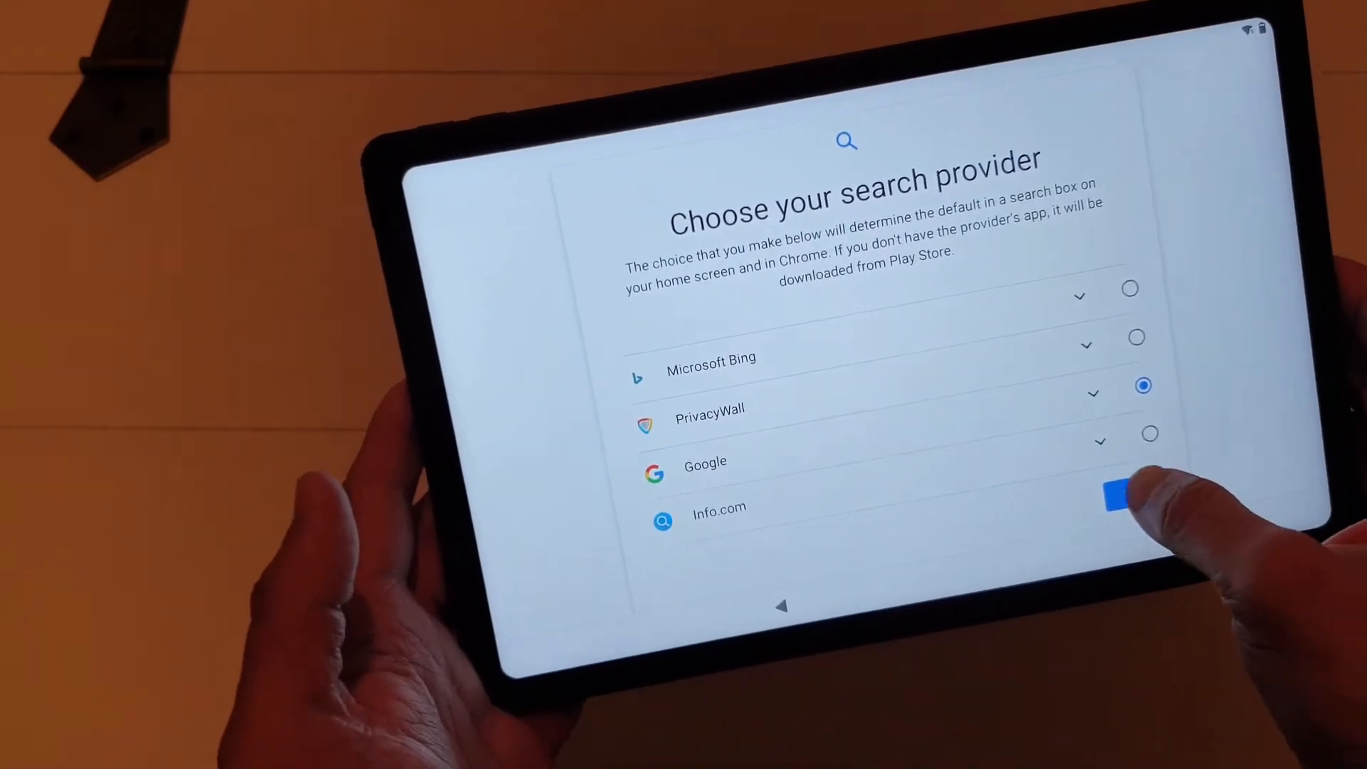
left_click(1116, 496)
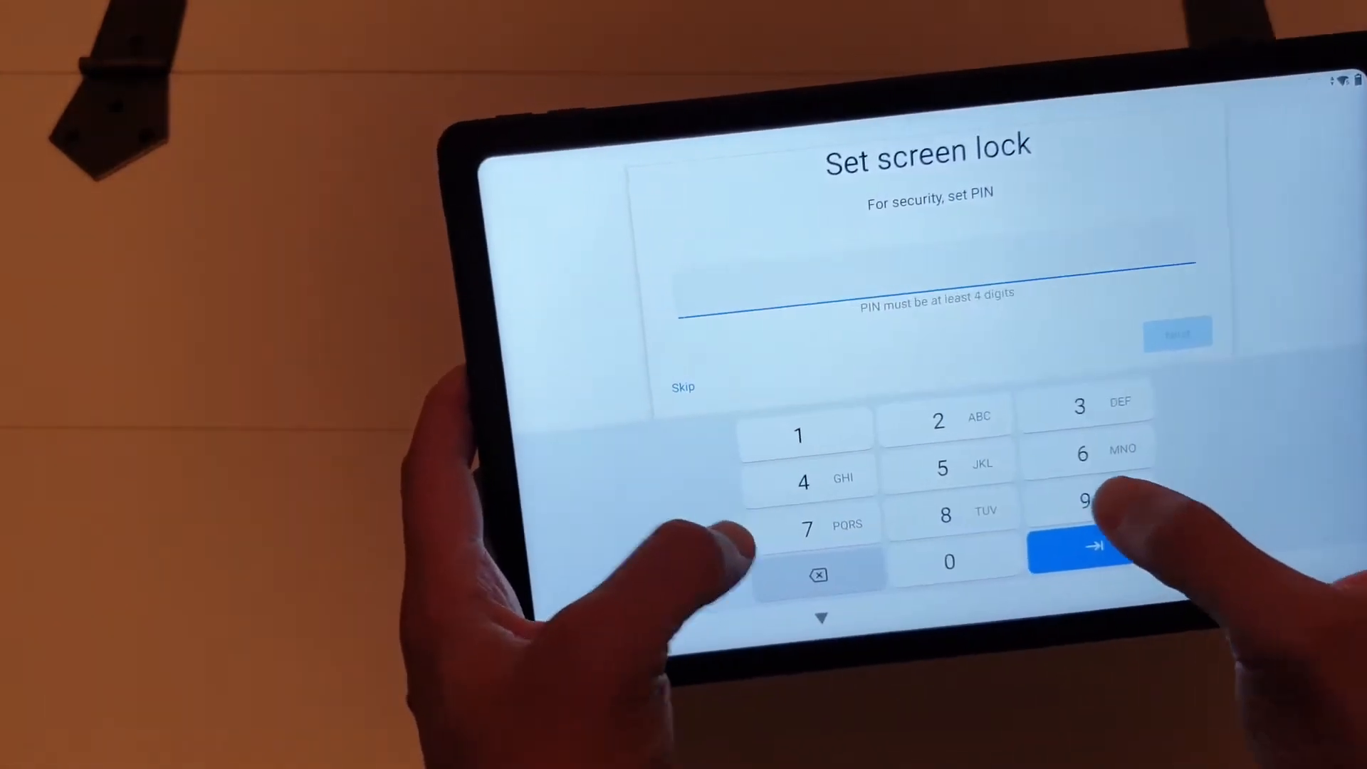
Confirm the screen-lock PIN, agree to Voice Match, skip extras, and finish device setup.
left_click(941, 469)
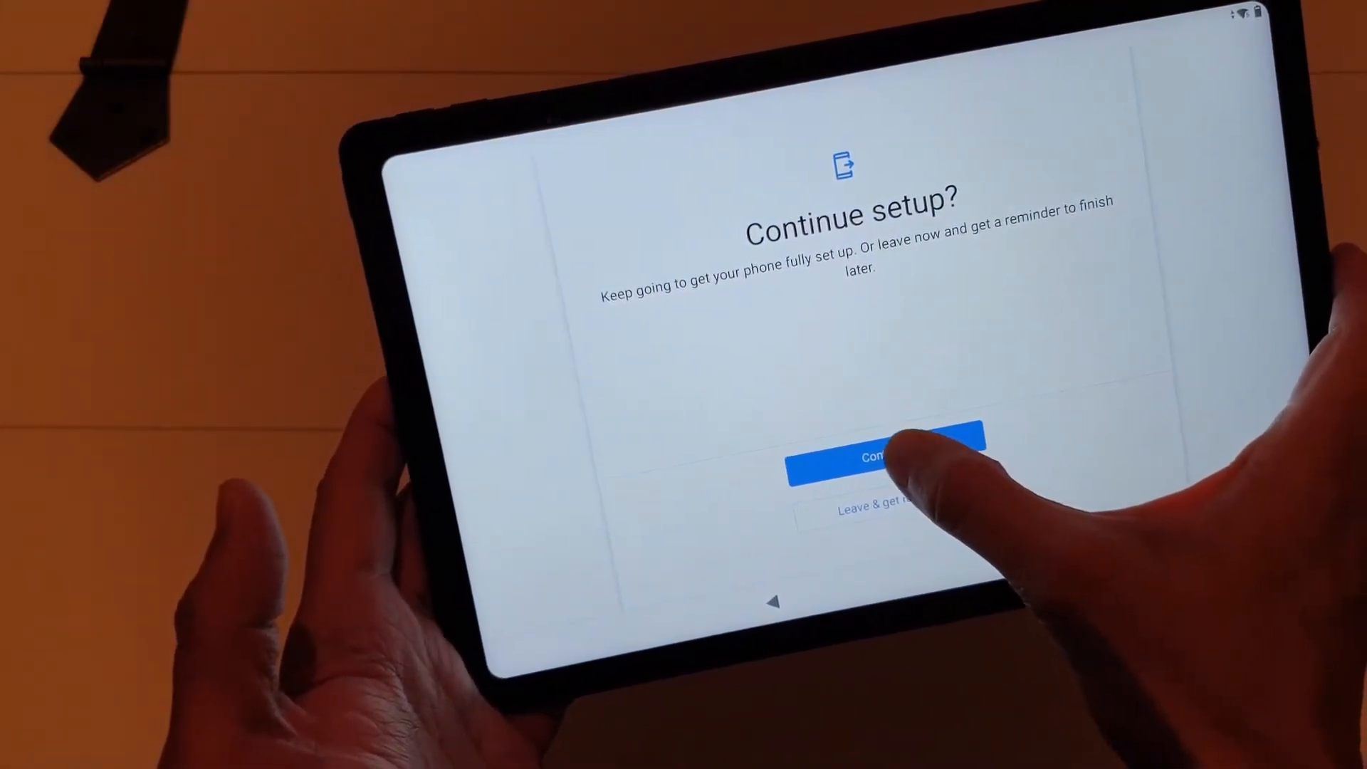
left_click(881, 458)
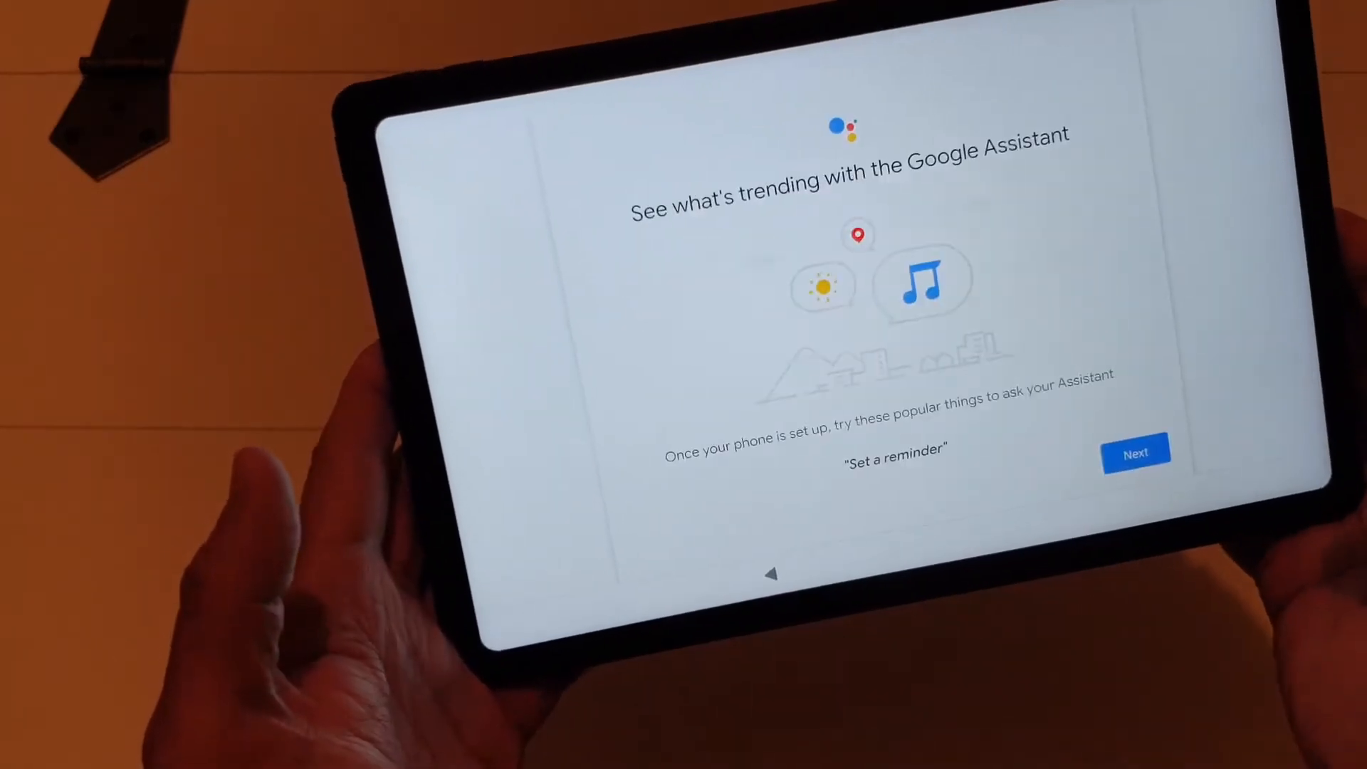
left_click(1135, 454)
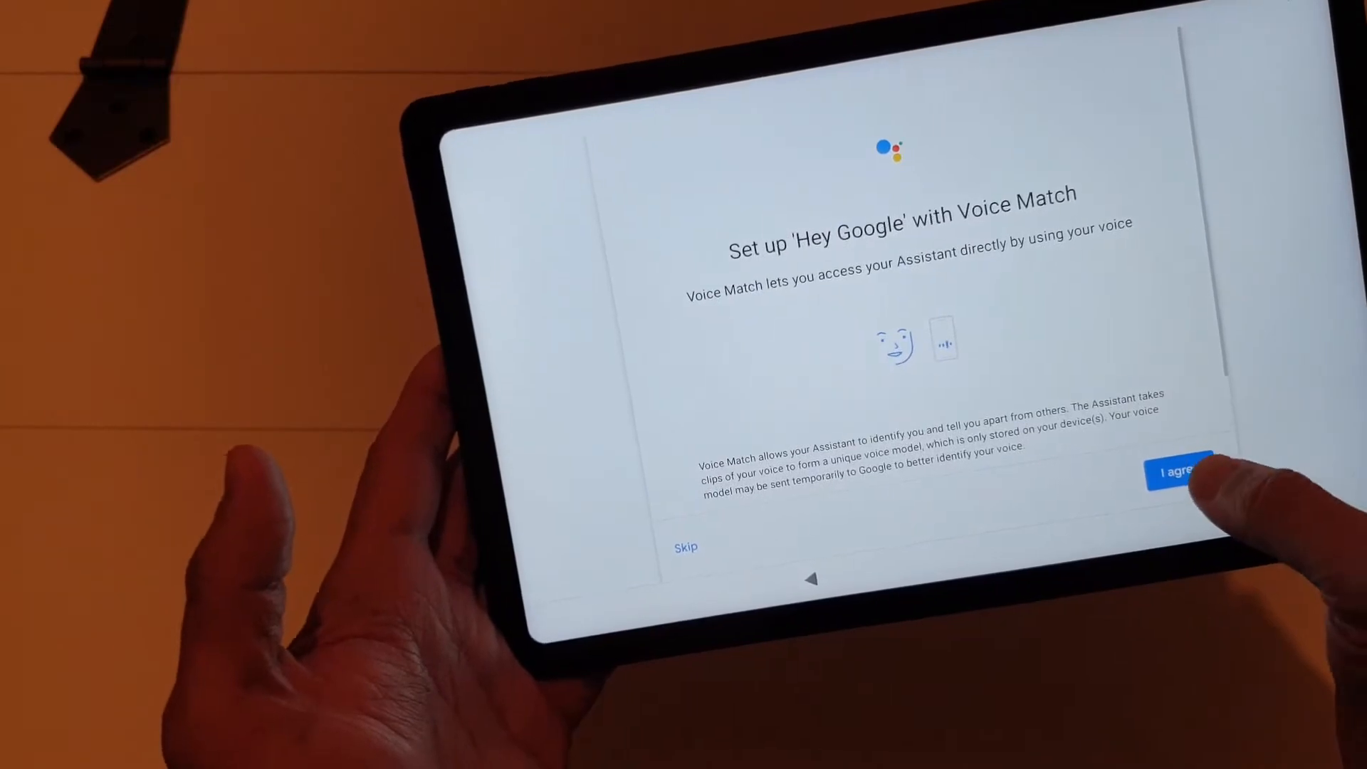
left_click(1181, 471)
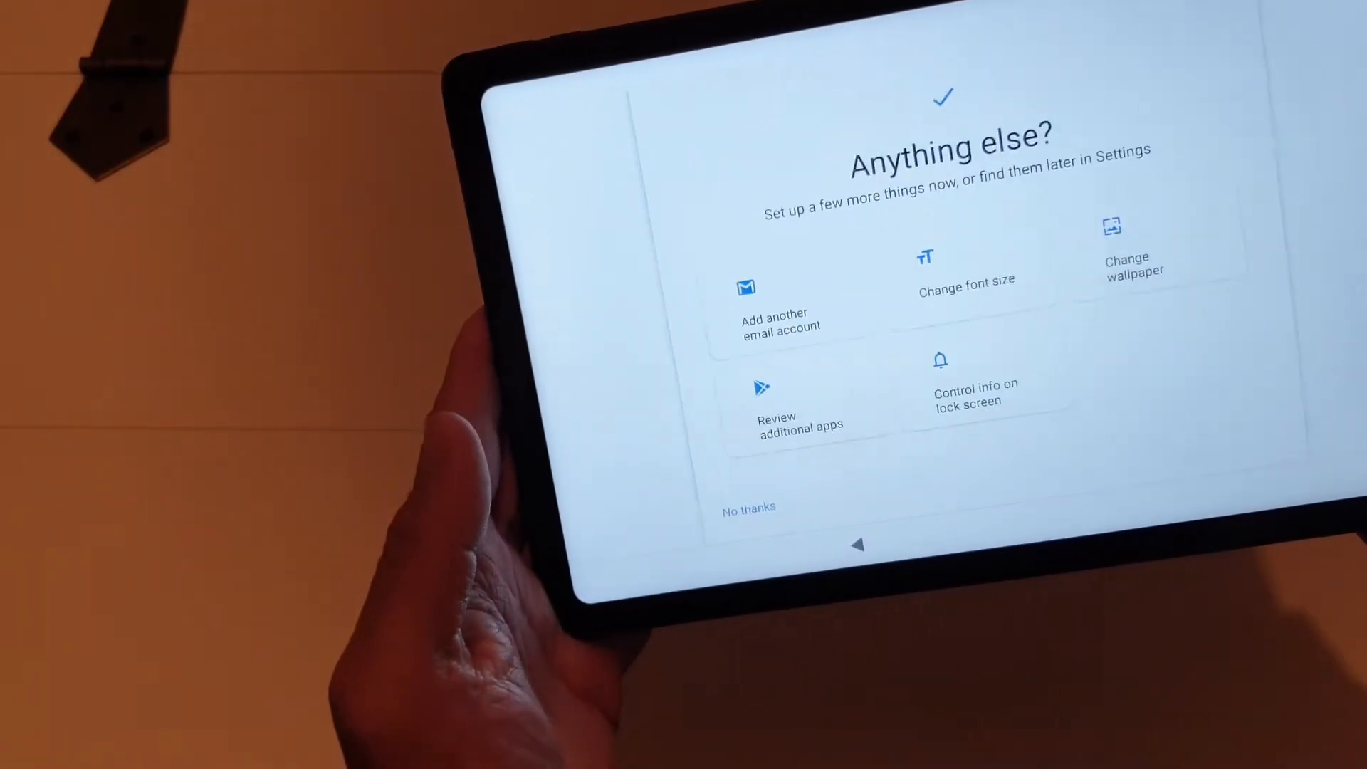
left_click(749, 509)
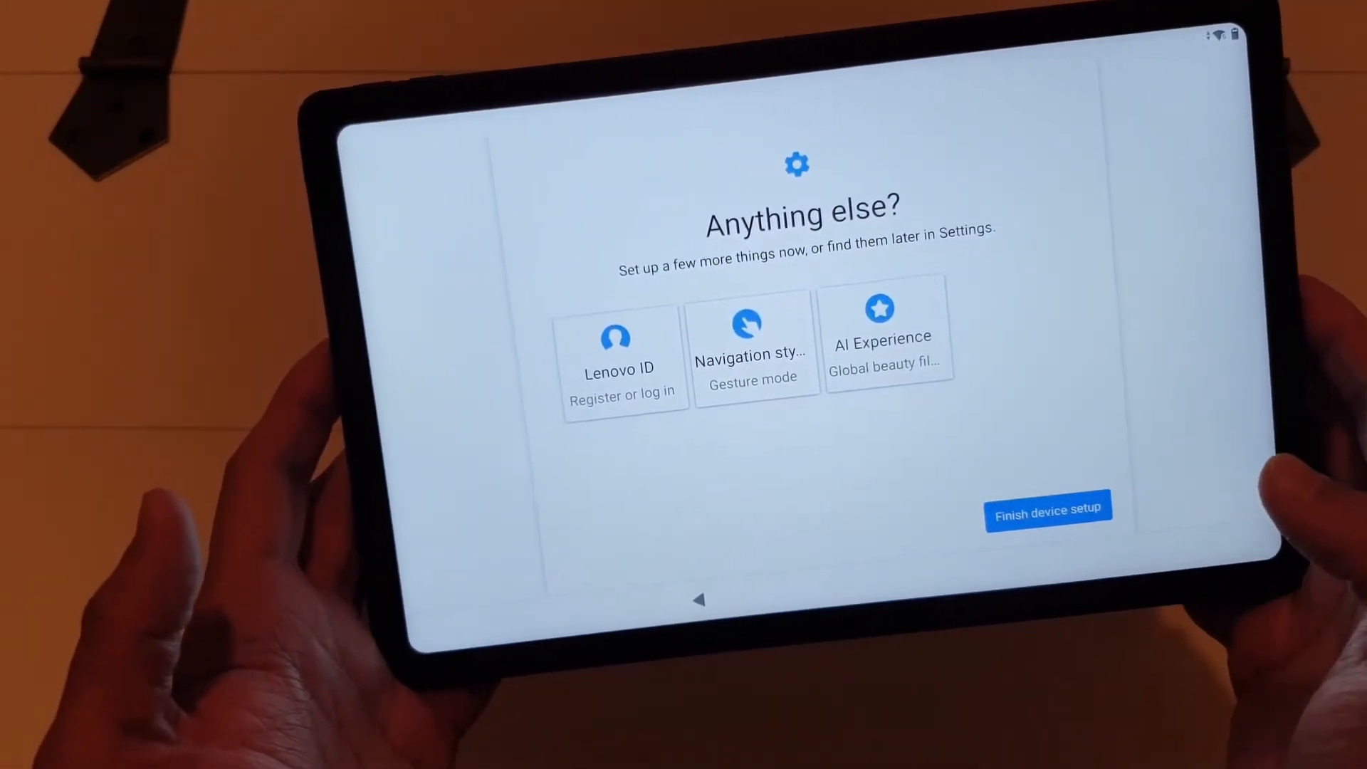
left_click(1048, 509)
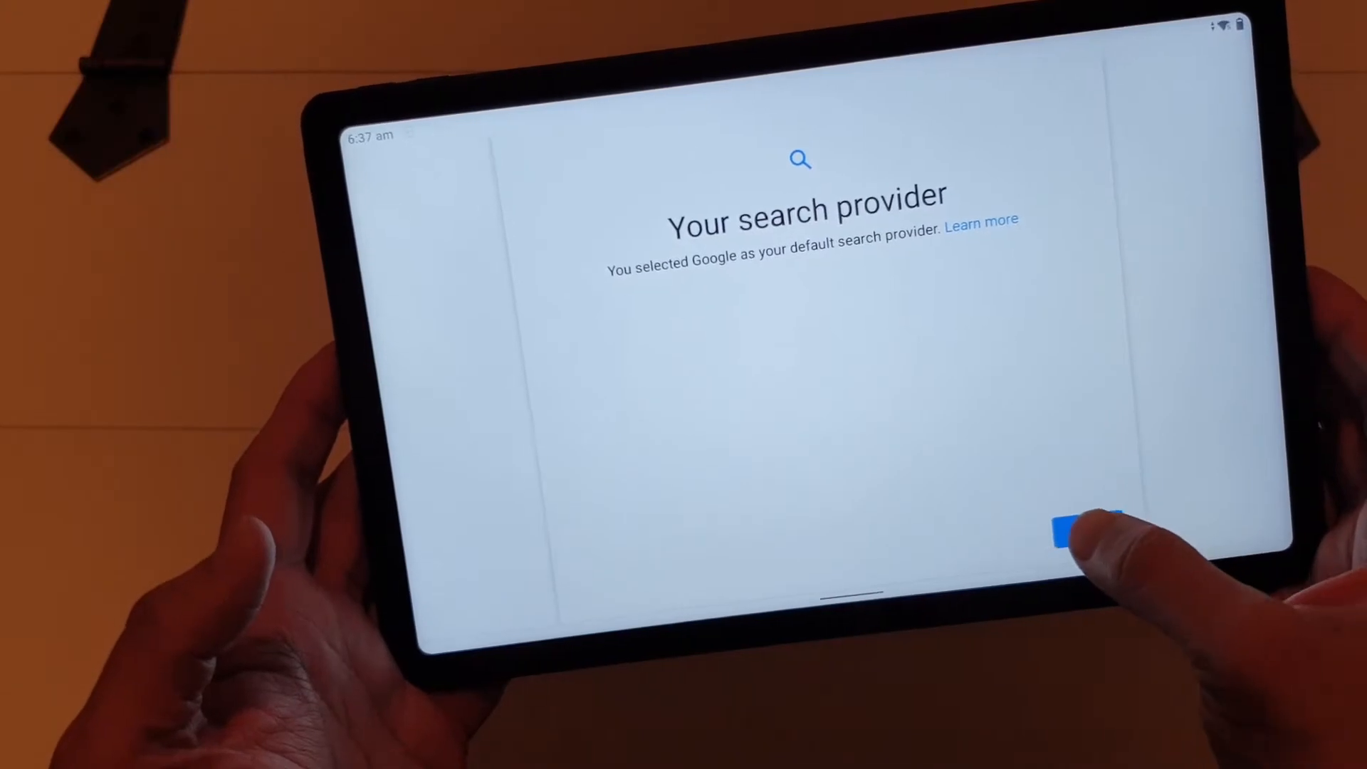
left_click(1081, 529)
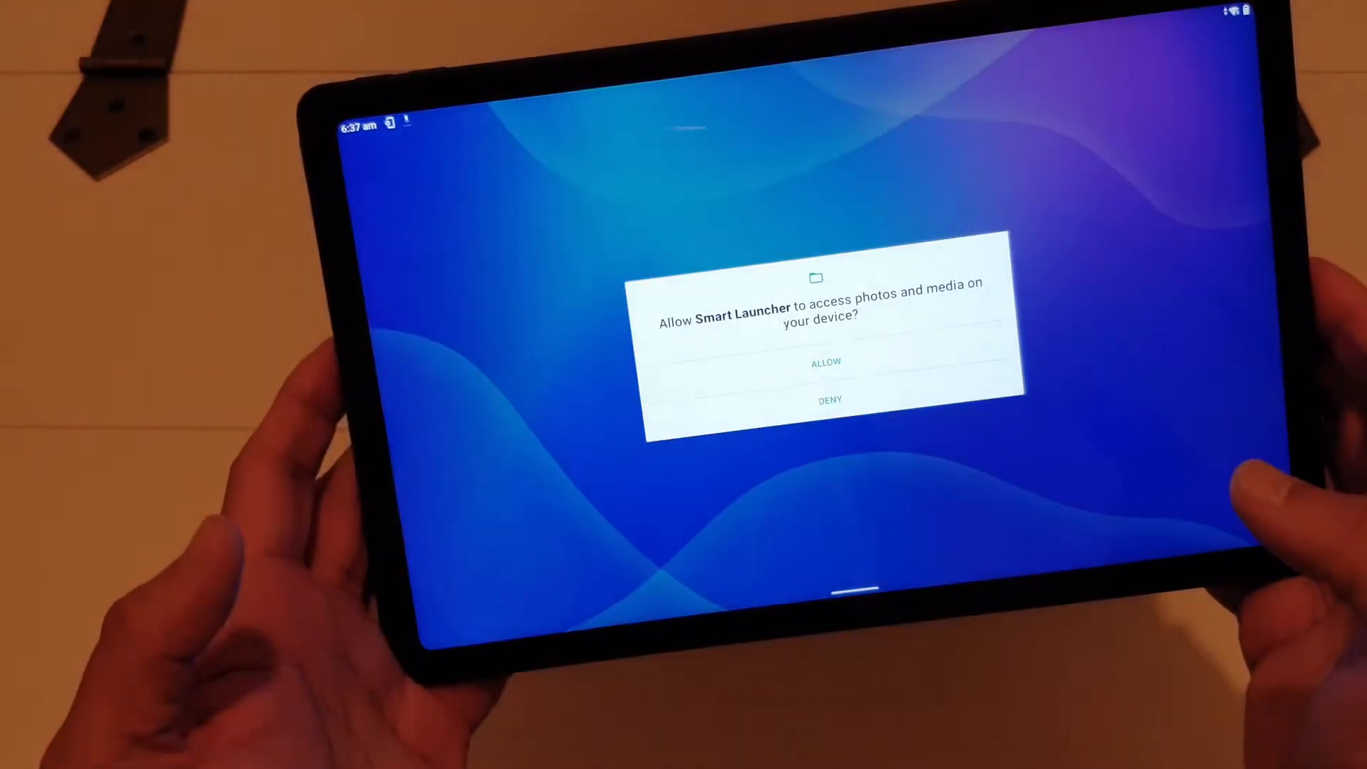
Answer Smart Launcher's media access prompt and unlock the tablet with the PIN.
left_click(824, 361)
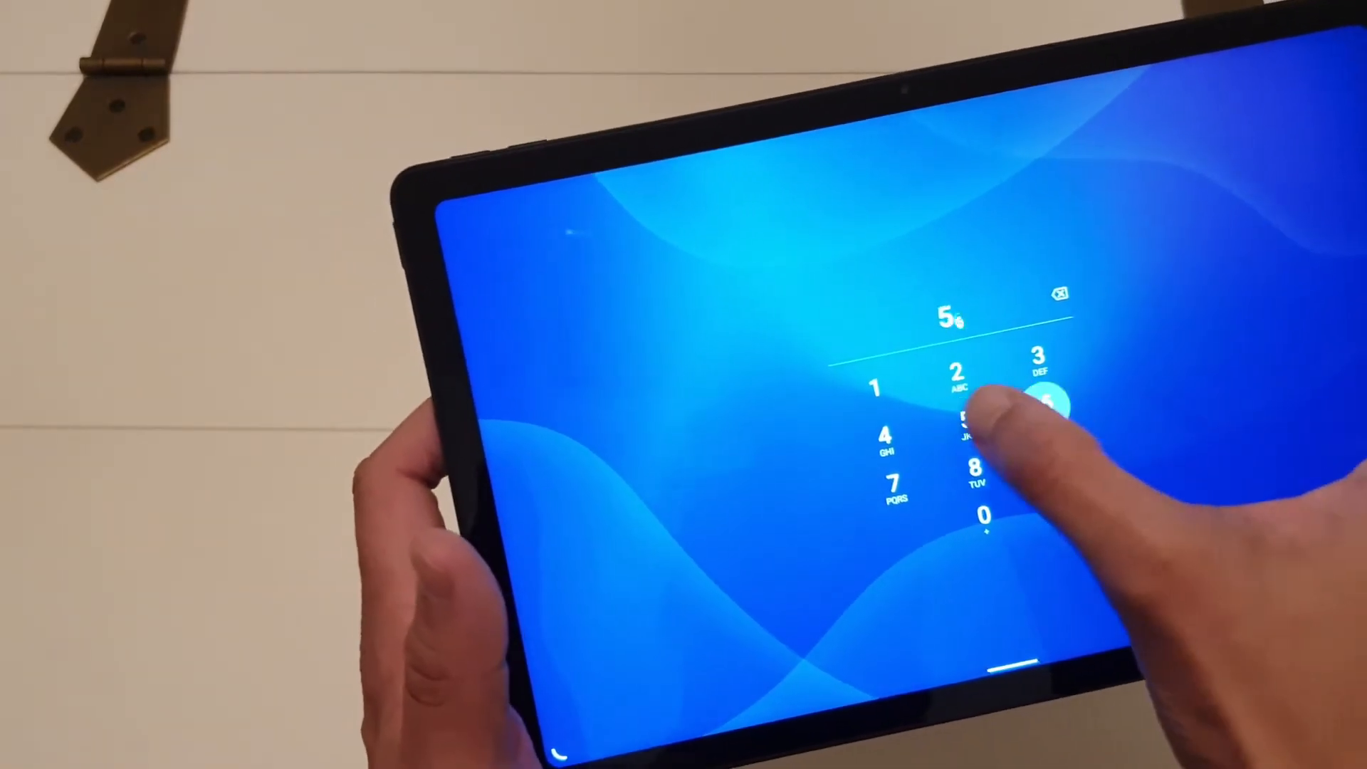
left_click(986, 401)
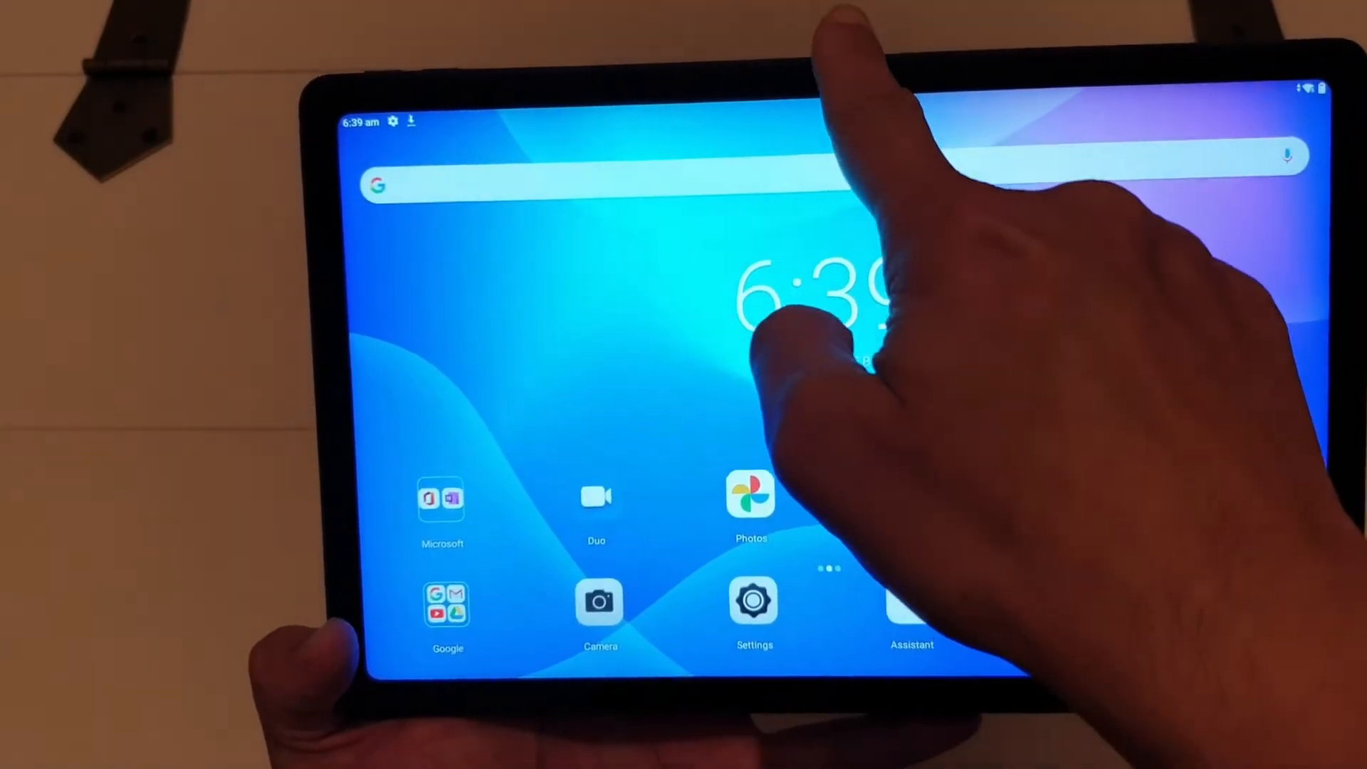
Open Settings from quick settings and scroll the category list toward Accounts.
left_click_drag(829, 78, 829, 261)
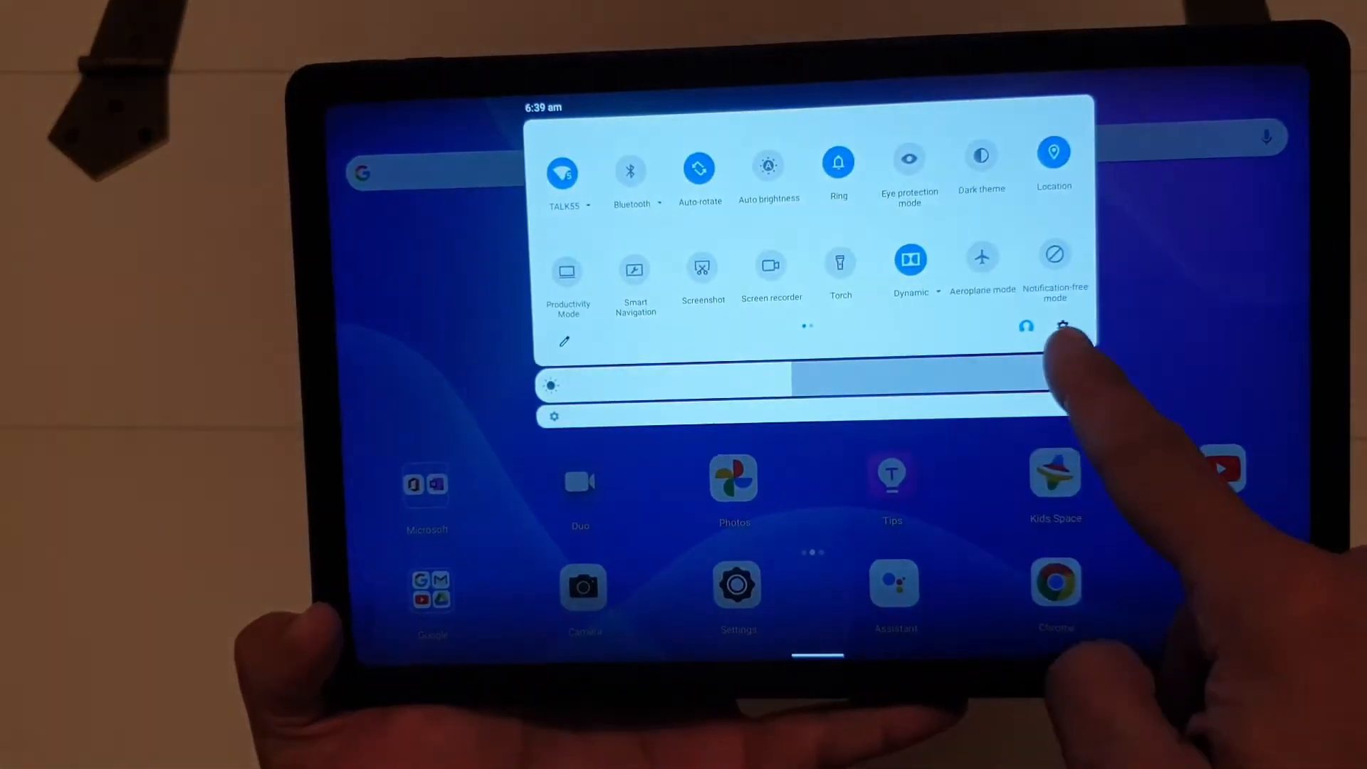
left_click(1061, 326)
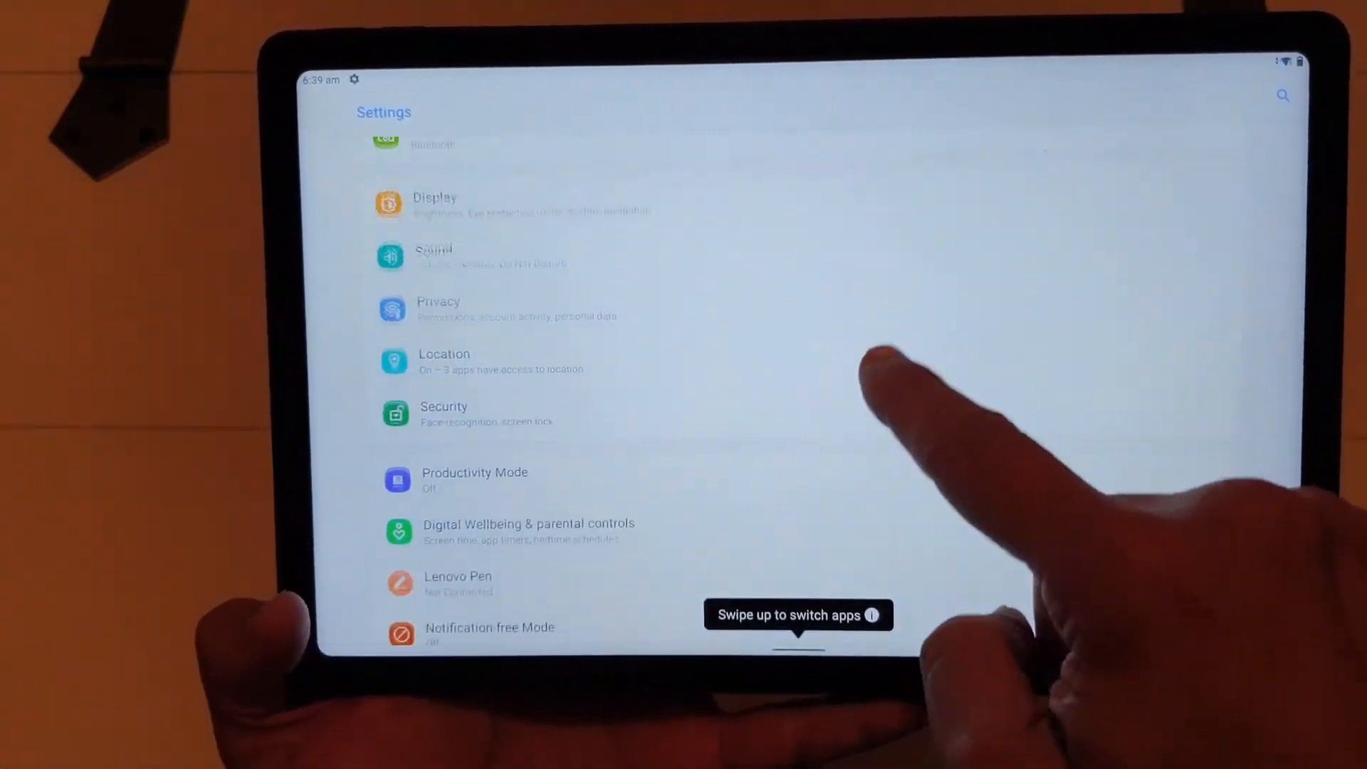
scroll("down", 3)
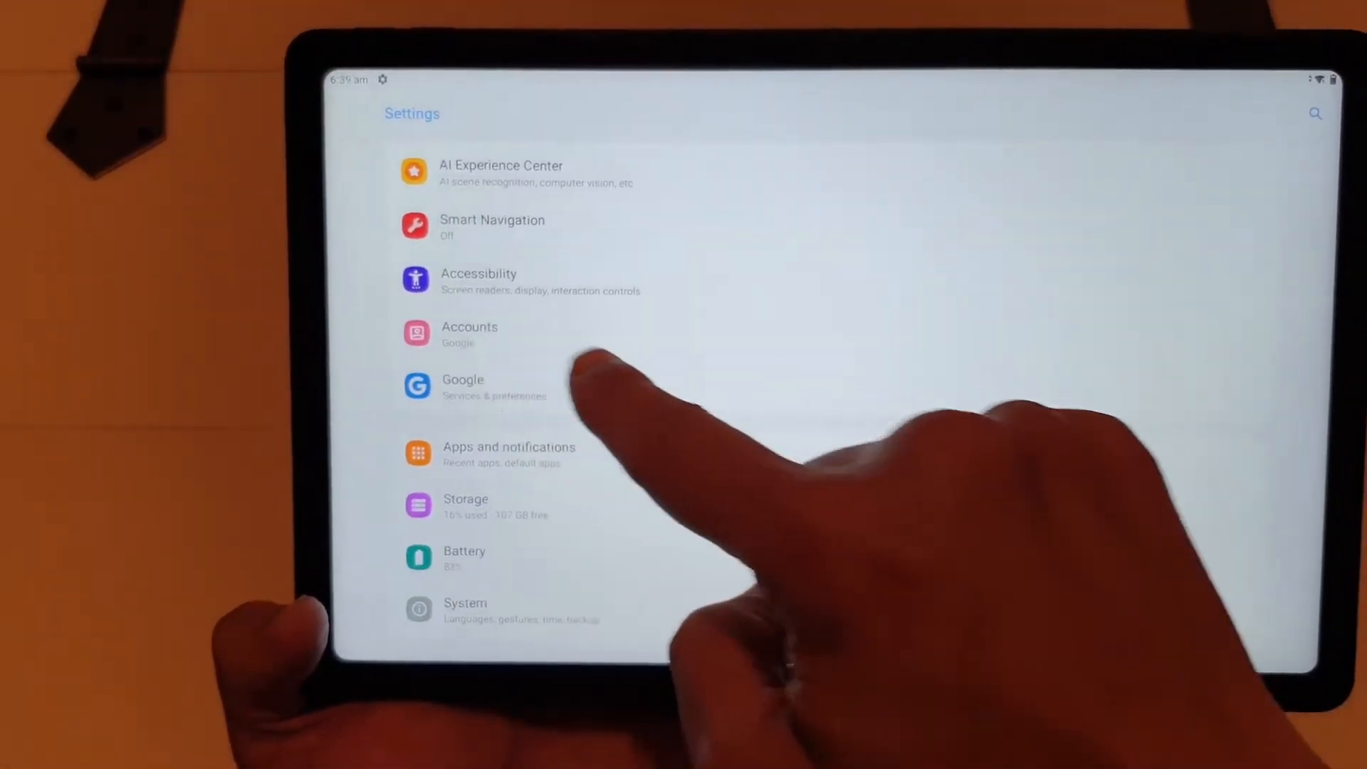
left_click(469, 334)
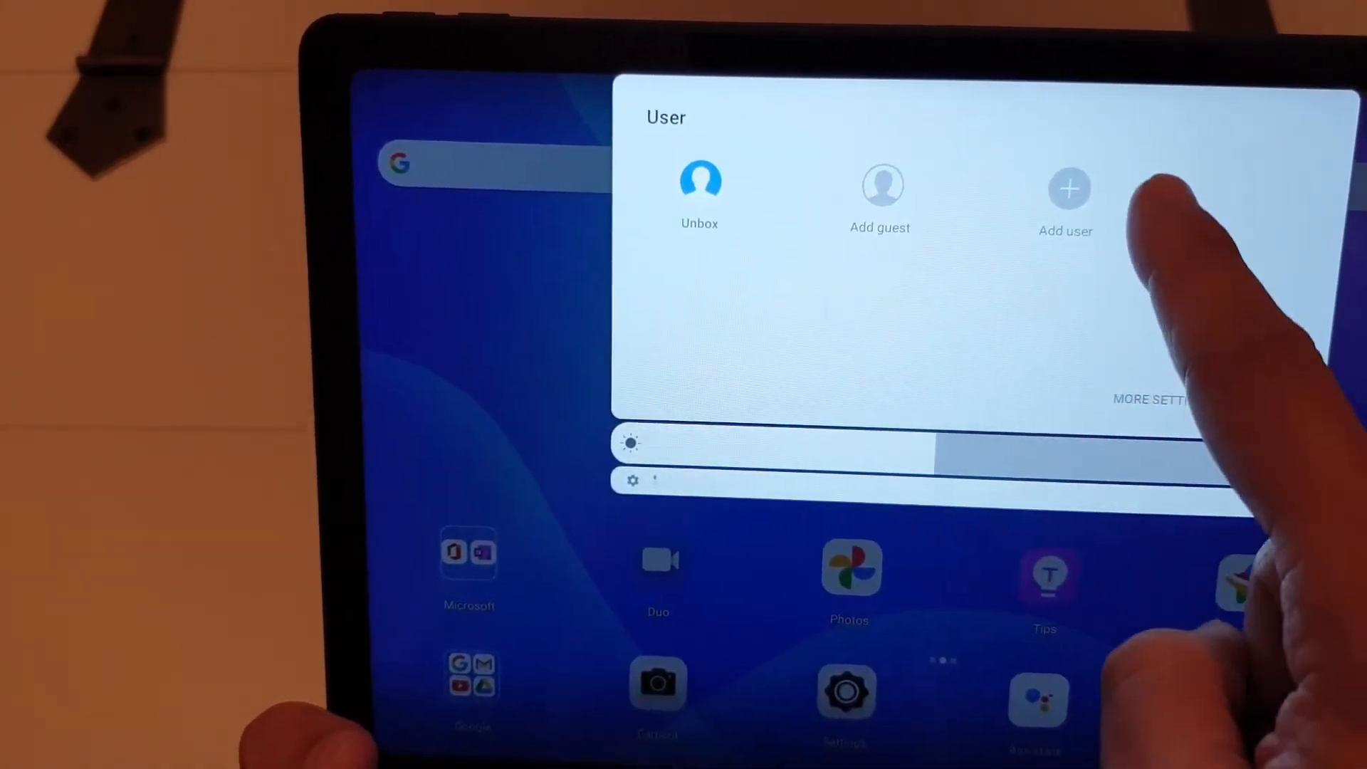
Tap Add user in the user panel and confirm the Add new user dialog.
left_click(1066, 186)
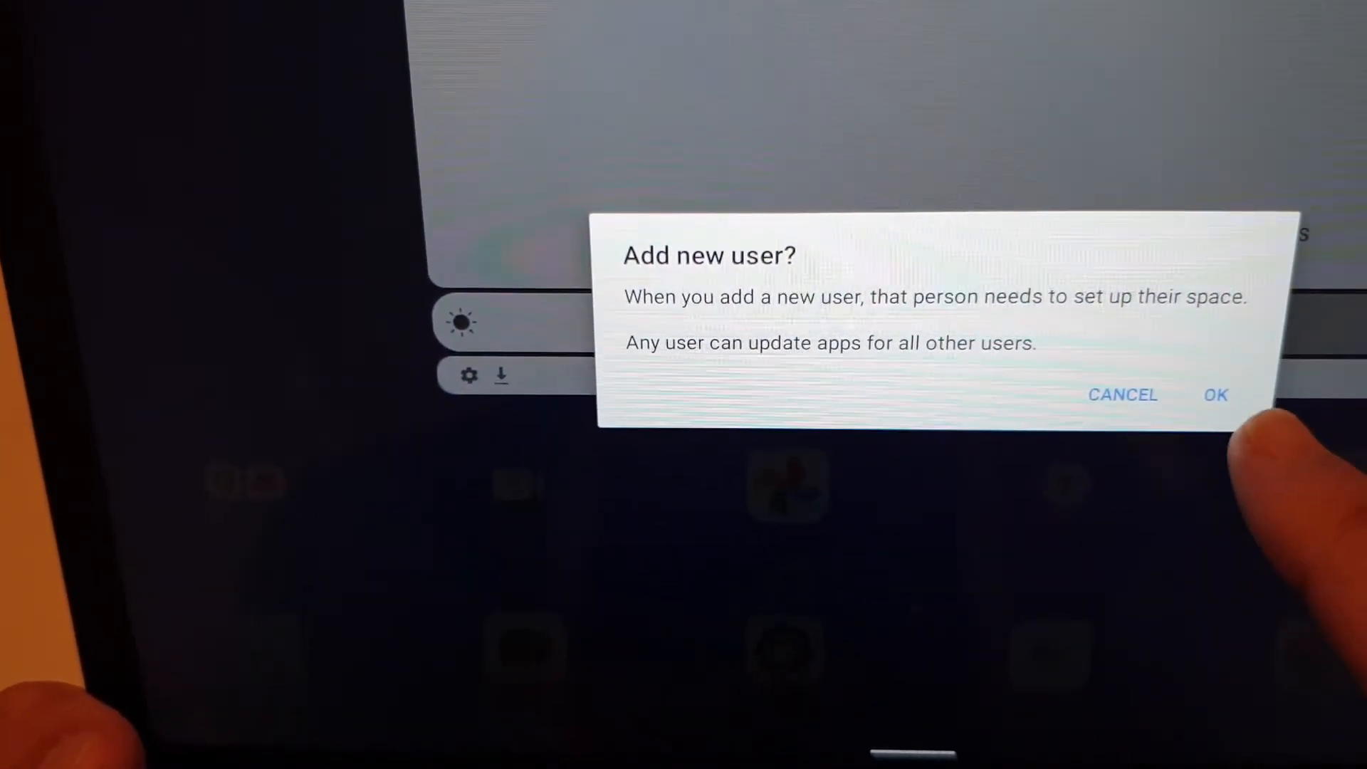
left_click(1216, 394)
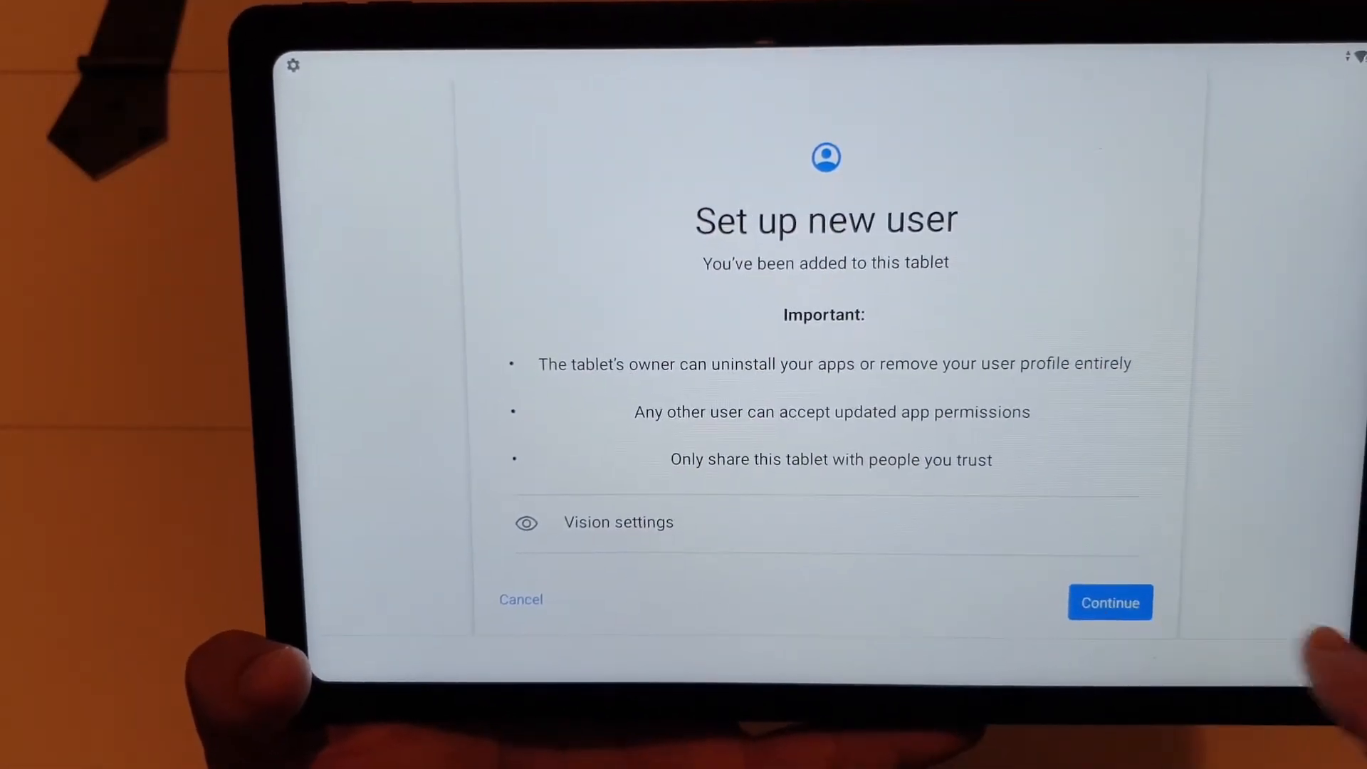
Start the new user's setup for an older user and enter the Google account email.
left_click(1109, 602)
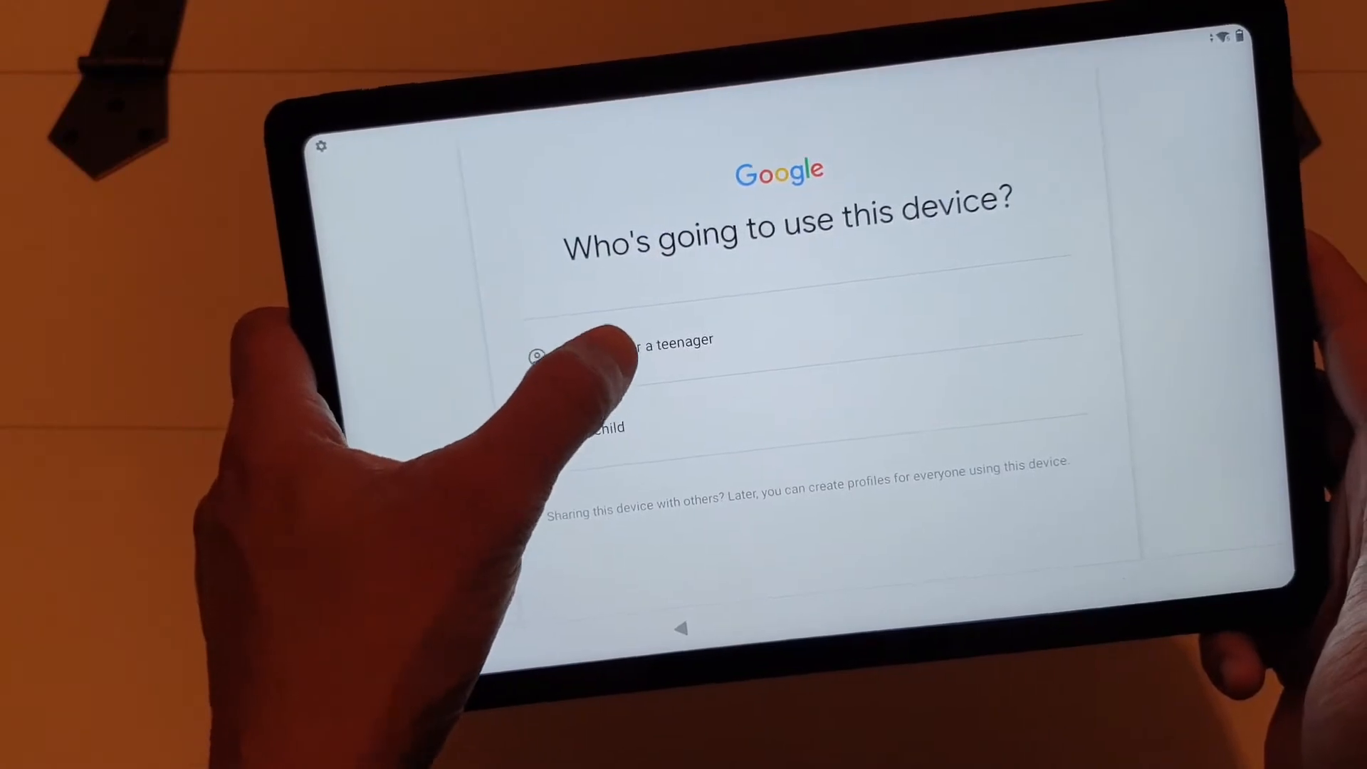
left_click(628, 354)
type("unb")
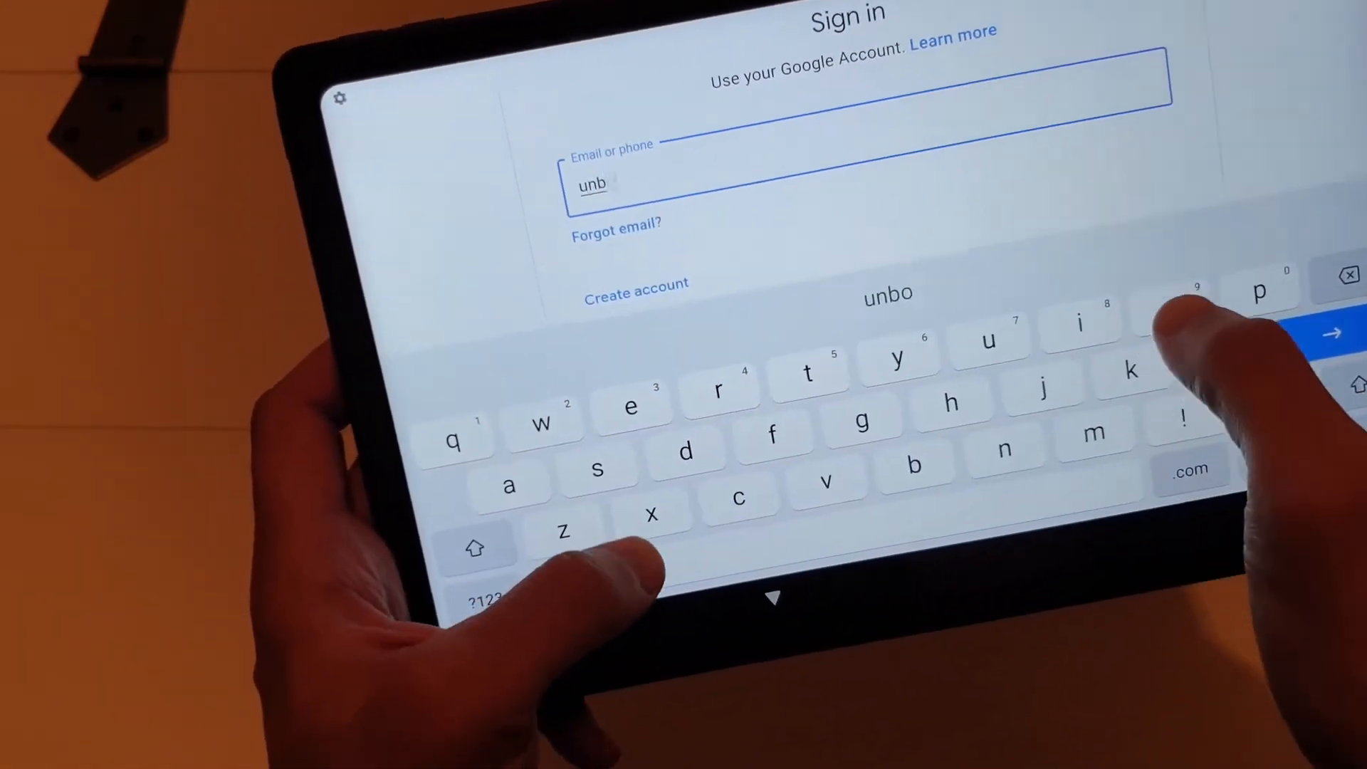
type("x")
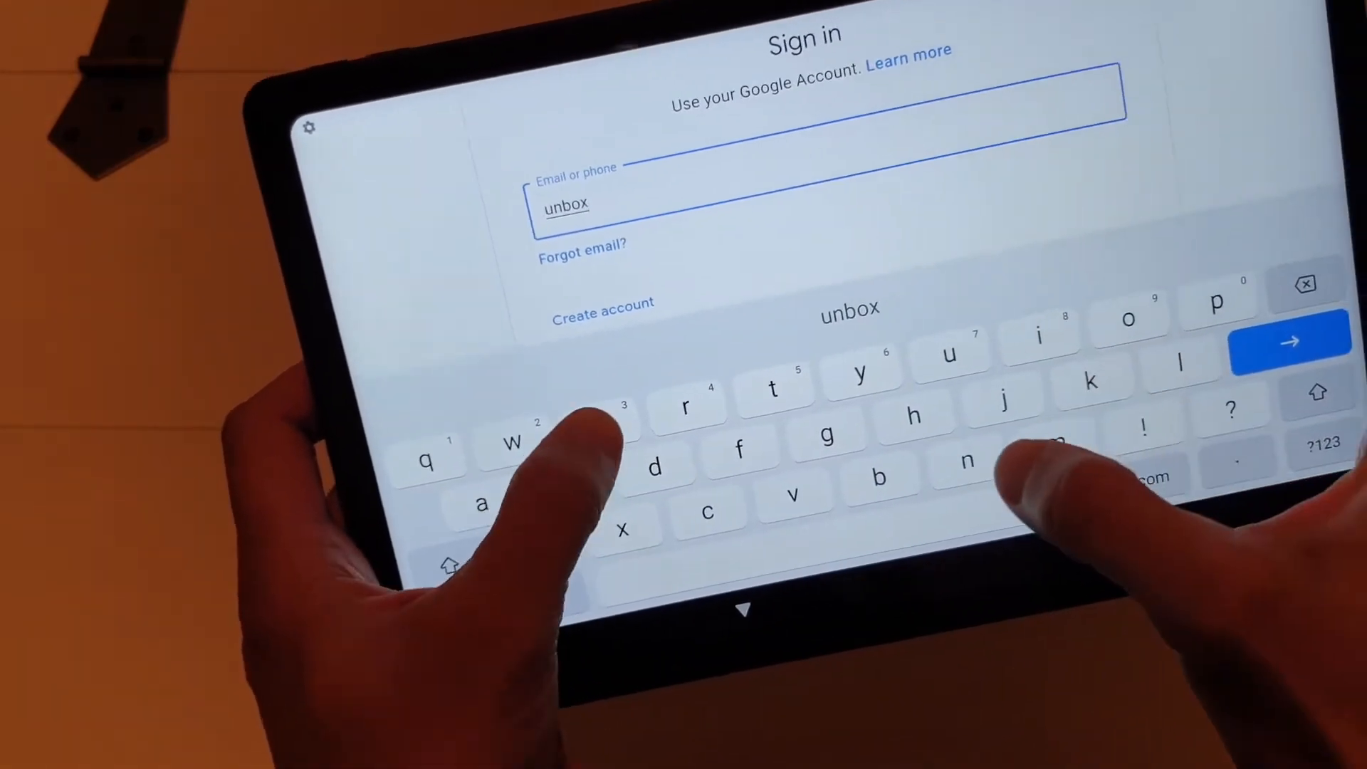
type("extr")
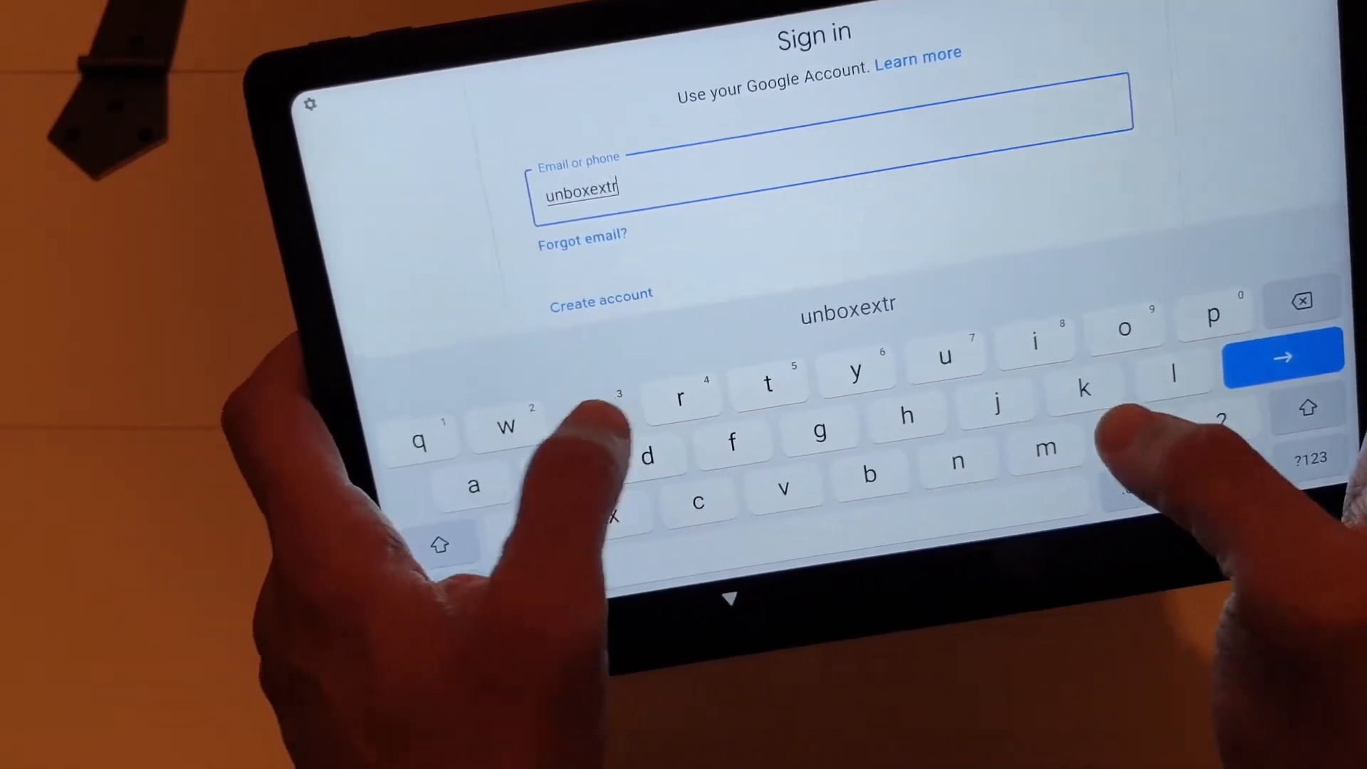
type("em")
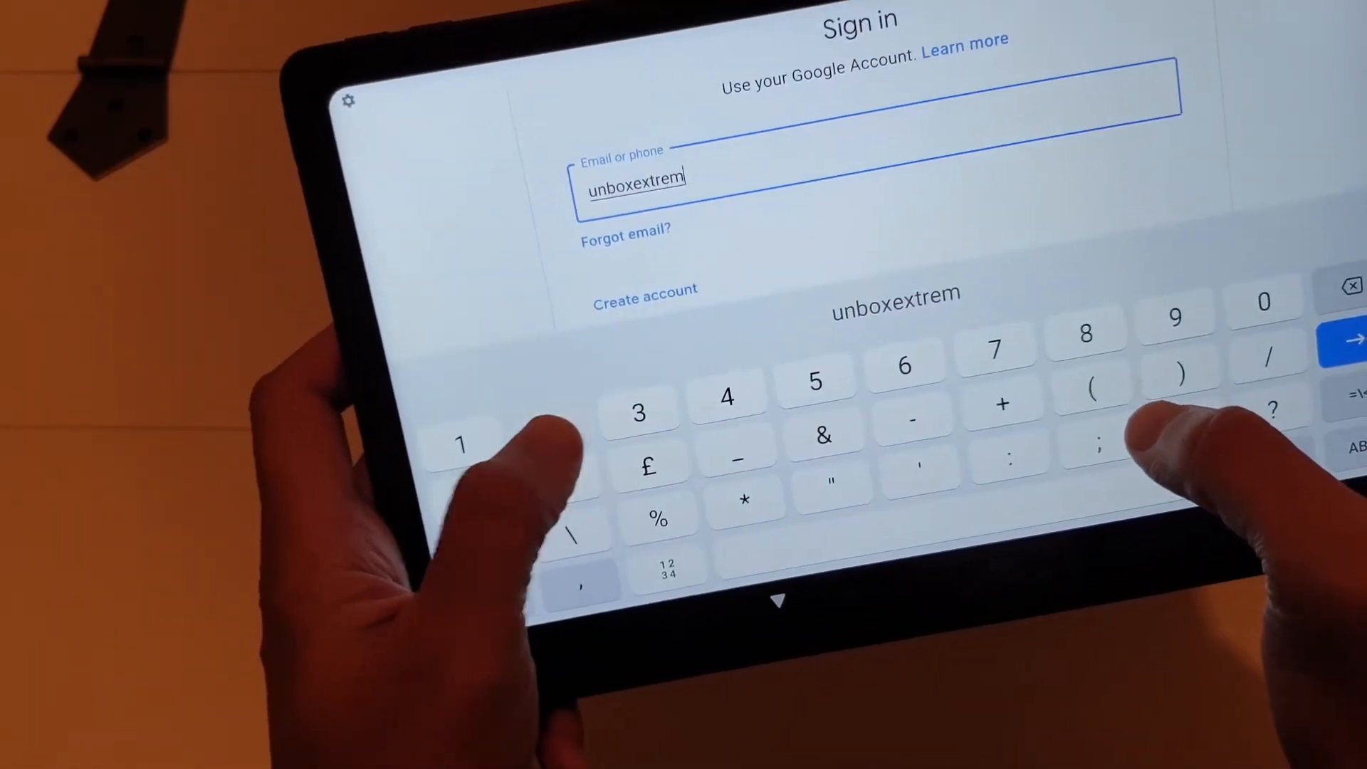
type("2")
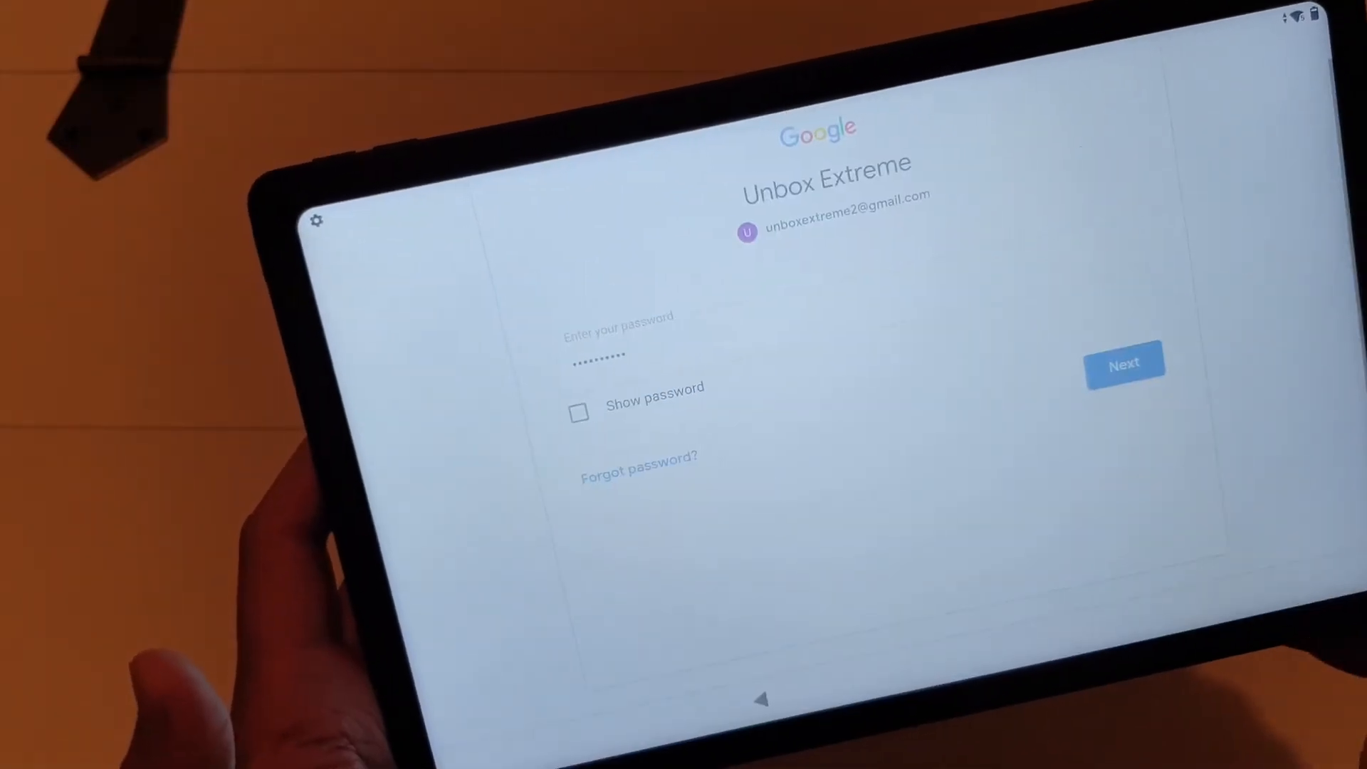
Submit the password, agree to terms, disable Wi-Fi/Bluetooth scanning, and choose Microsoft Bing.
left_click(1124, 363)
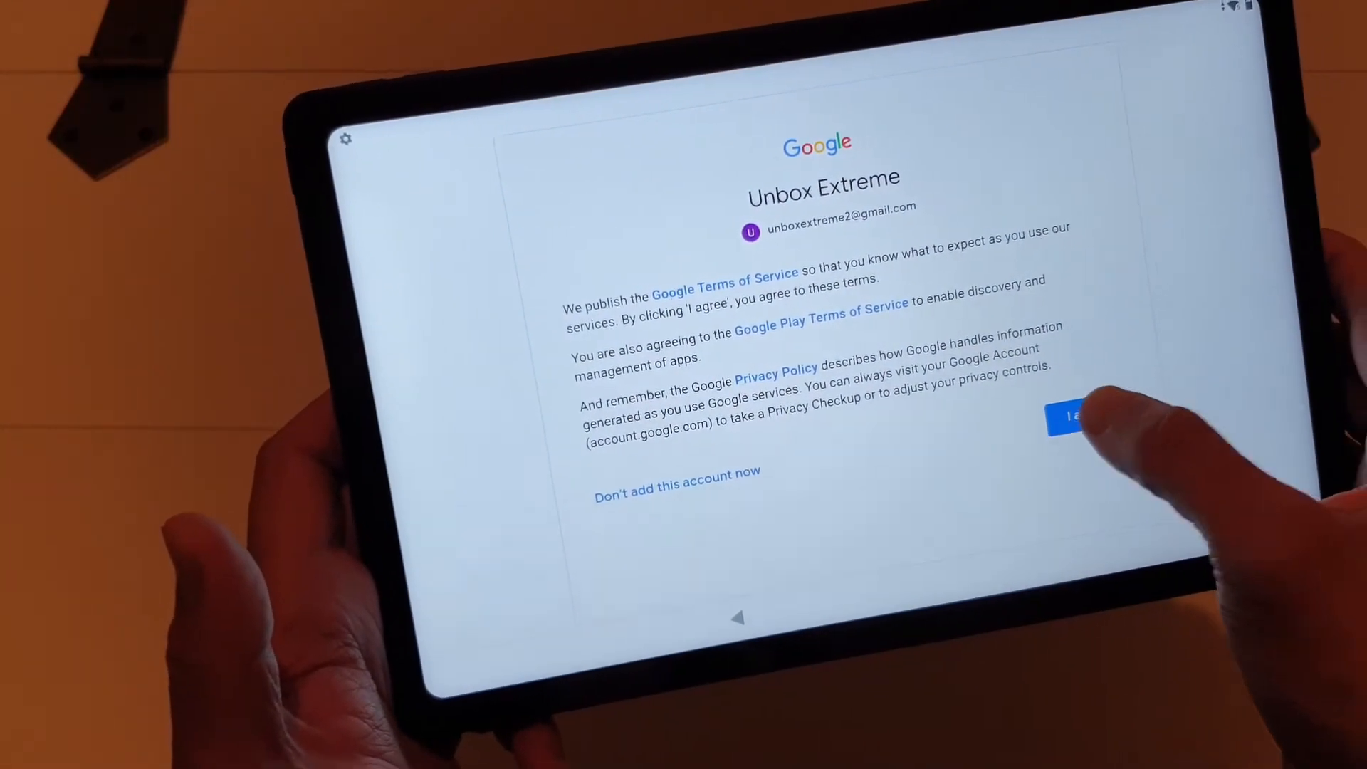
left_click(1073, 417)
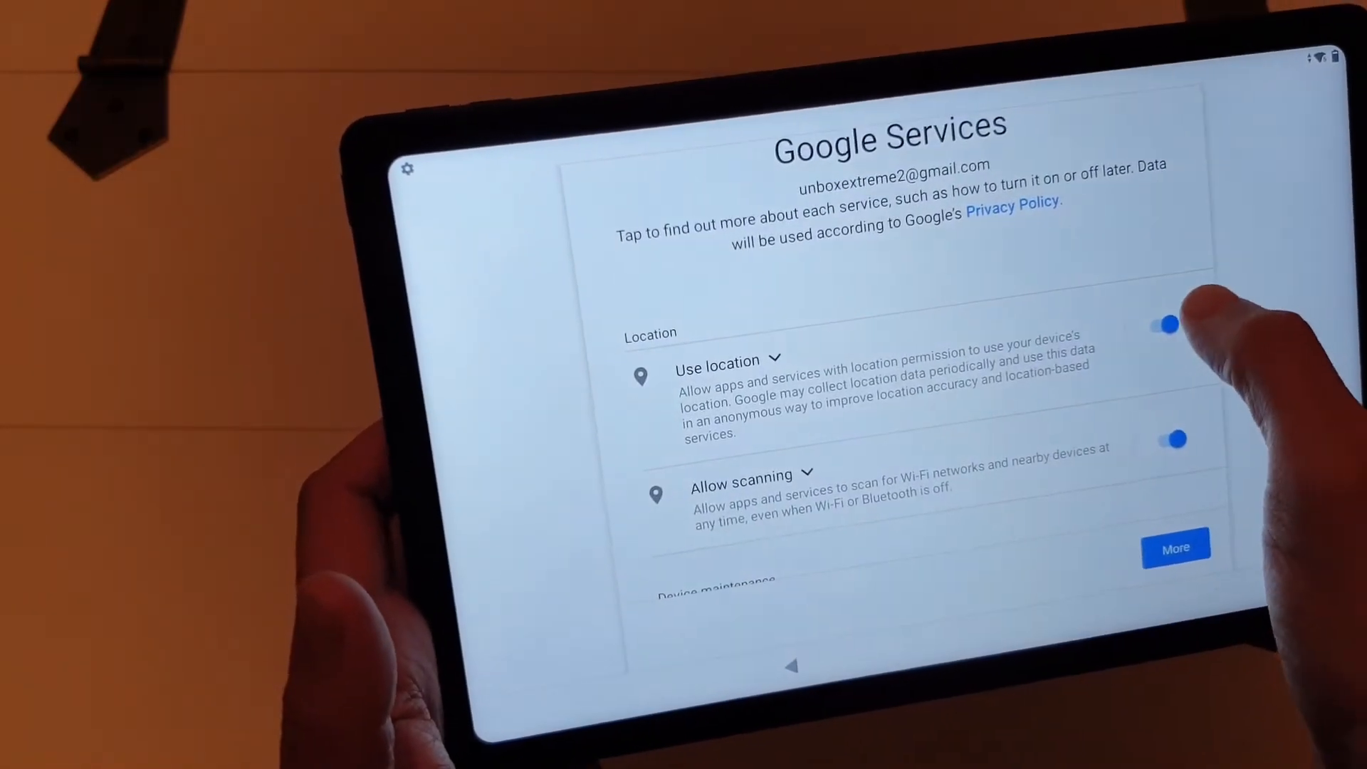
scroll("down", 3)
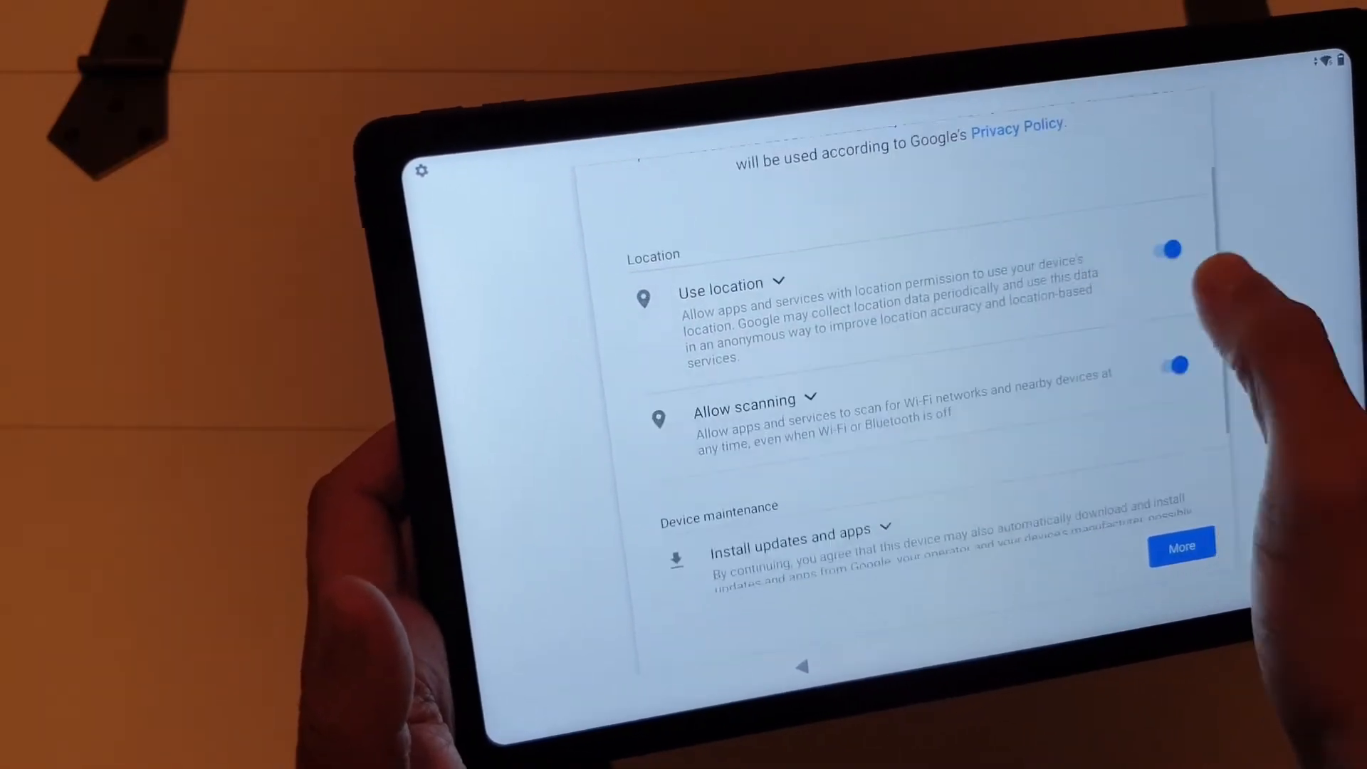
left_click(1173, 365)
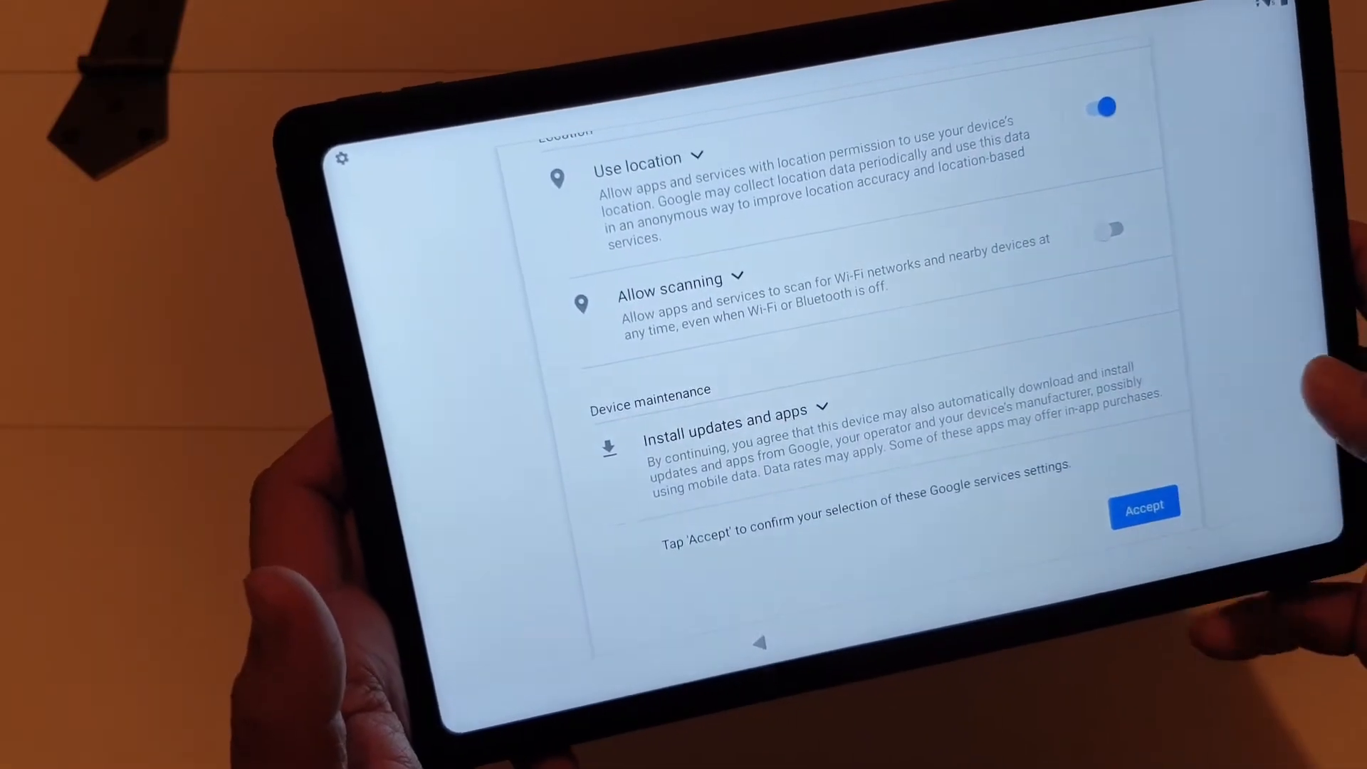
left_click(1146, 506)
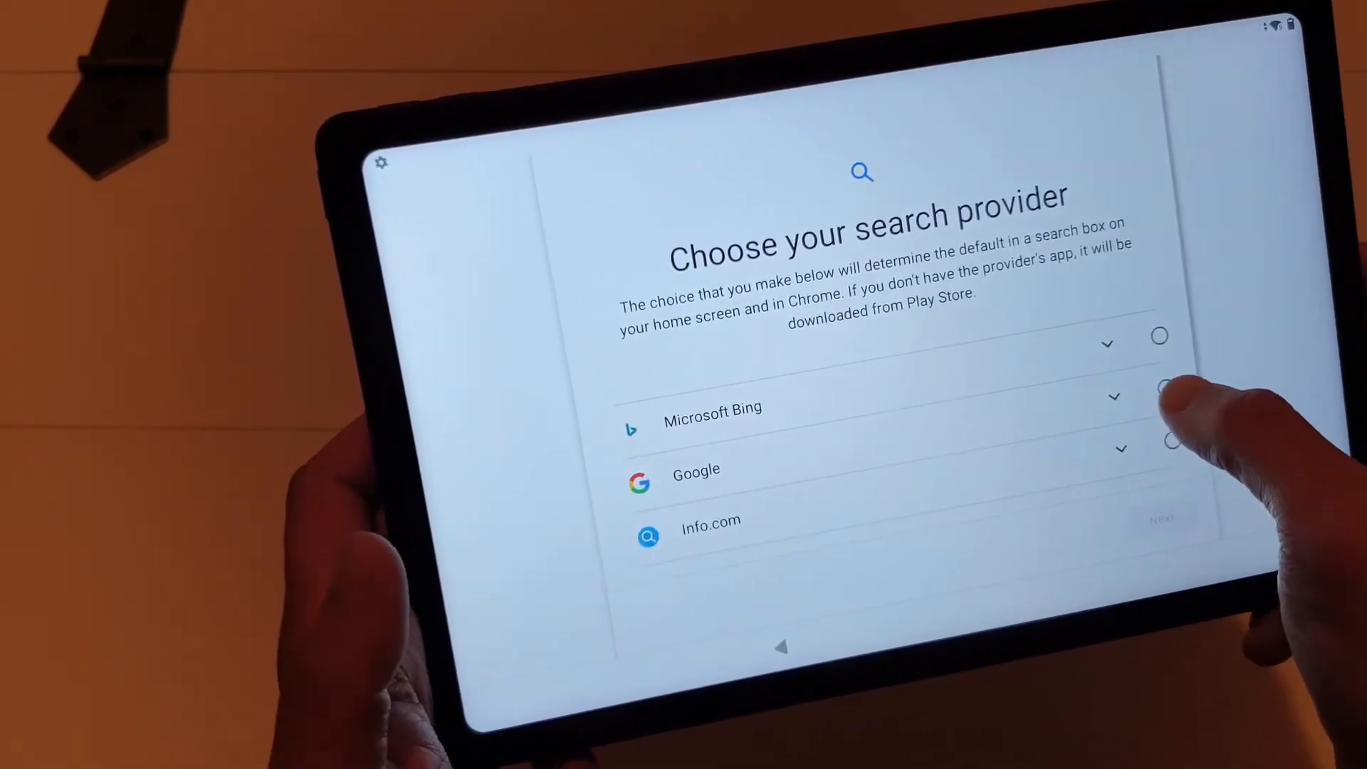
left_click(1153, 377)
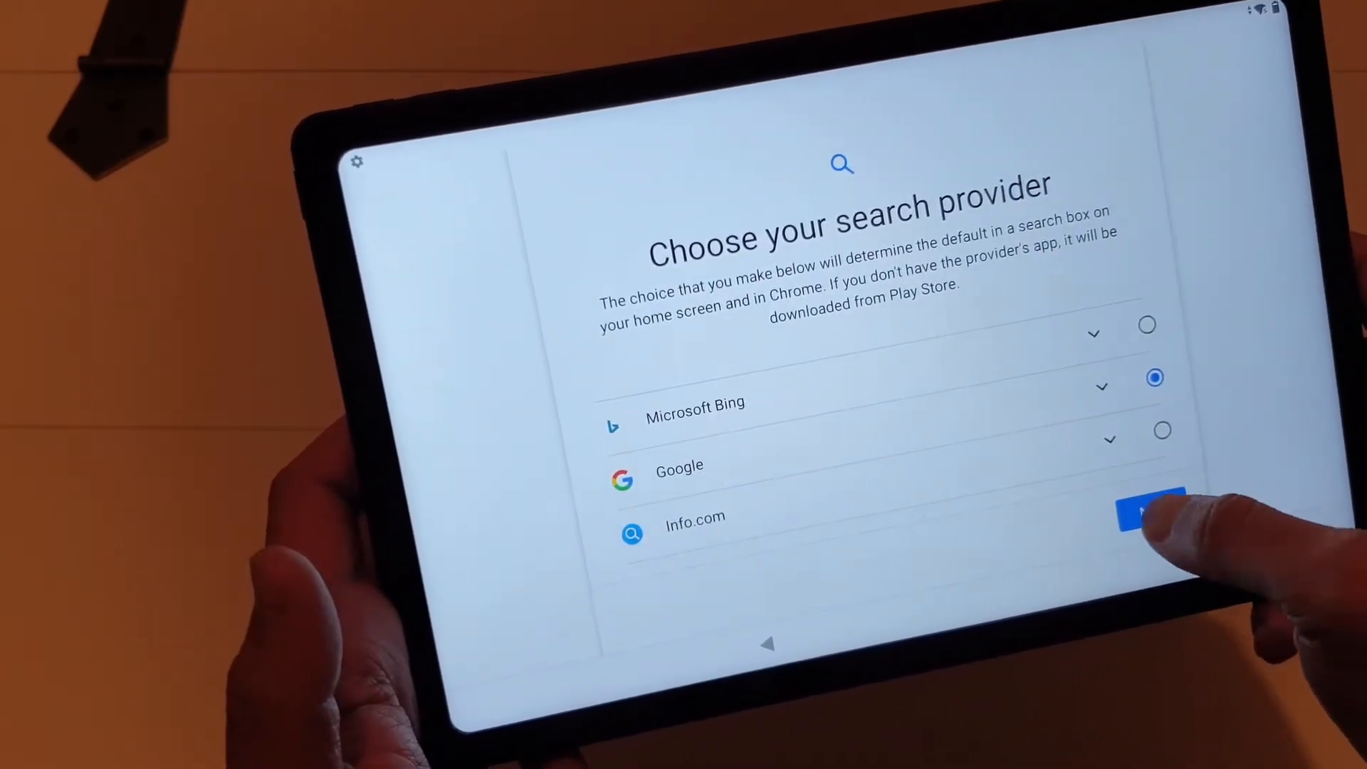
left_click(1147, 510)
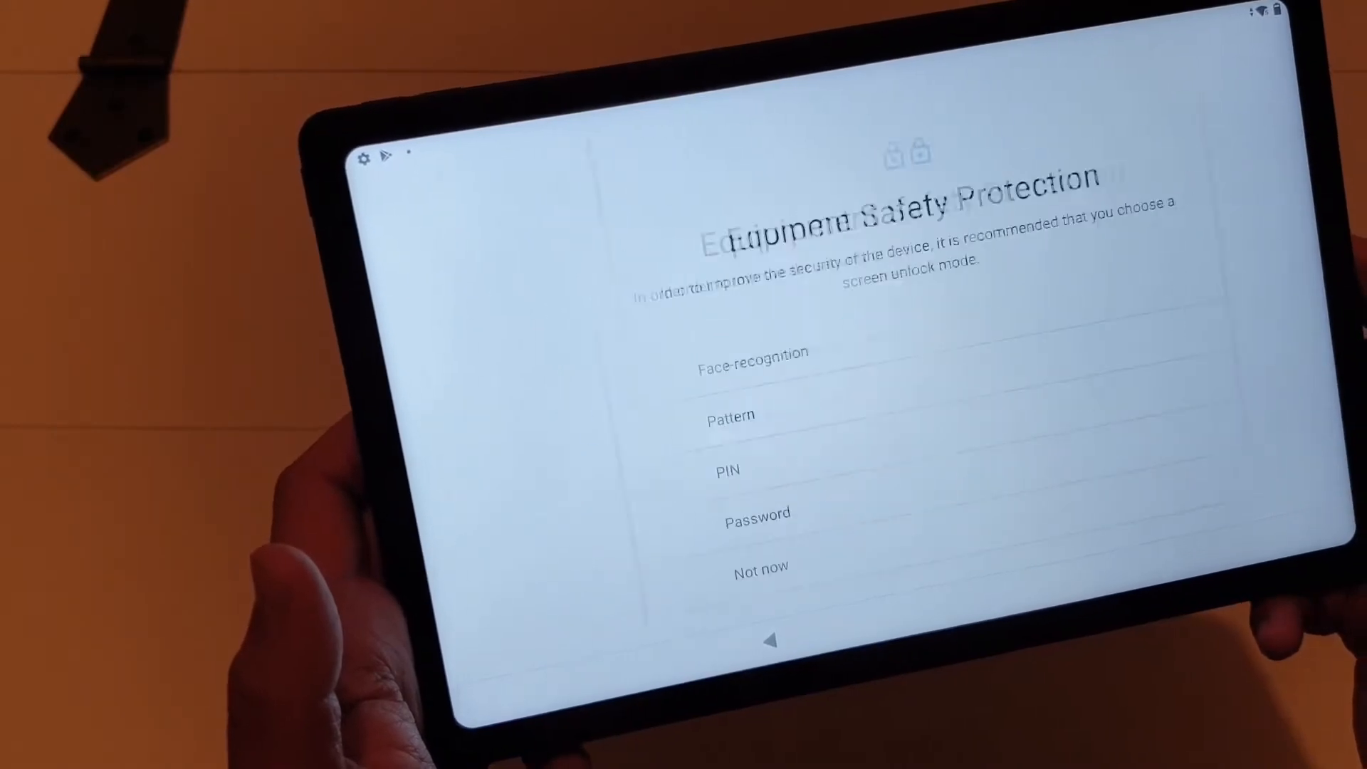
Choose PIN unlock, enter a 4-digit PIN, and re-enter it to confirm.
left_click(727, 470)
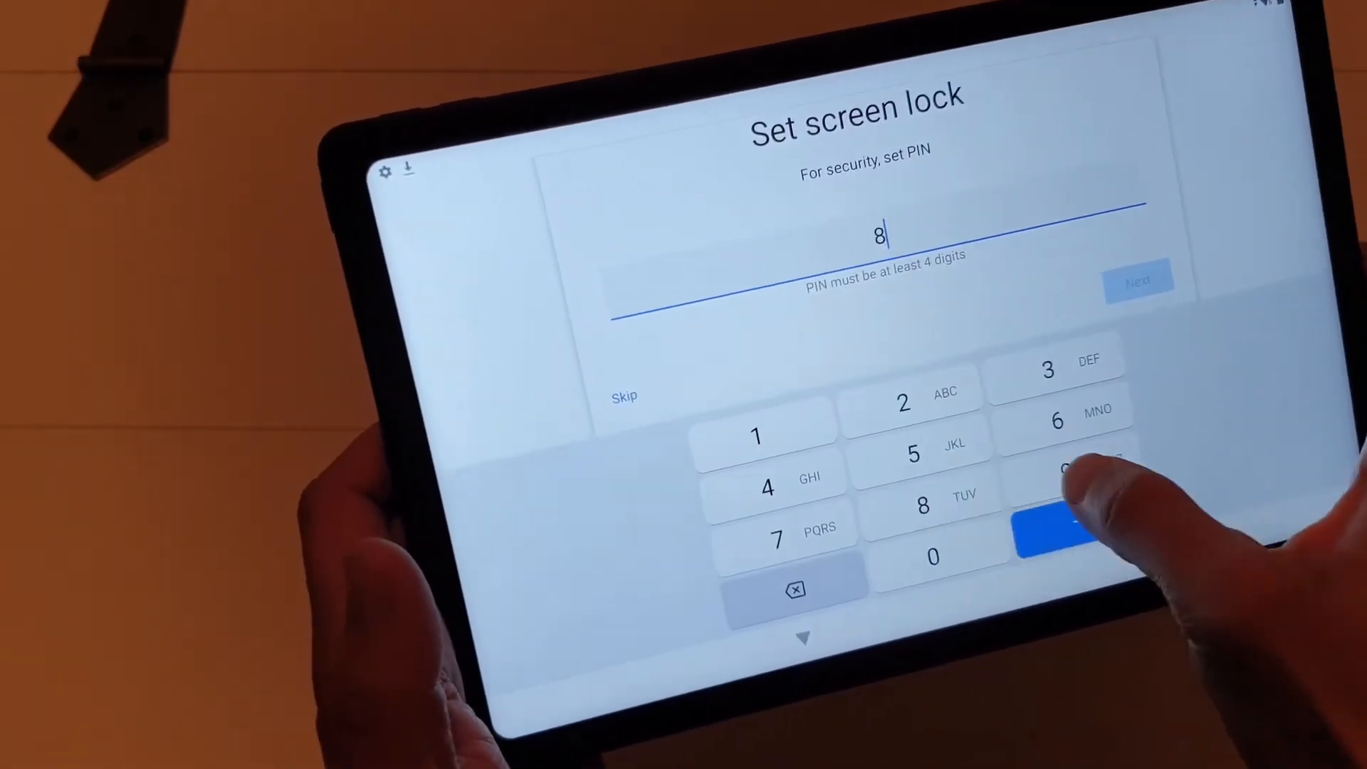
left_click(1138, 279)
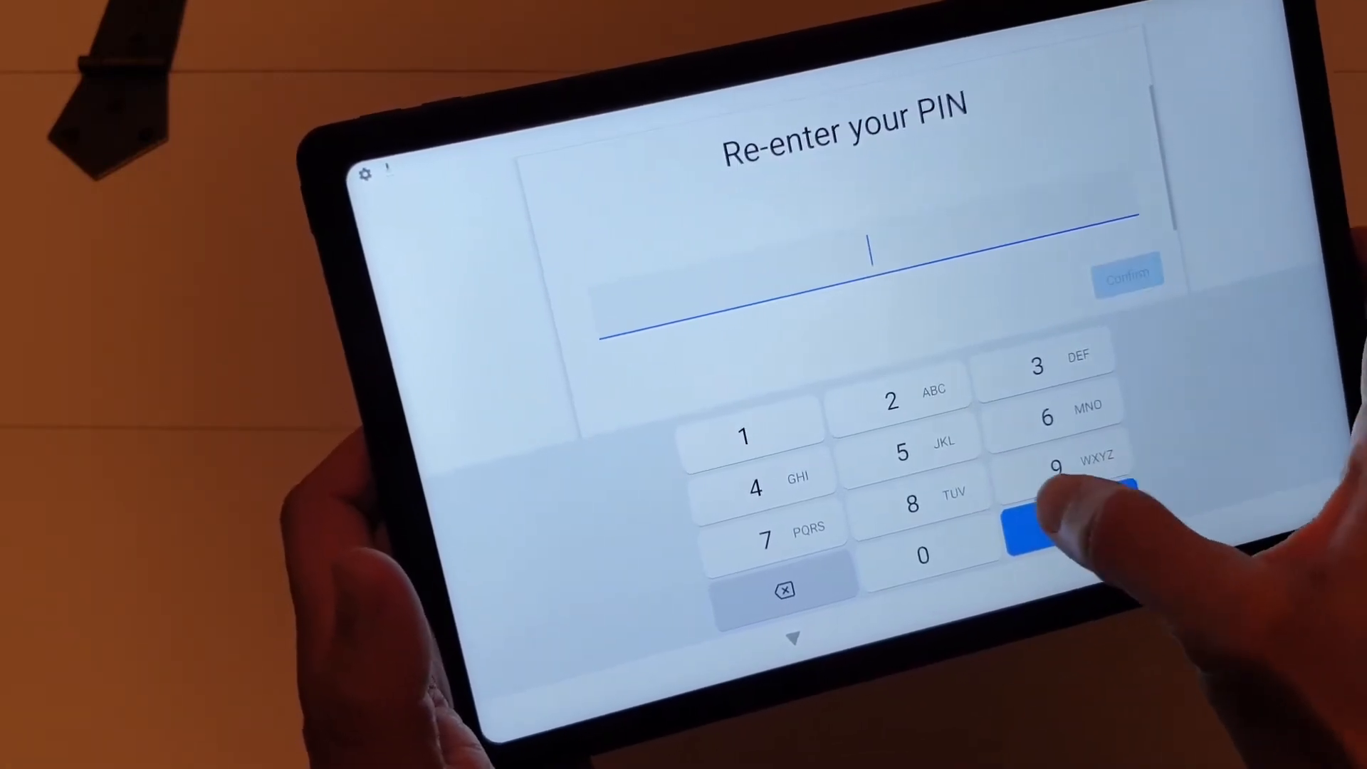
left_click(1064, 465)
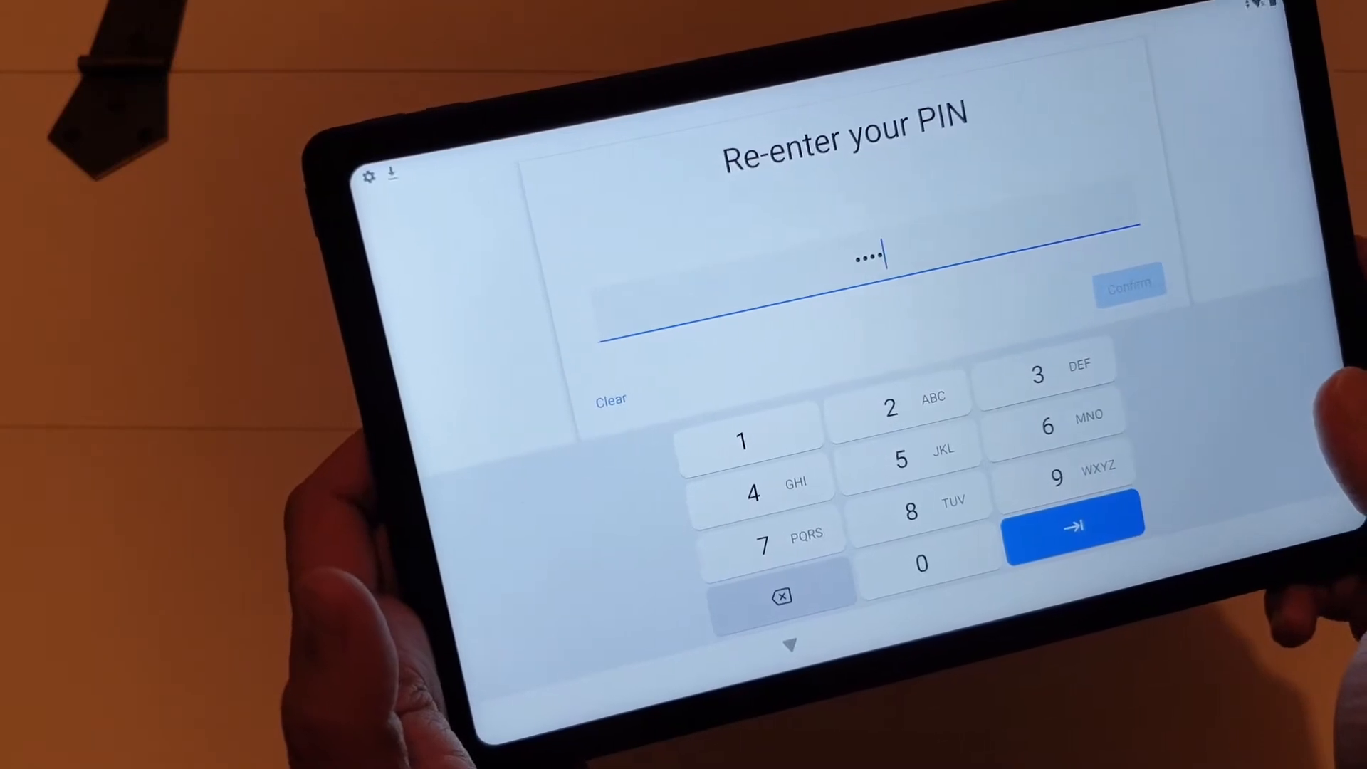
left_click(1071, 526)
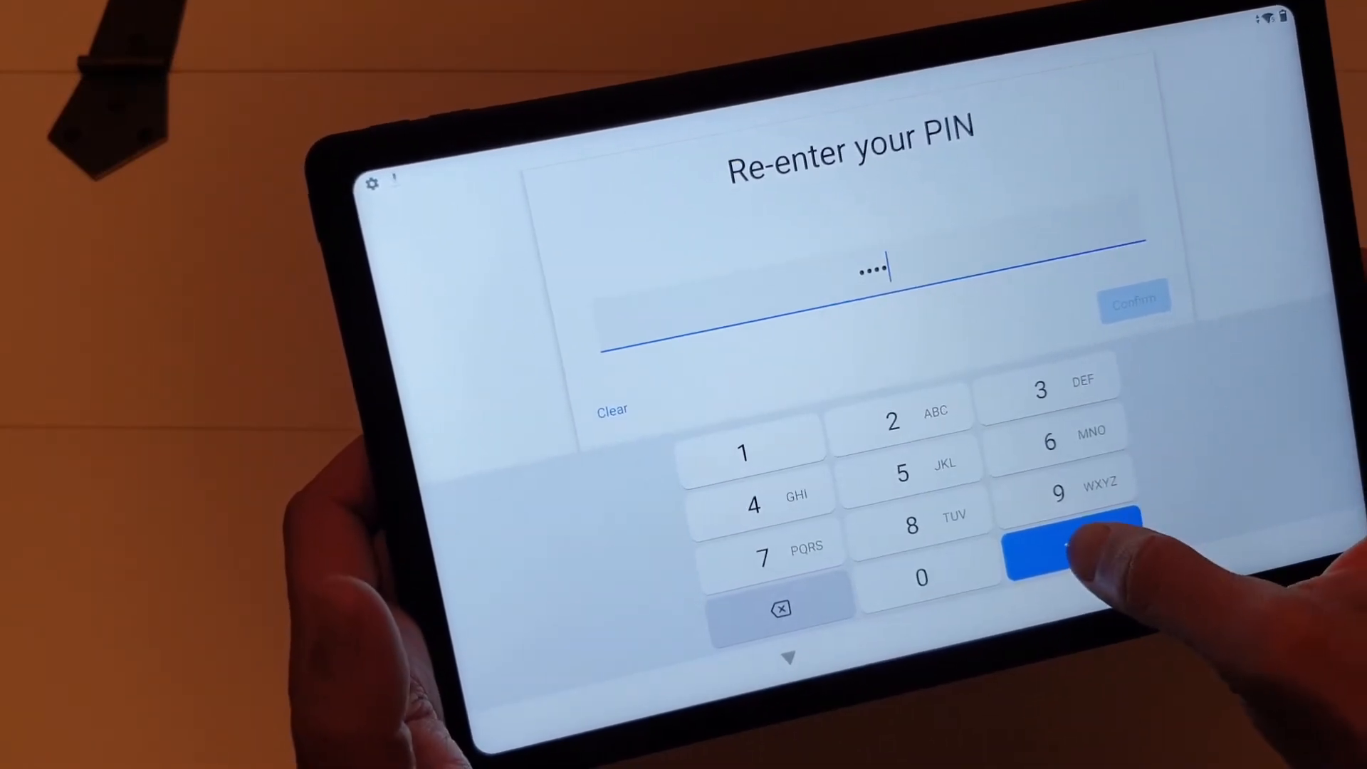
left_click(1072, 545)
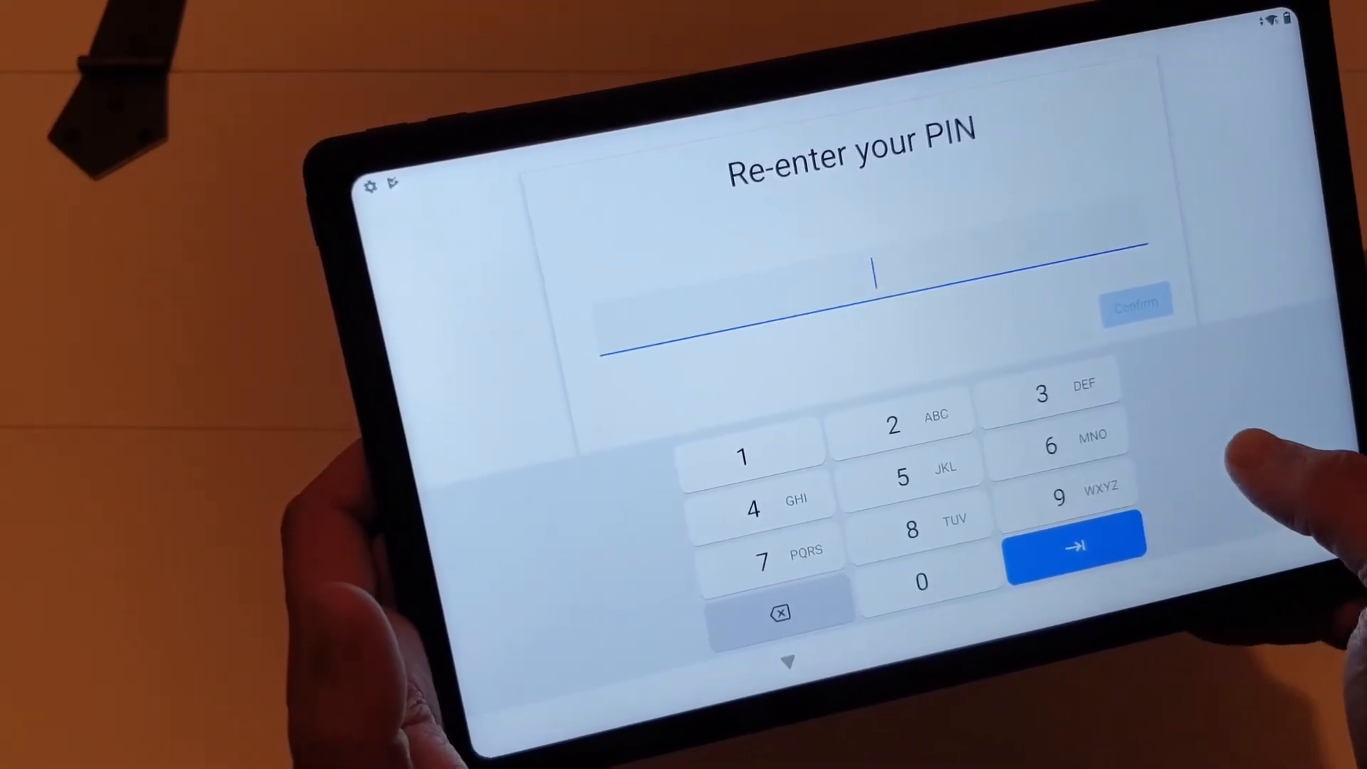
left_click(1075, 545)
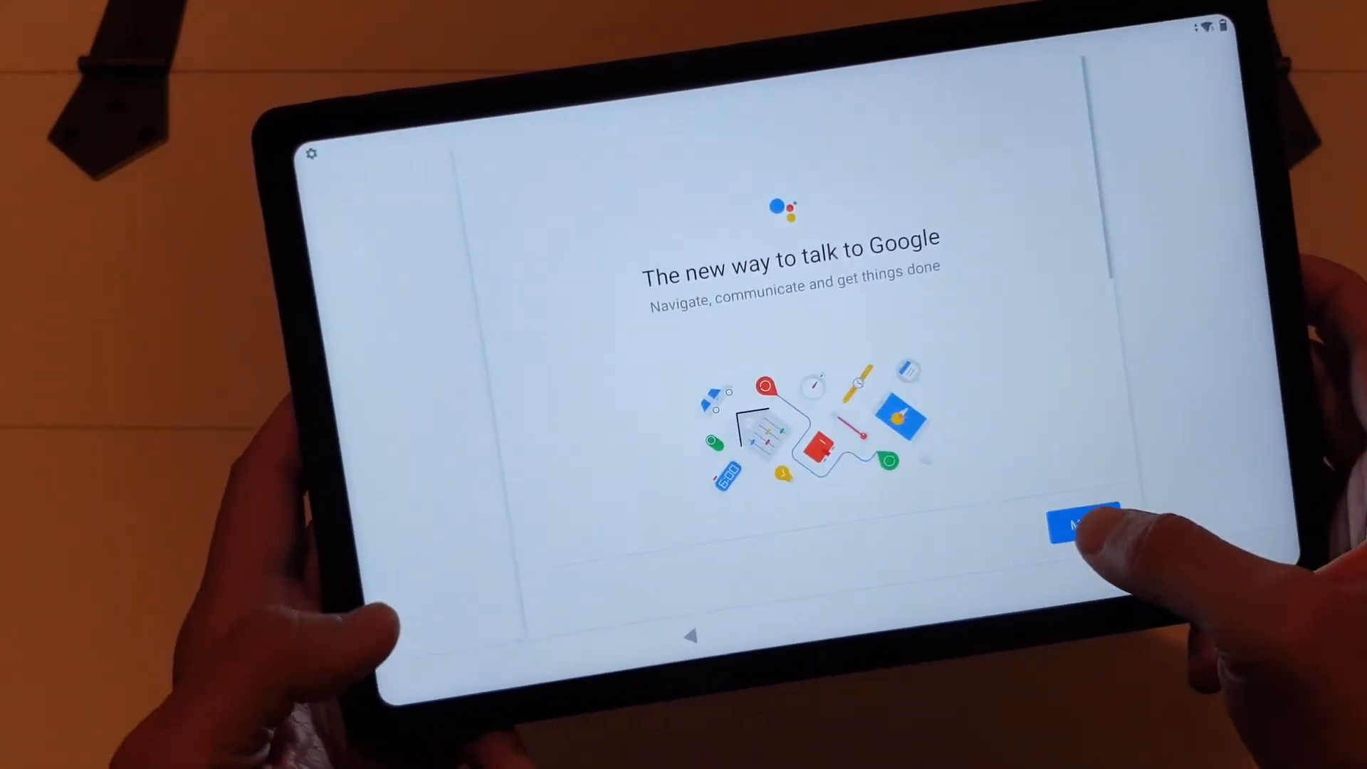
Go through the Assistant intro, turning on app and contact info, past trending tips.
left_click(1084, 523)
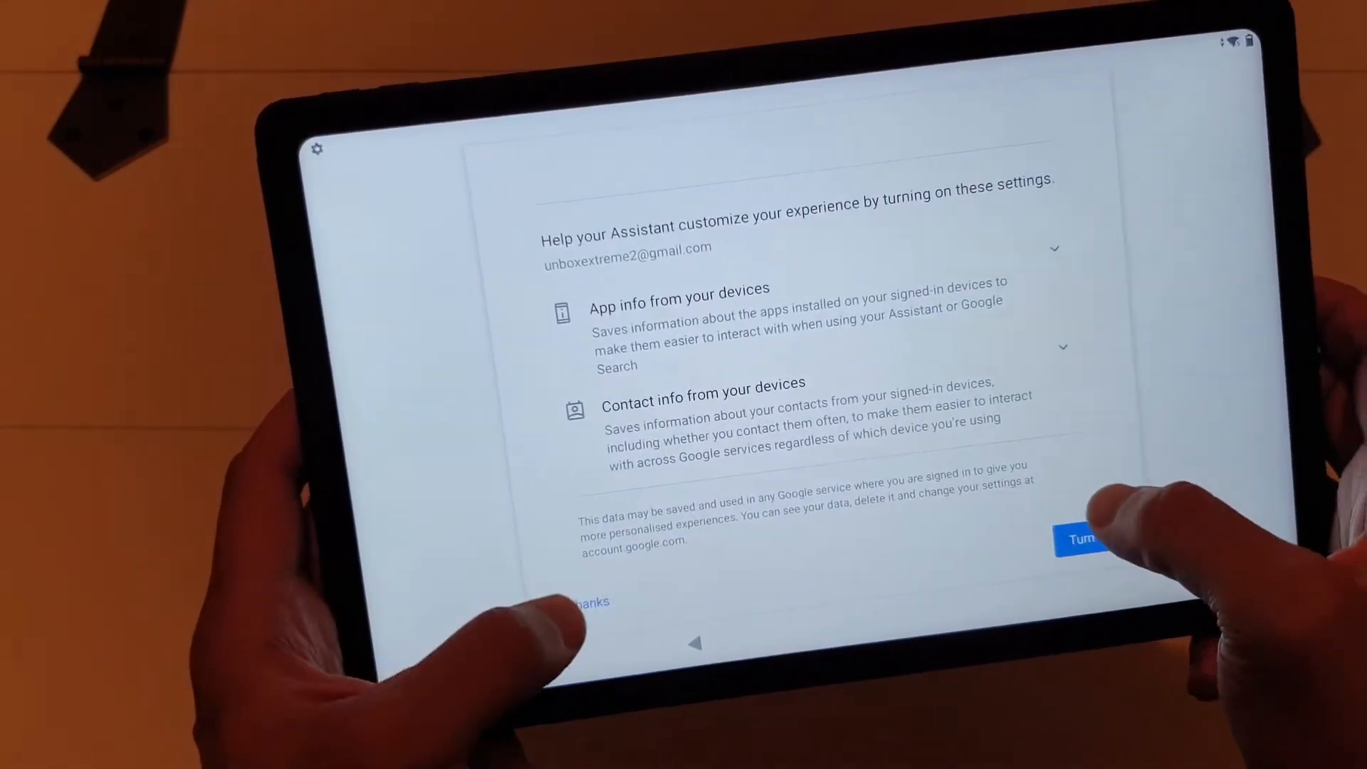
left_click(1085, 539)
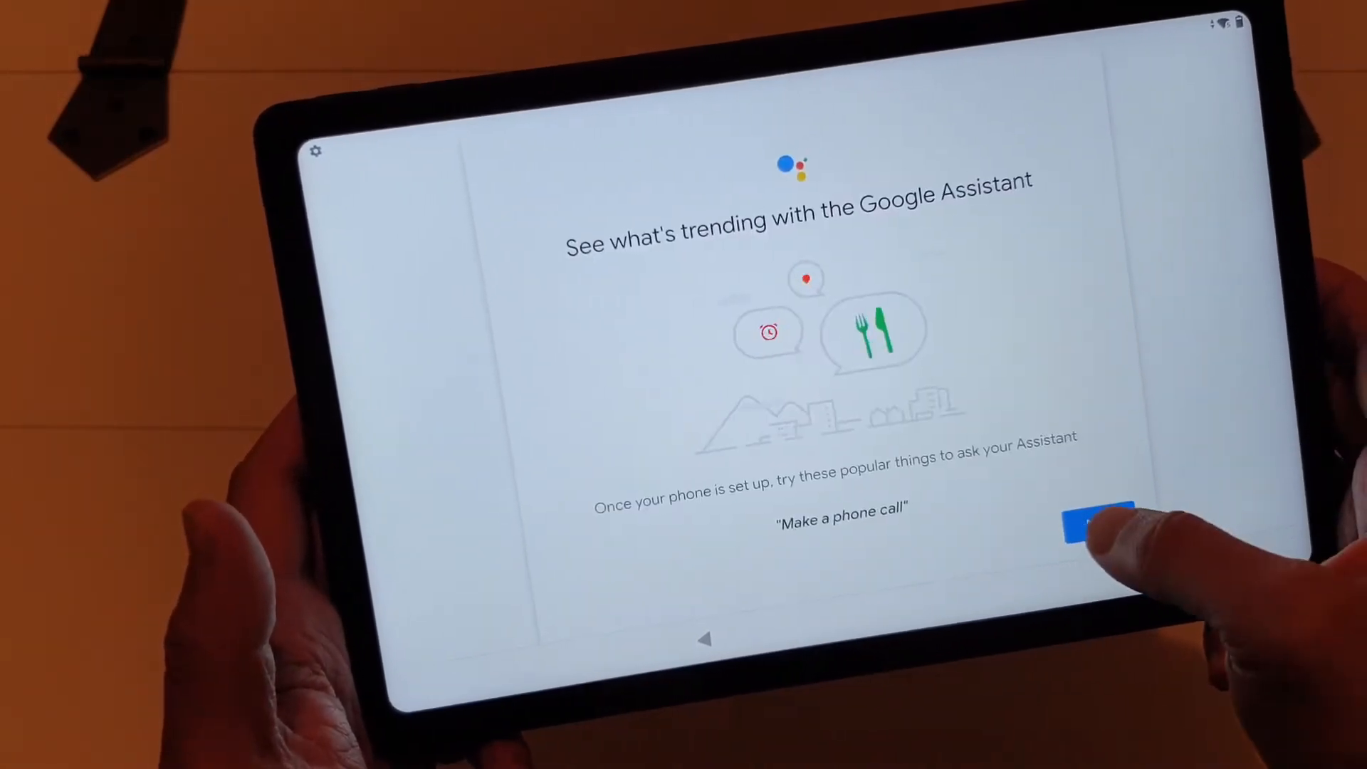
left_click(1096, 521)
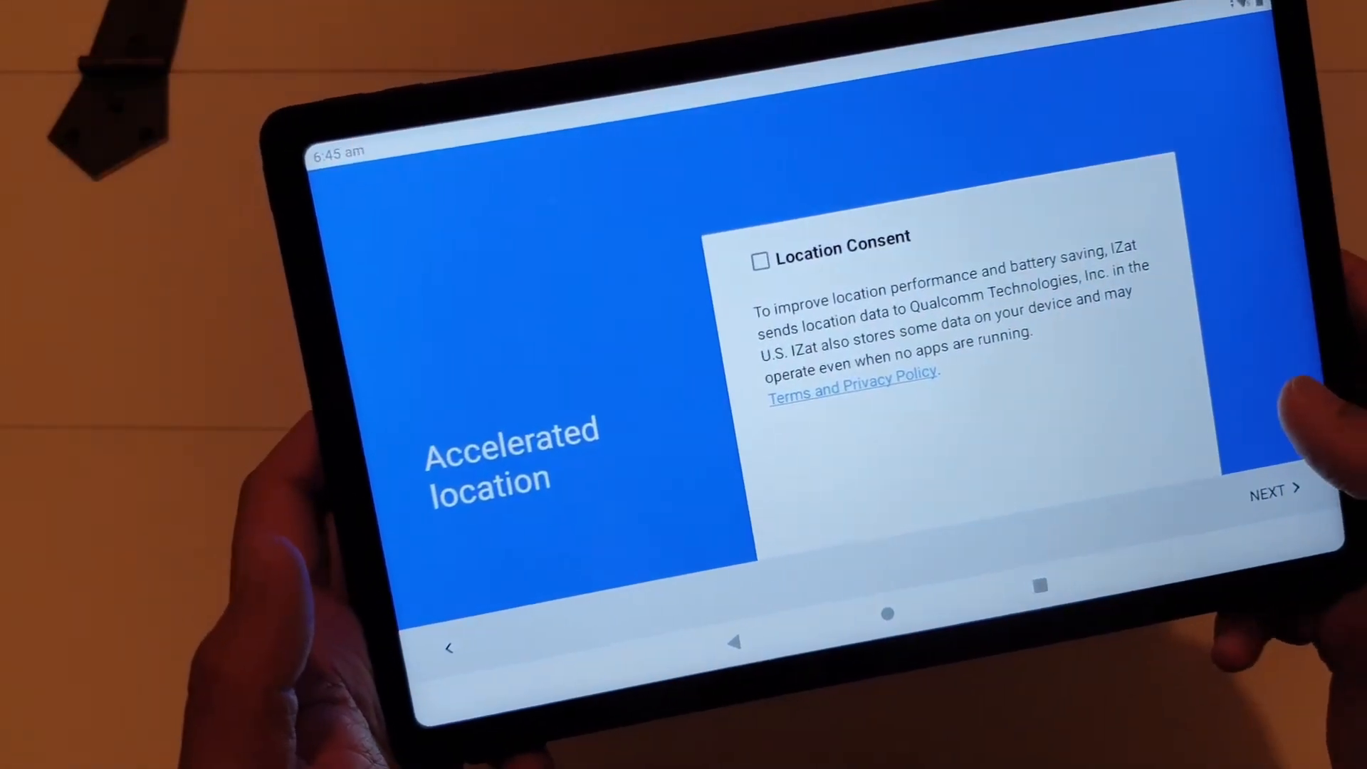
Finish Accelerated location and allow Smart Launcher access to photos and media.
left_click(1270, 490)
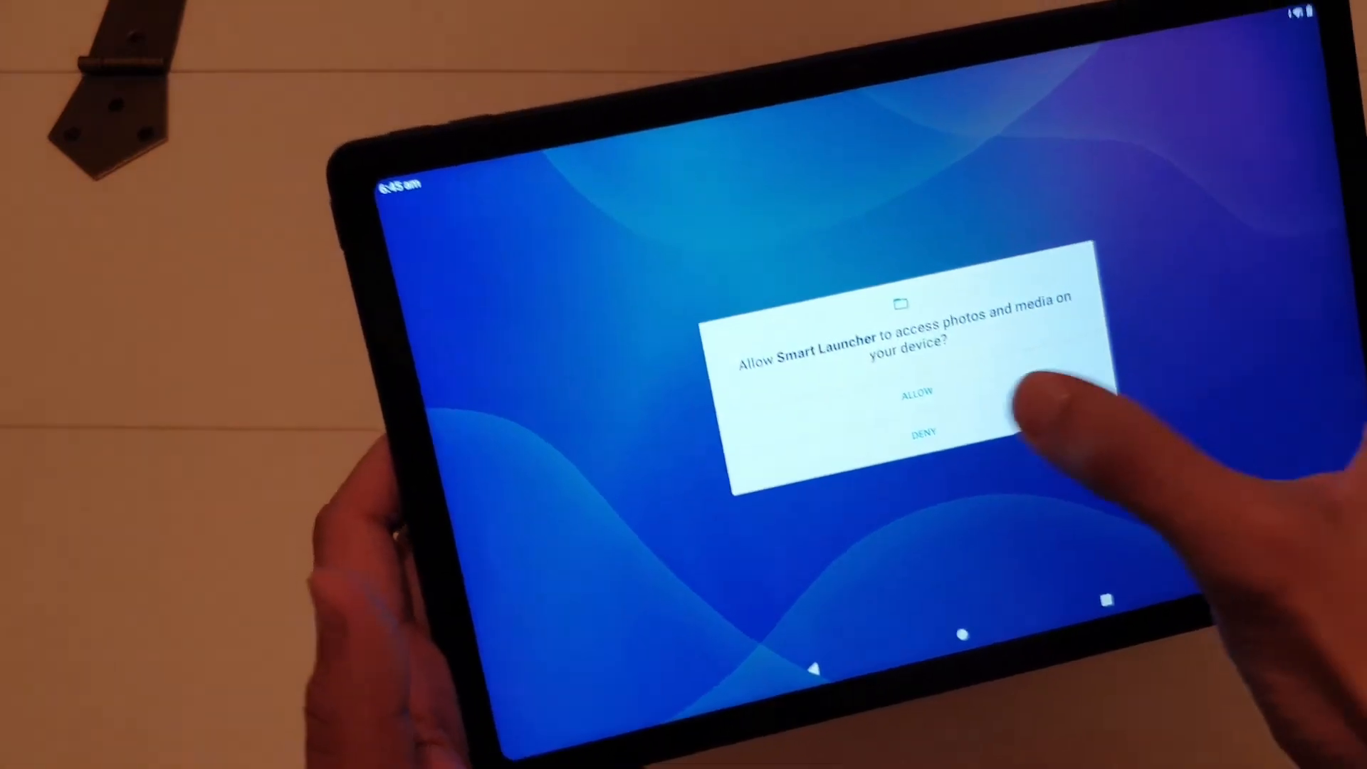
left_click(916, 392)
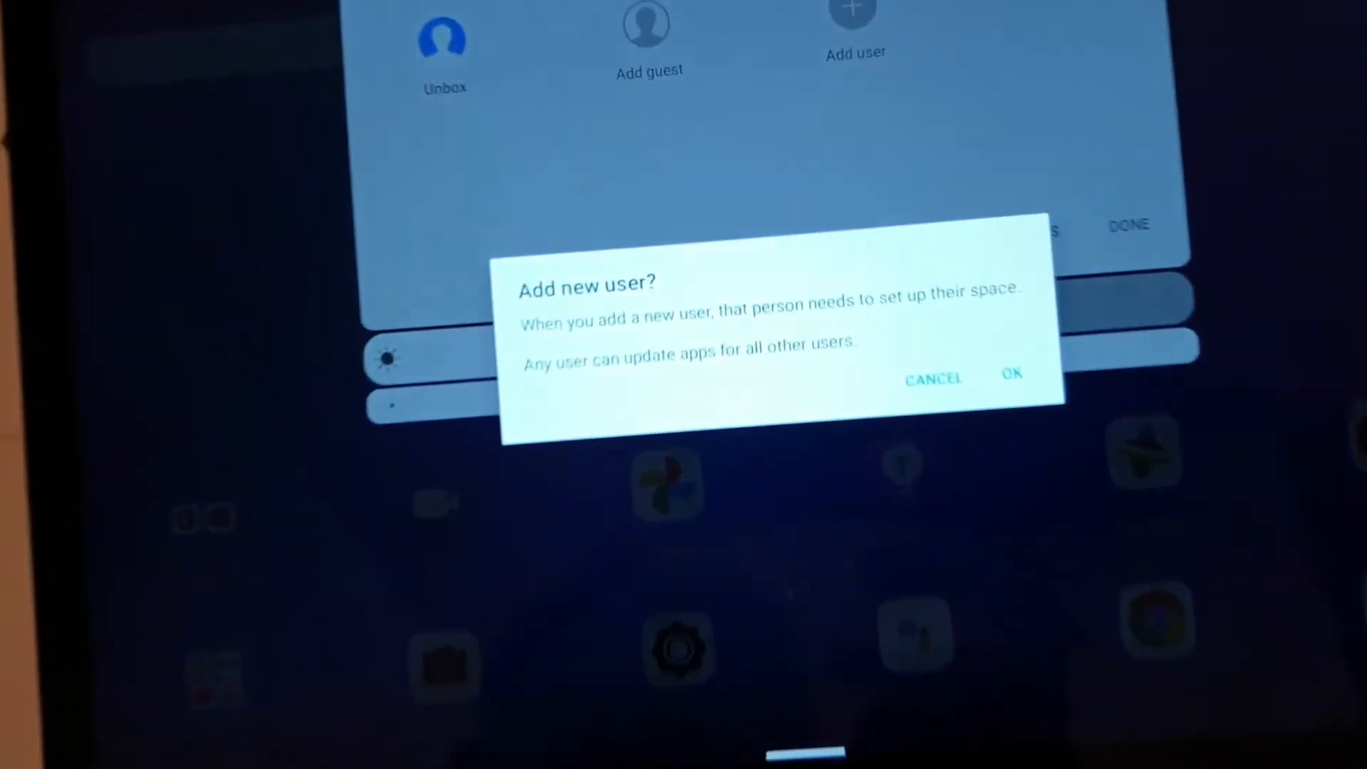
Confirm the Add new user? dialog to create another user.
left_click(932, 379)
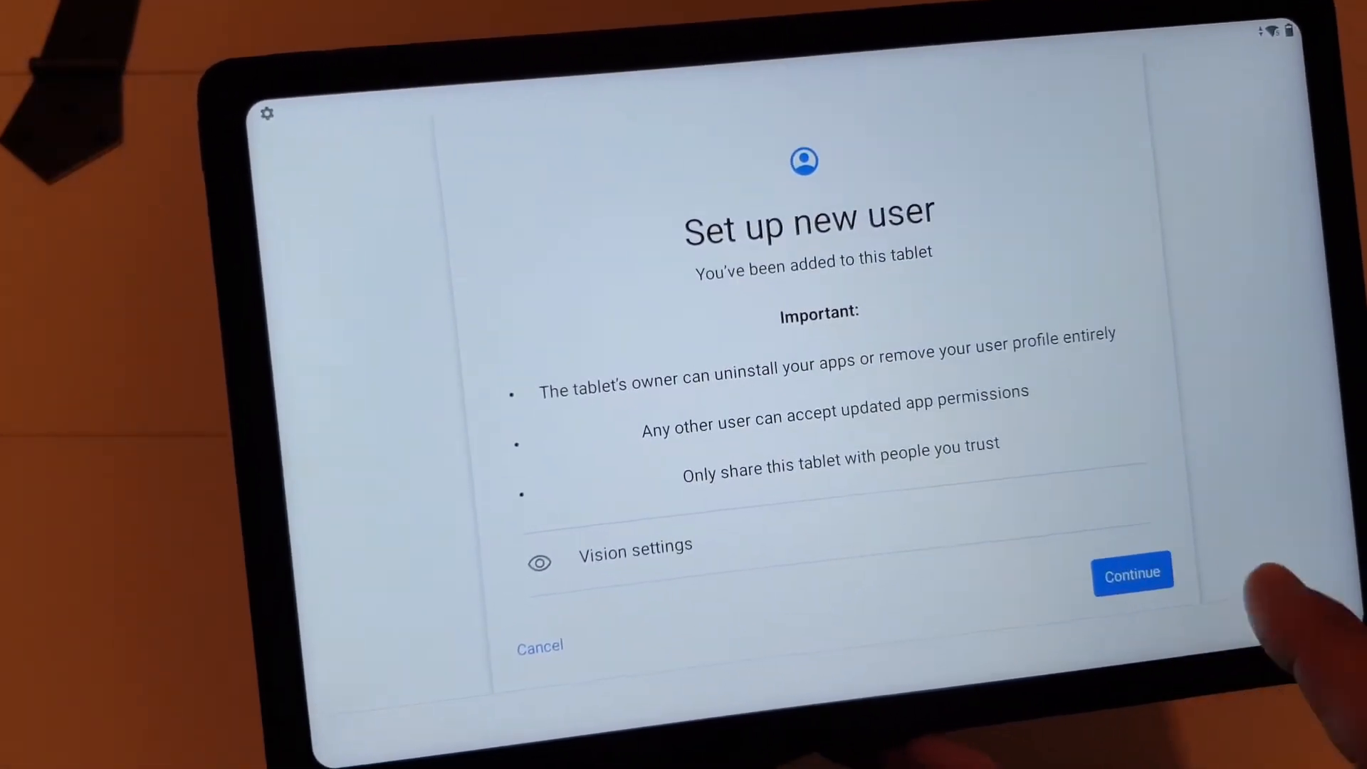
Continue from the Set up new user welcome screen toward Google sign-in.
left_click(1132, 574)
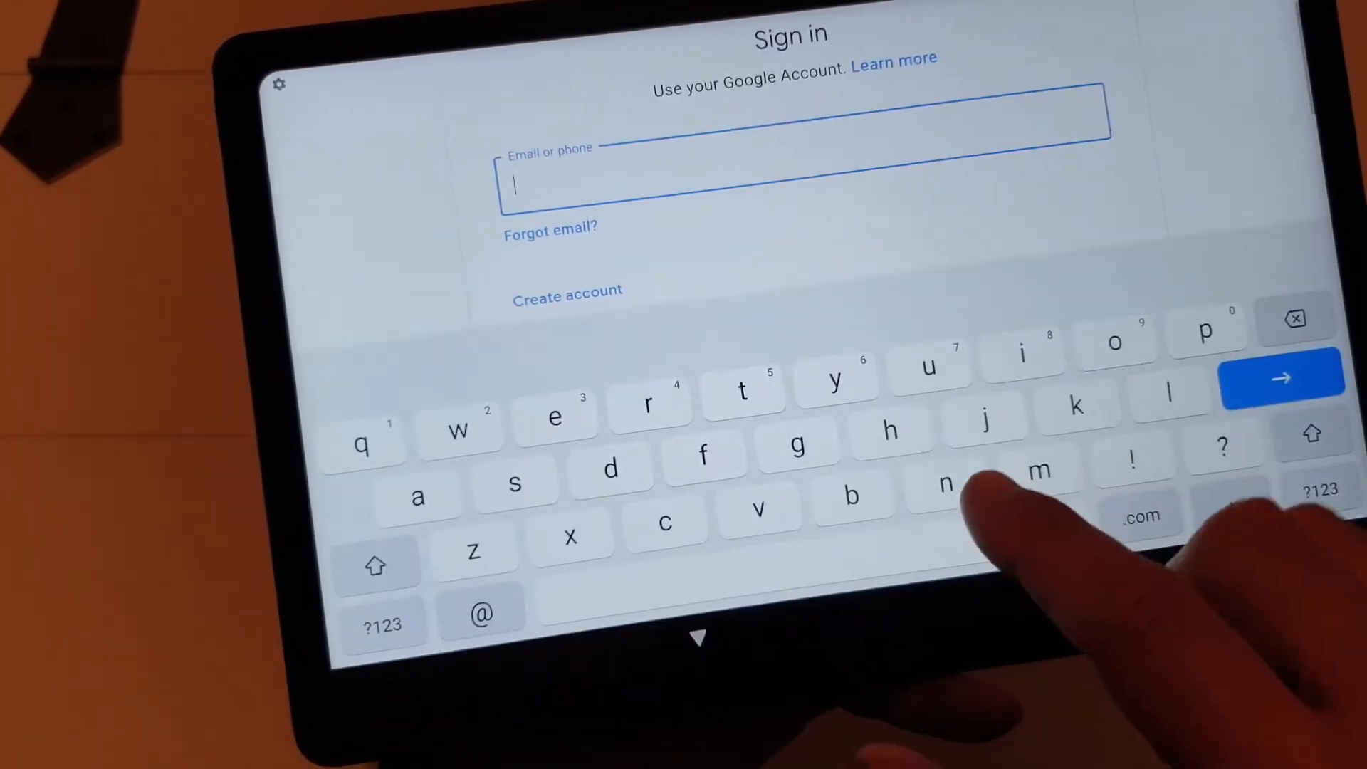
Enter the Gmail address 'unboxextremeW2' and submit it.
type("unbo")
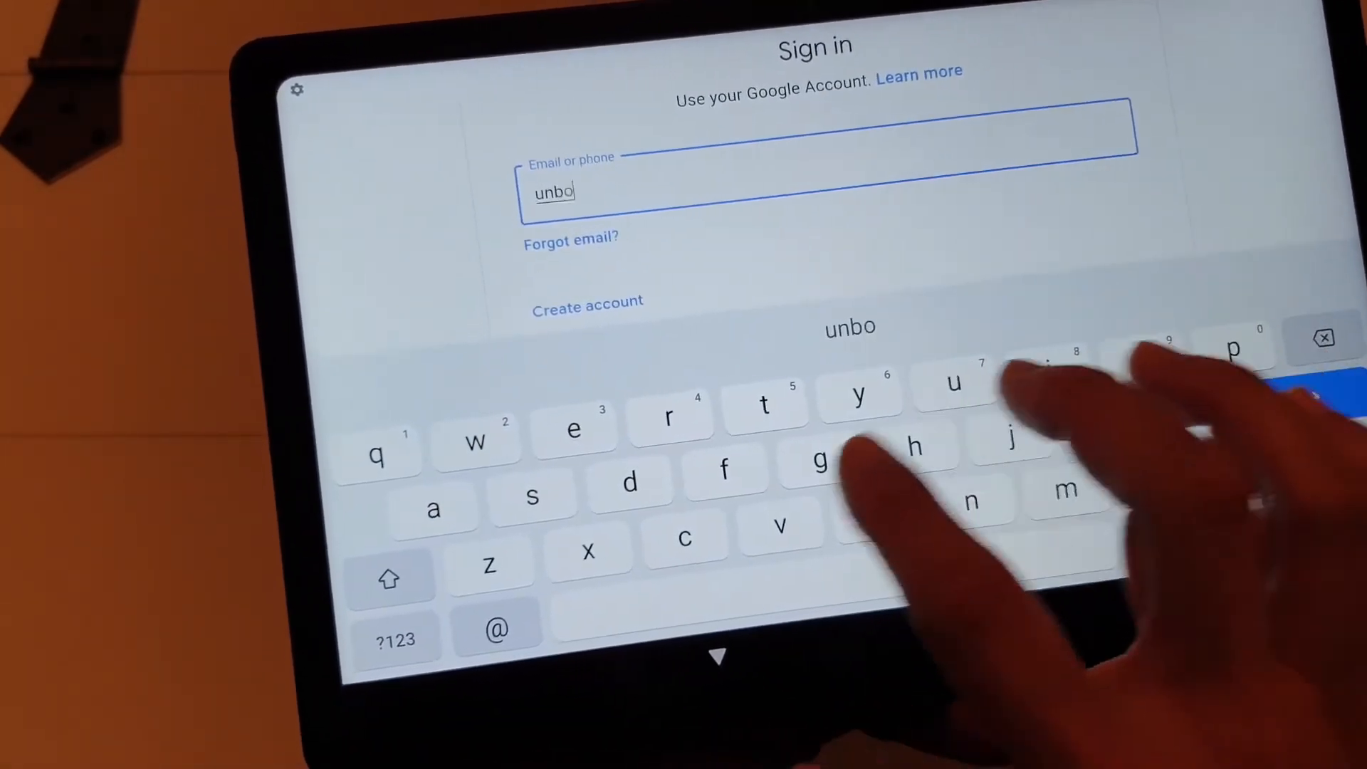
type("xextre")
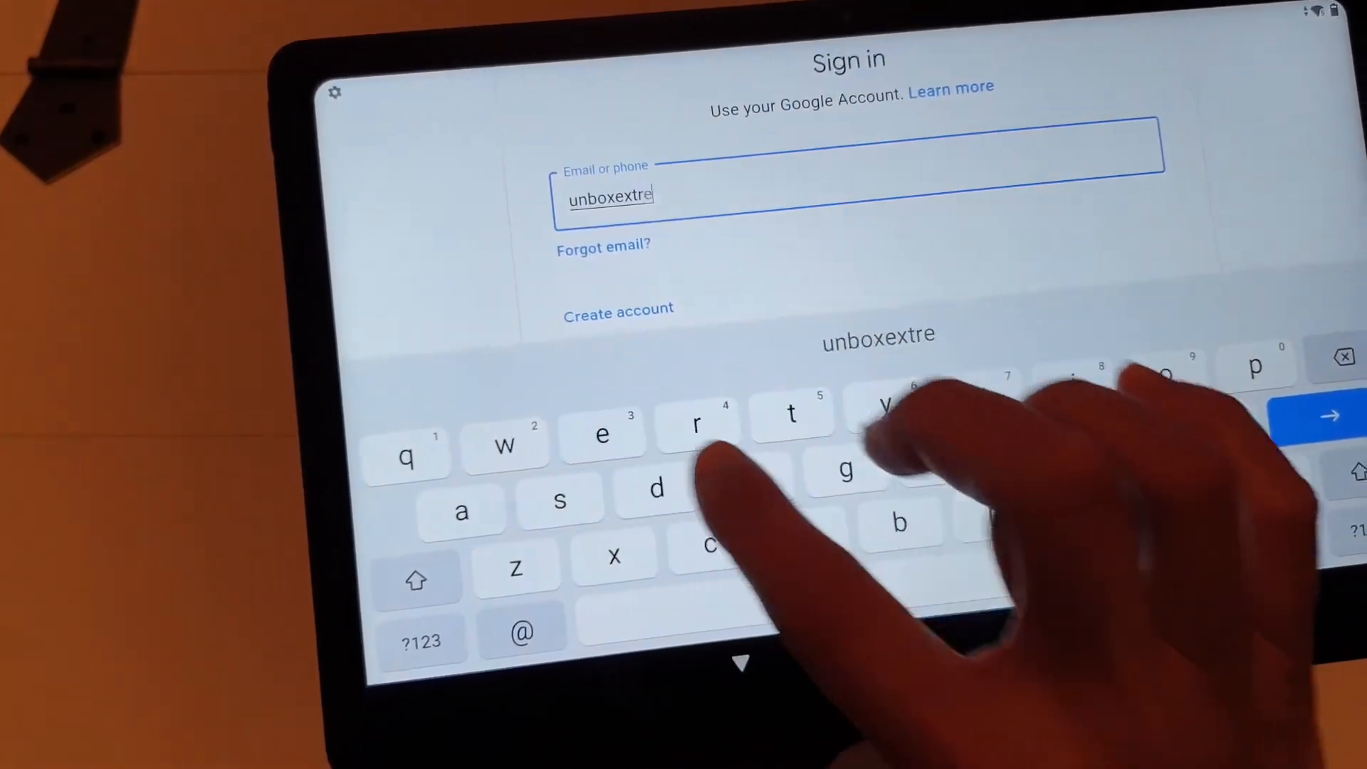
type("meW")
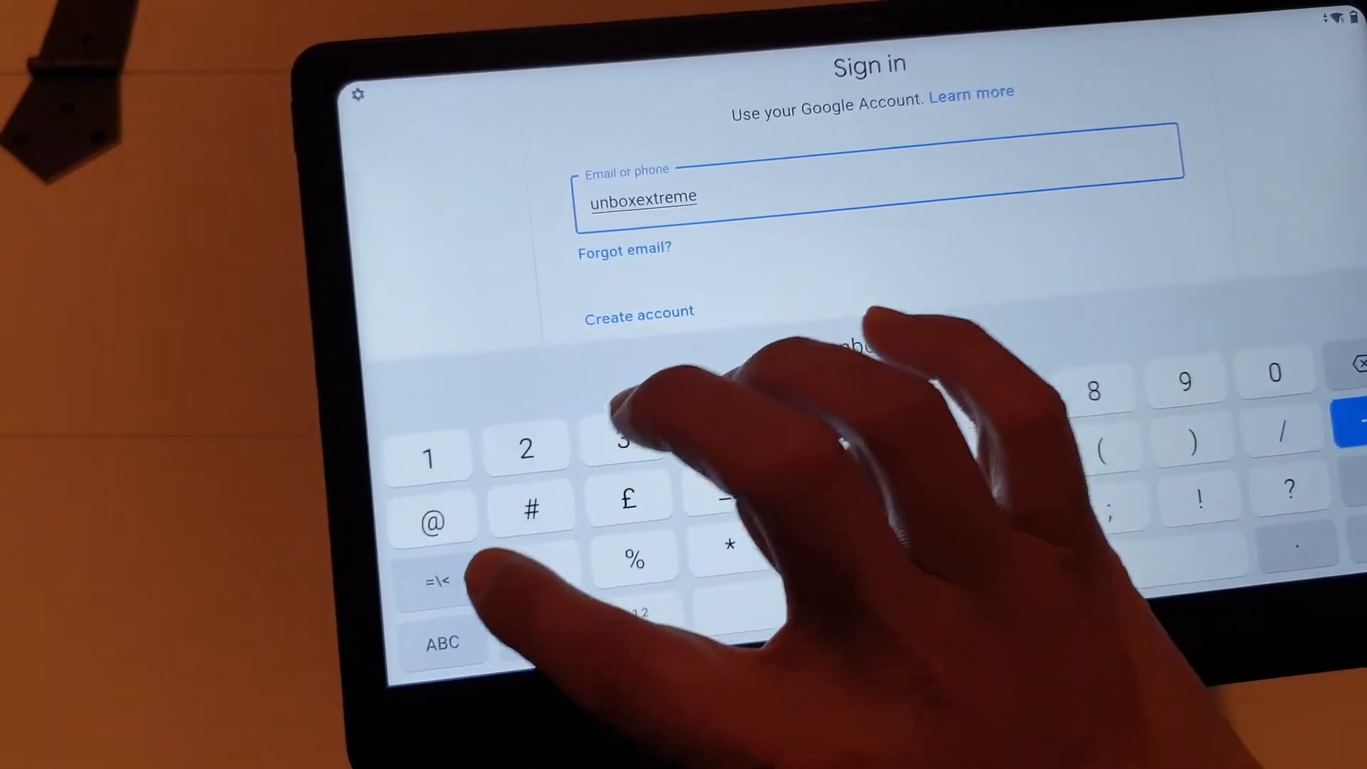
type("2")
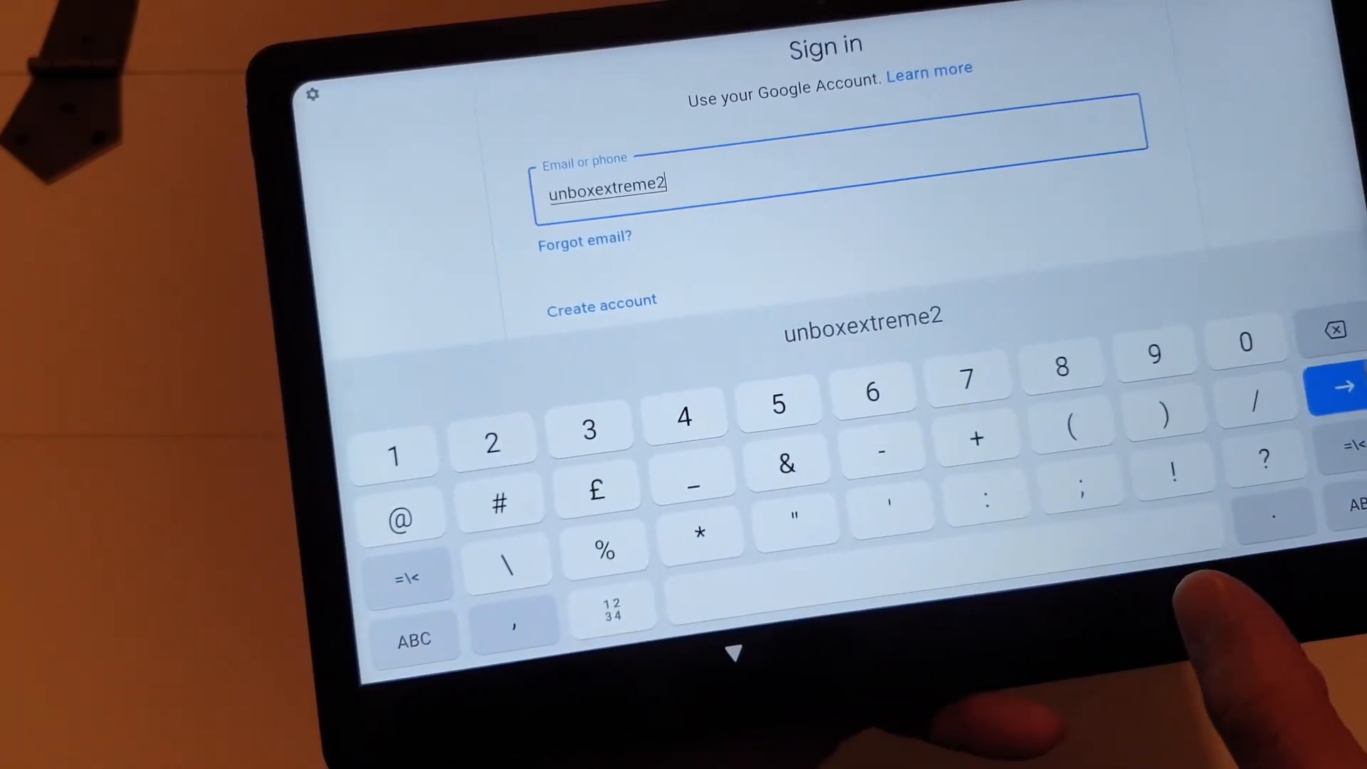
left_click(1334, 386)
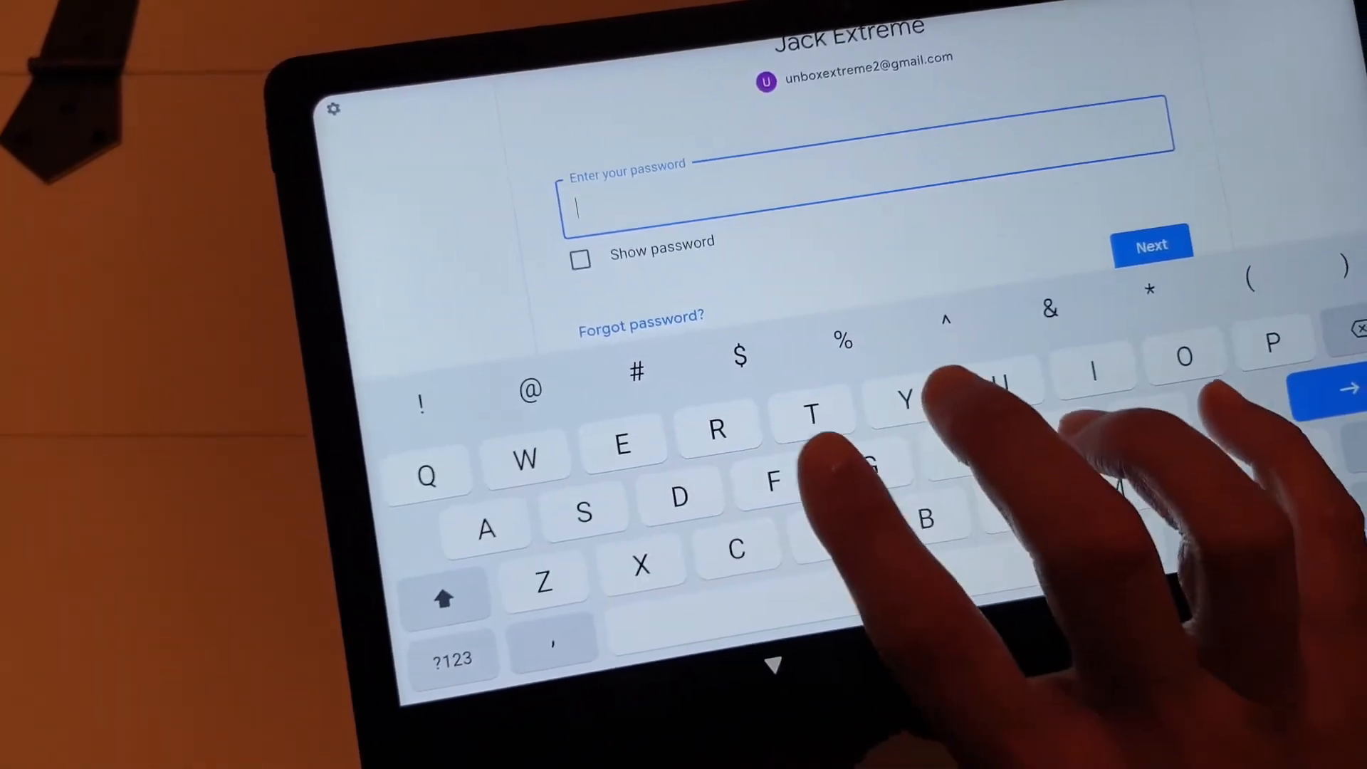
Enter the account password and sign in to reach the Terms of Service.
type("e")
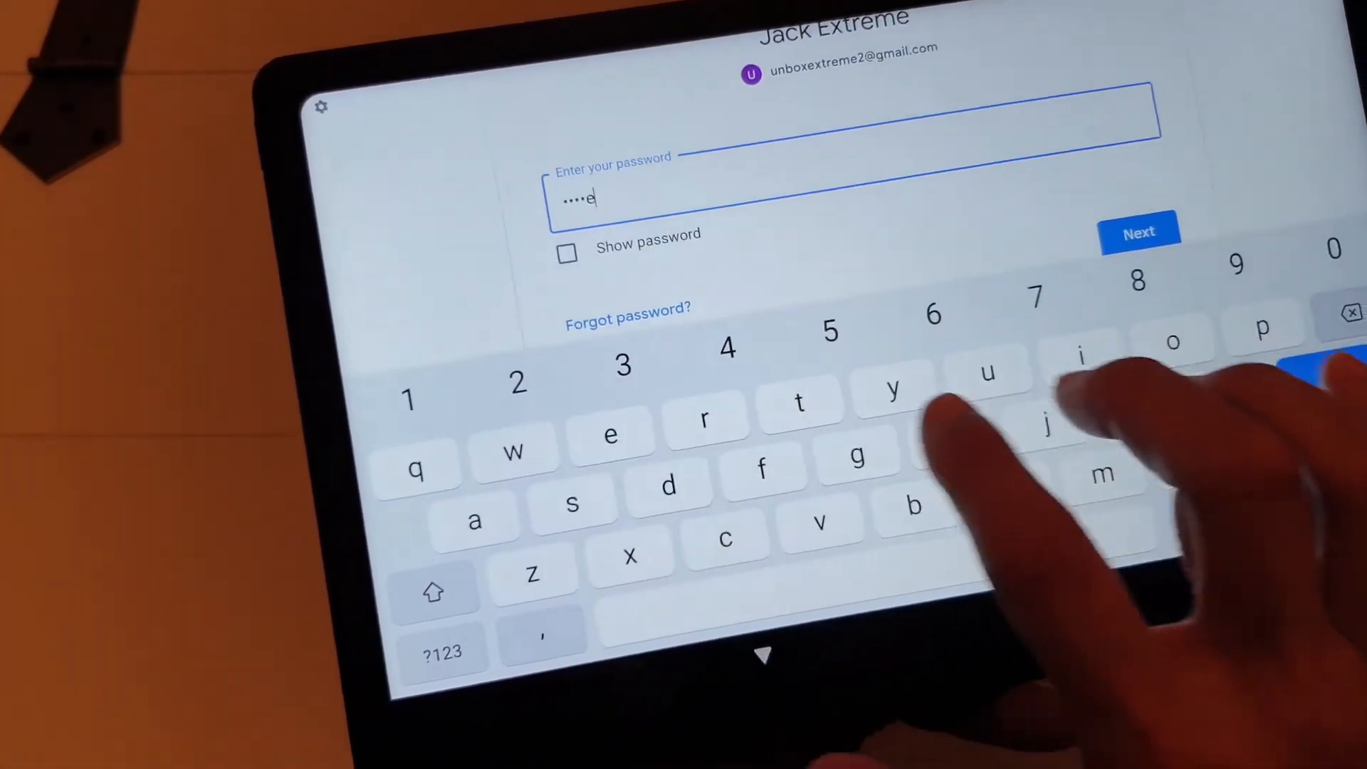
type("4")
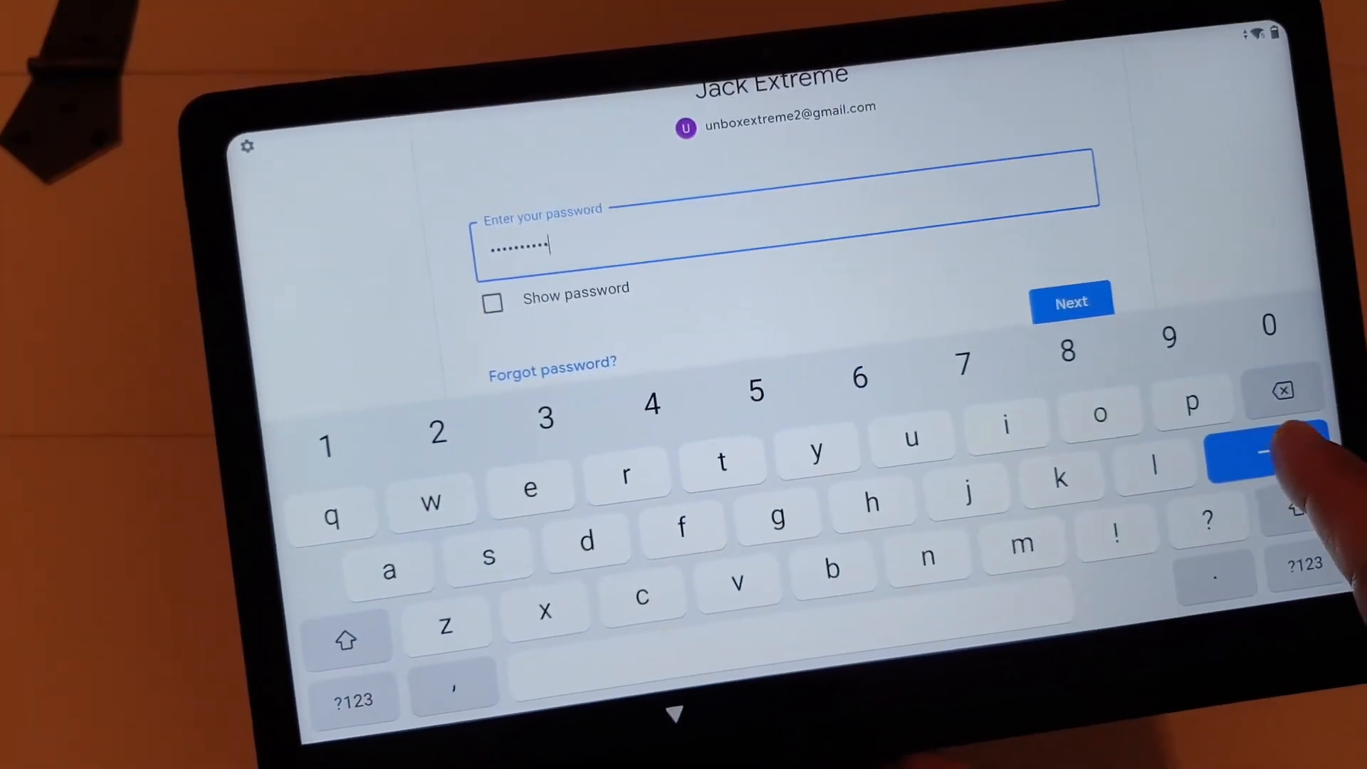
left_click(1071, 302)
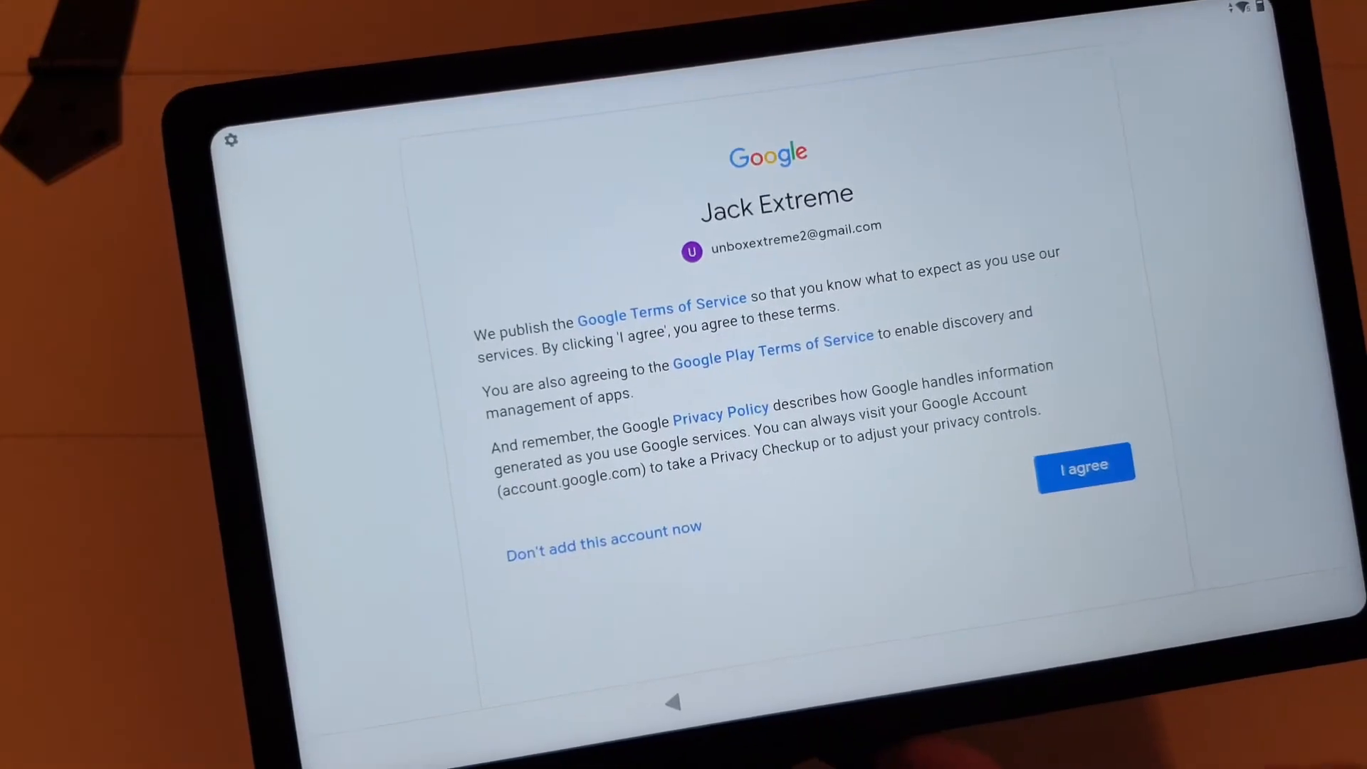
Agree to Google's terms, accept Google services, and choose Google as search provider.
left_click(1084, 466)
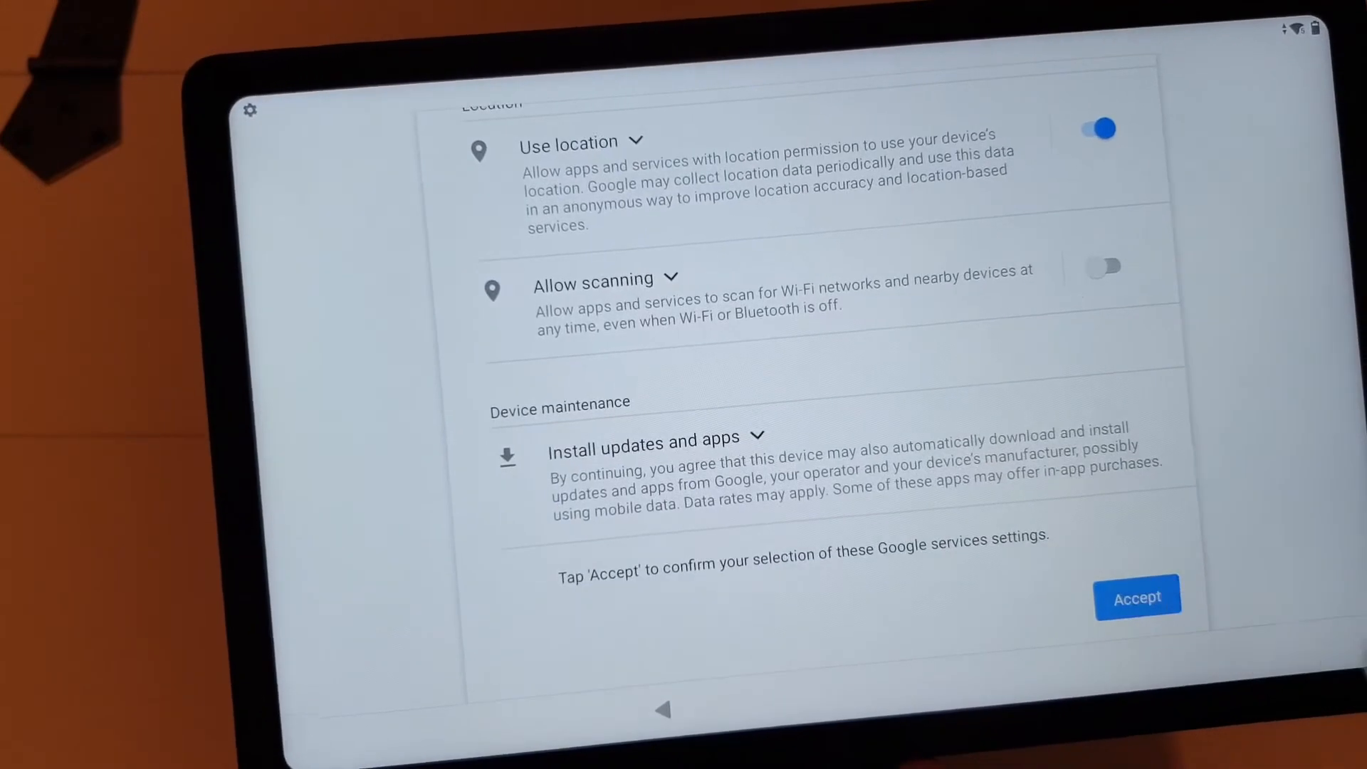
left_click(1137, 597)
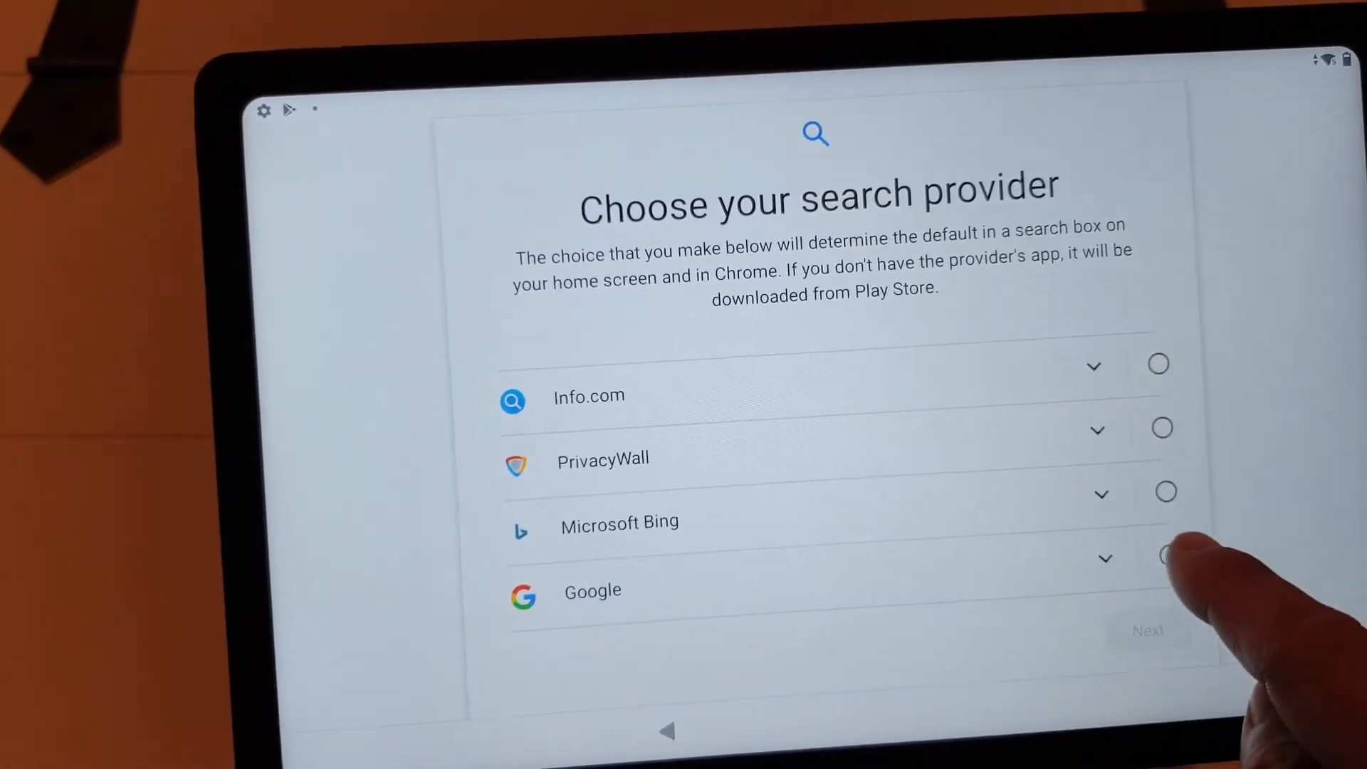
left_click(1164, 556)
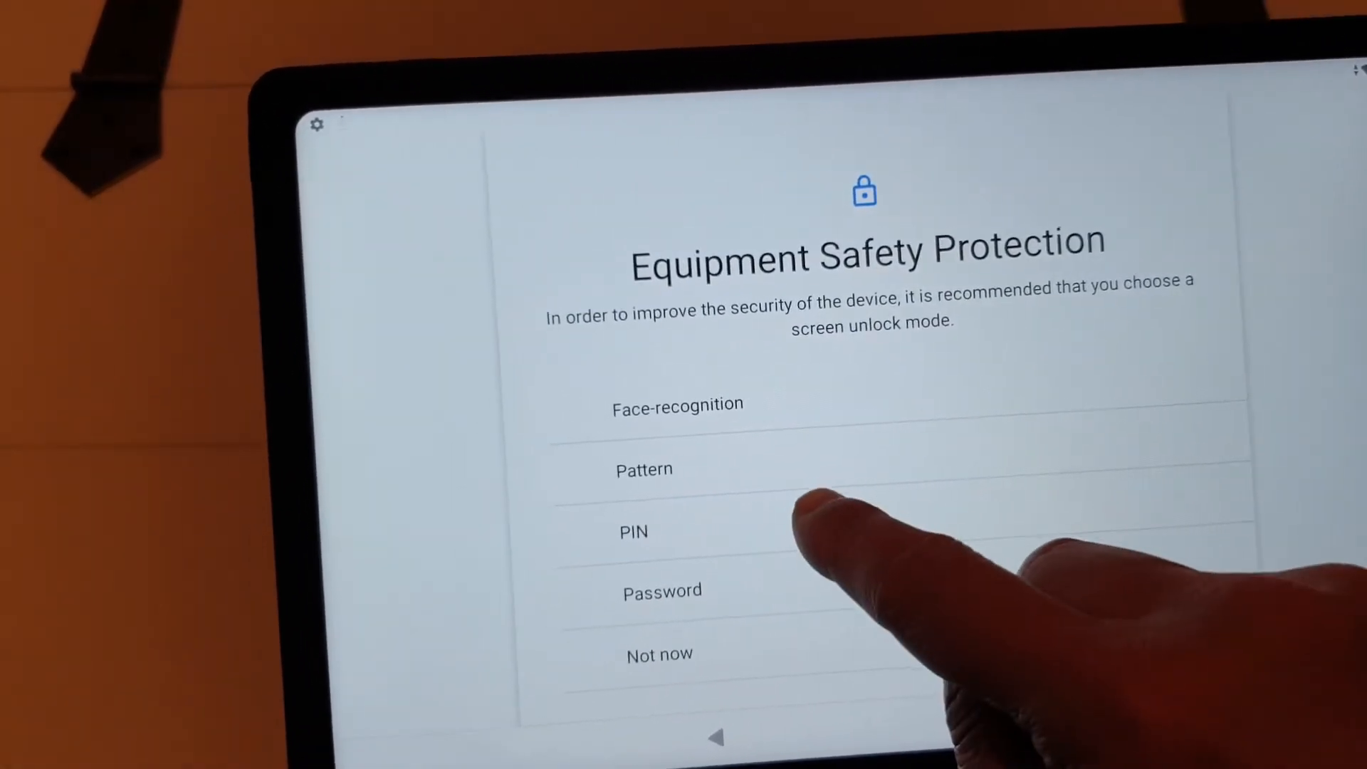
left_click(634, 532)
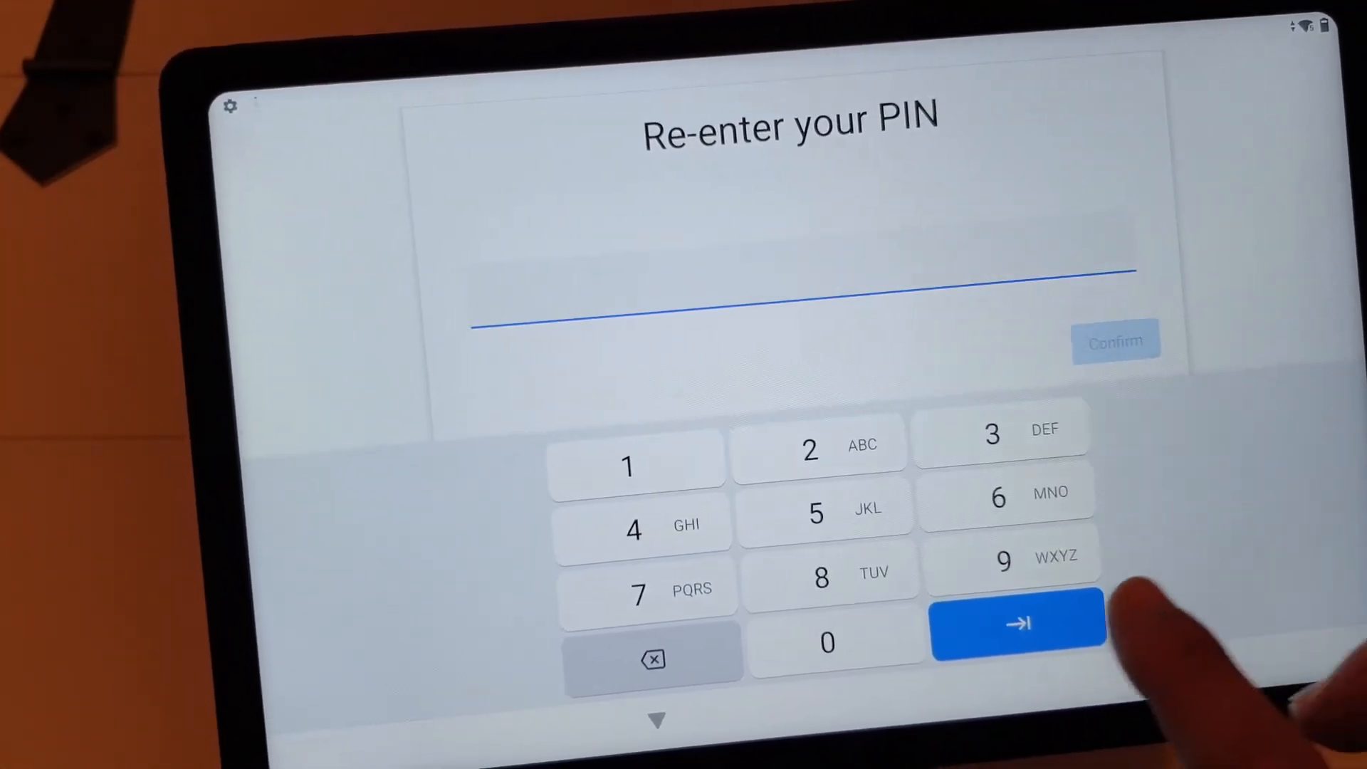
left_click(1003, 561)
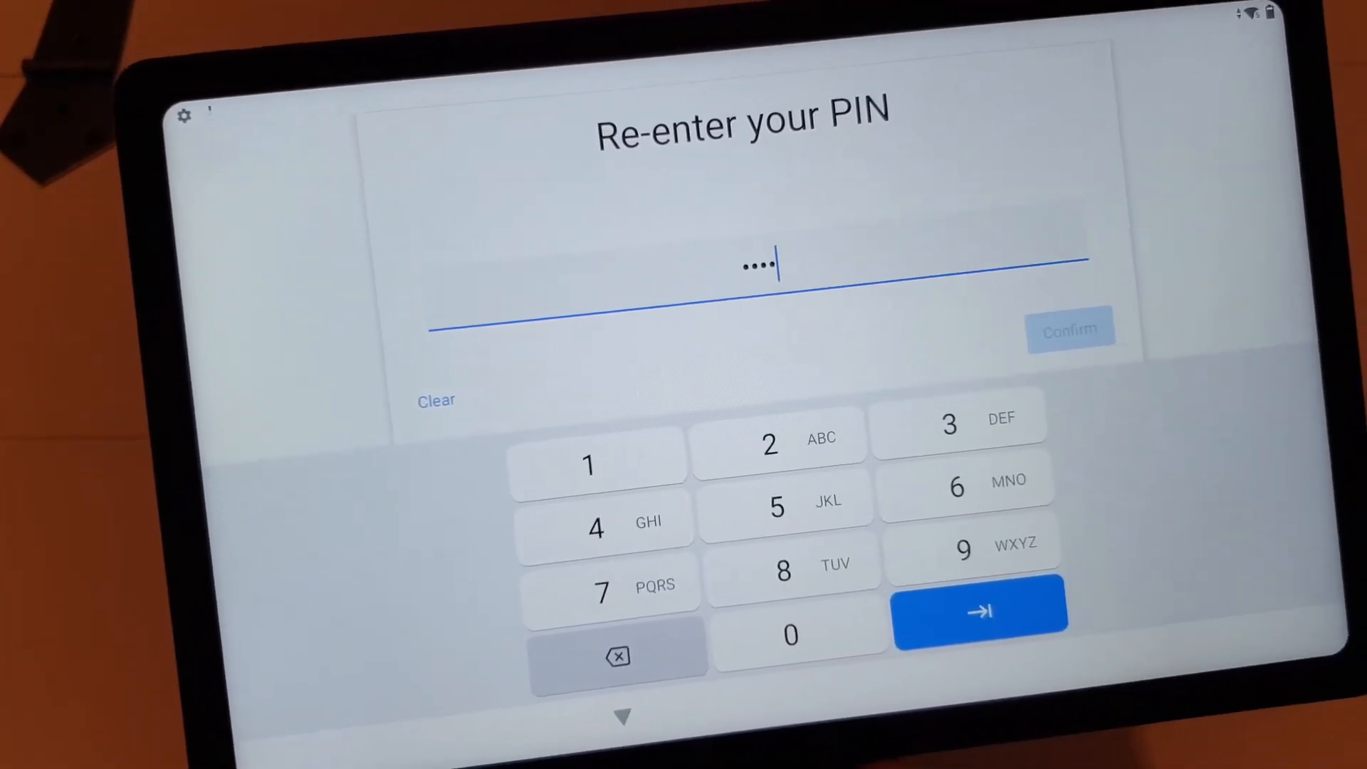
left_click(979, 610)
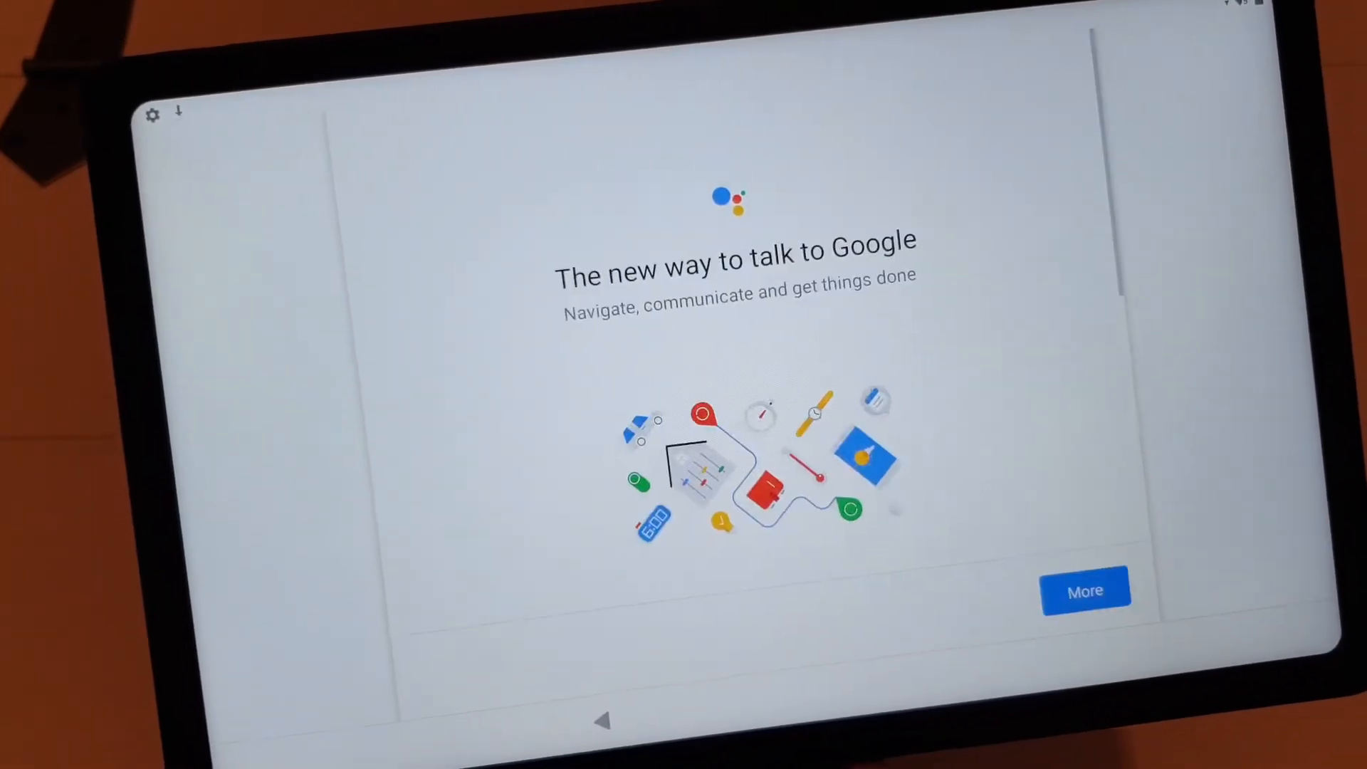
Decline Assistant personalisation, skip Voice Match, and decline extra setup options.
left_click(1086, 591)
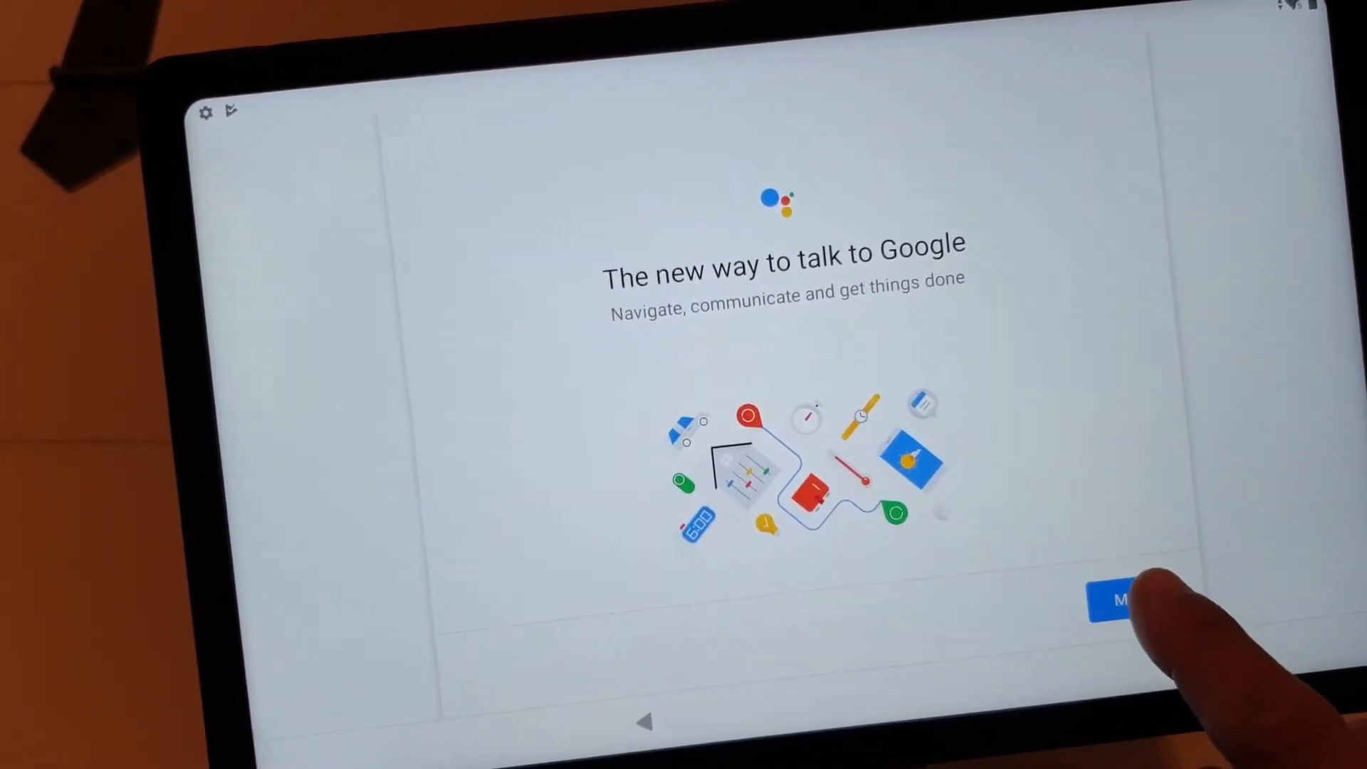
left_click(1126, 598)
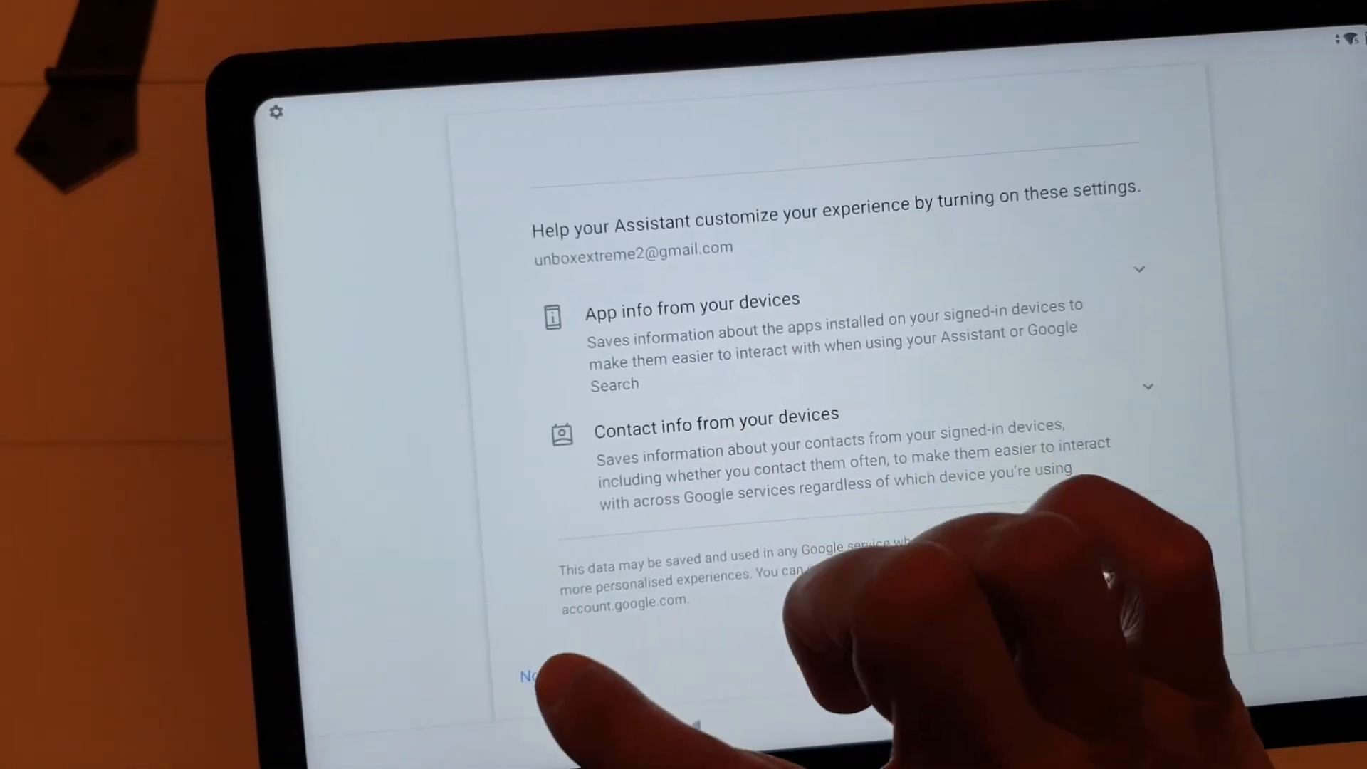
left_click(528, 678)
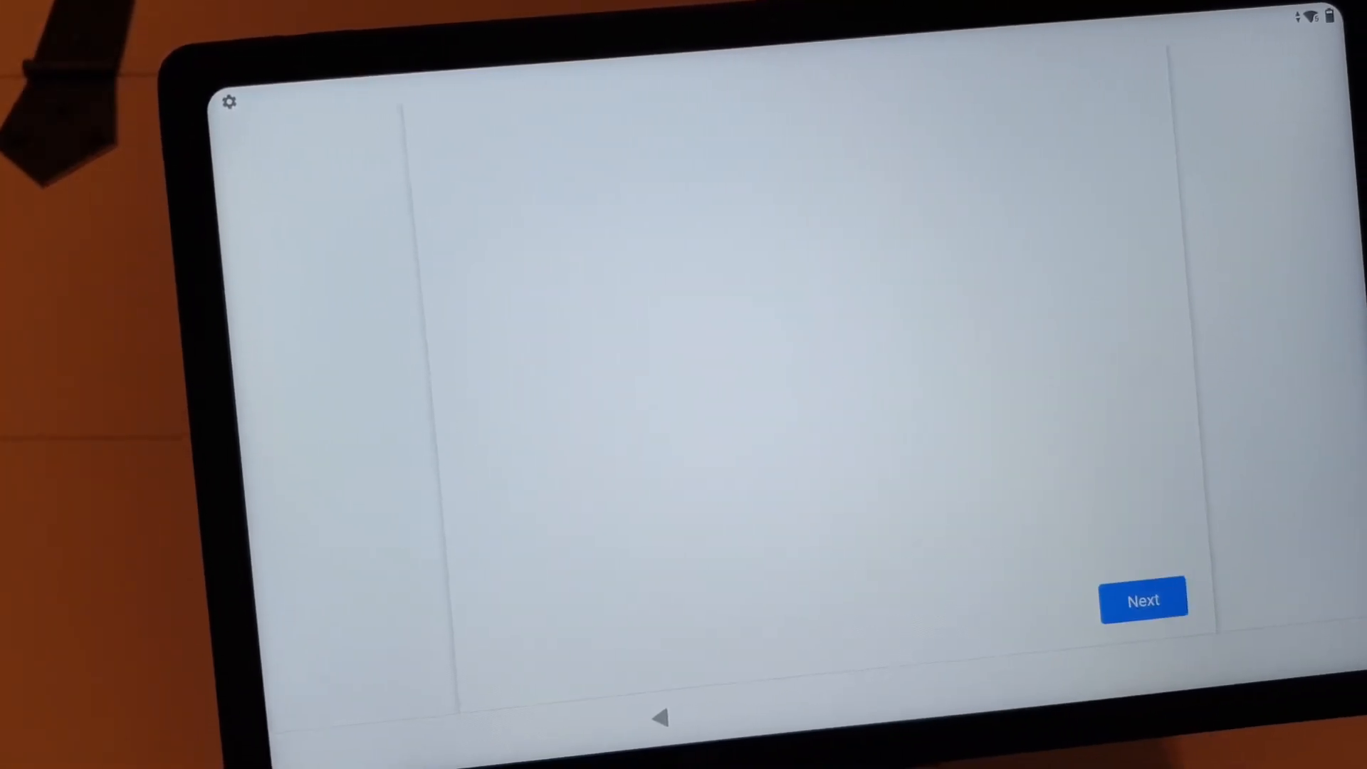
left_click(1143, 600)
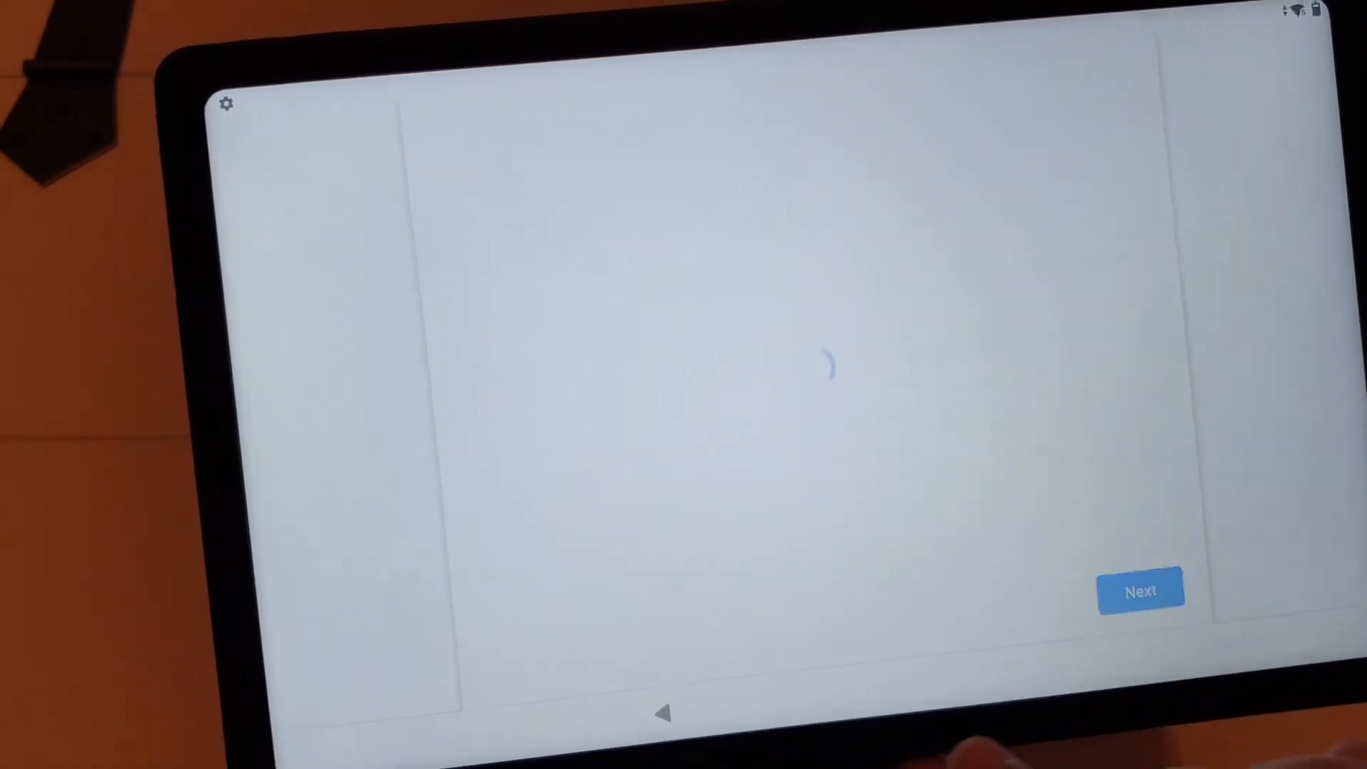
left_click(1141, 591)
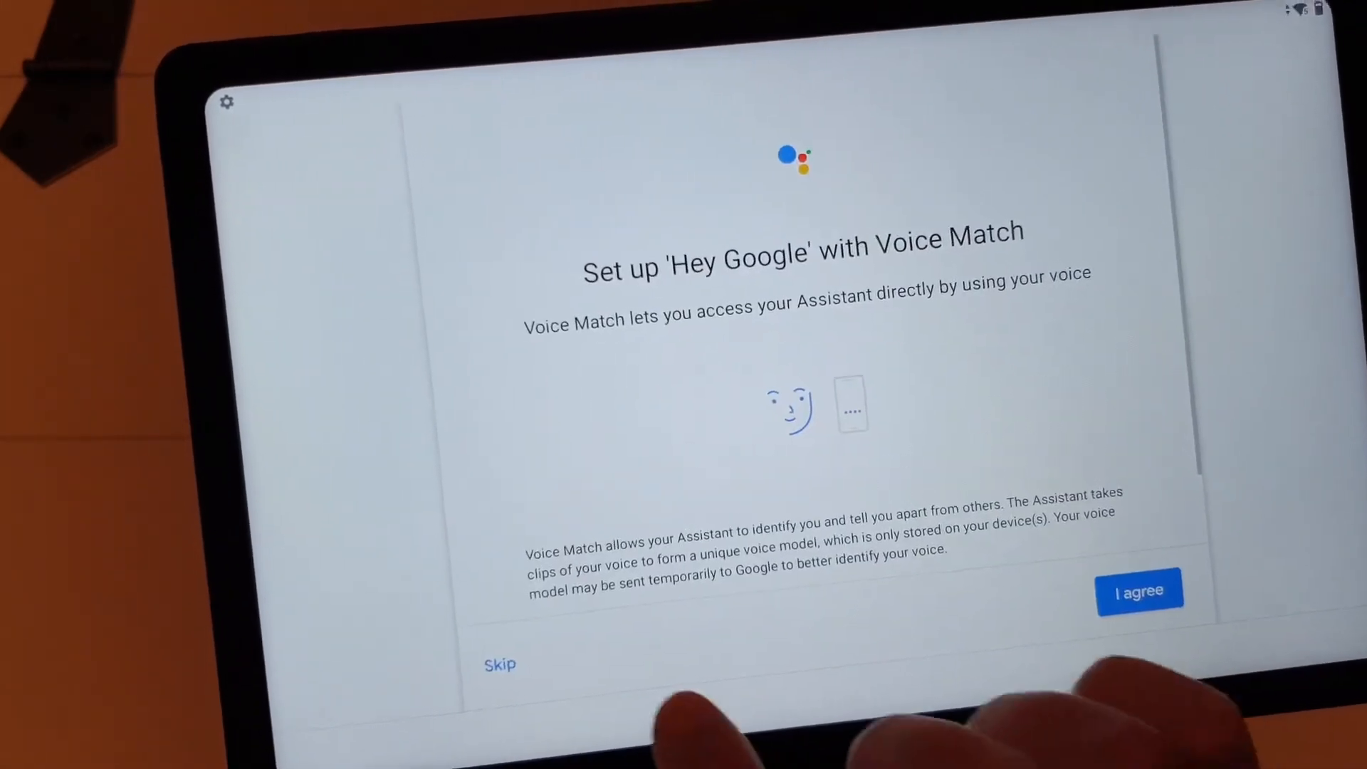
left_click(500, 665)
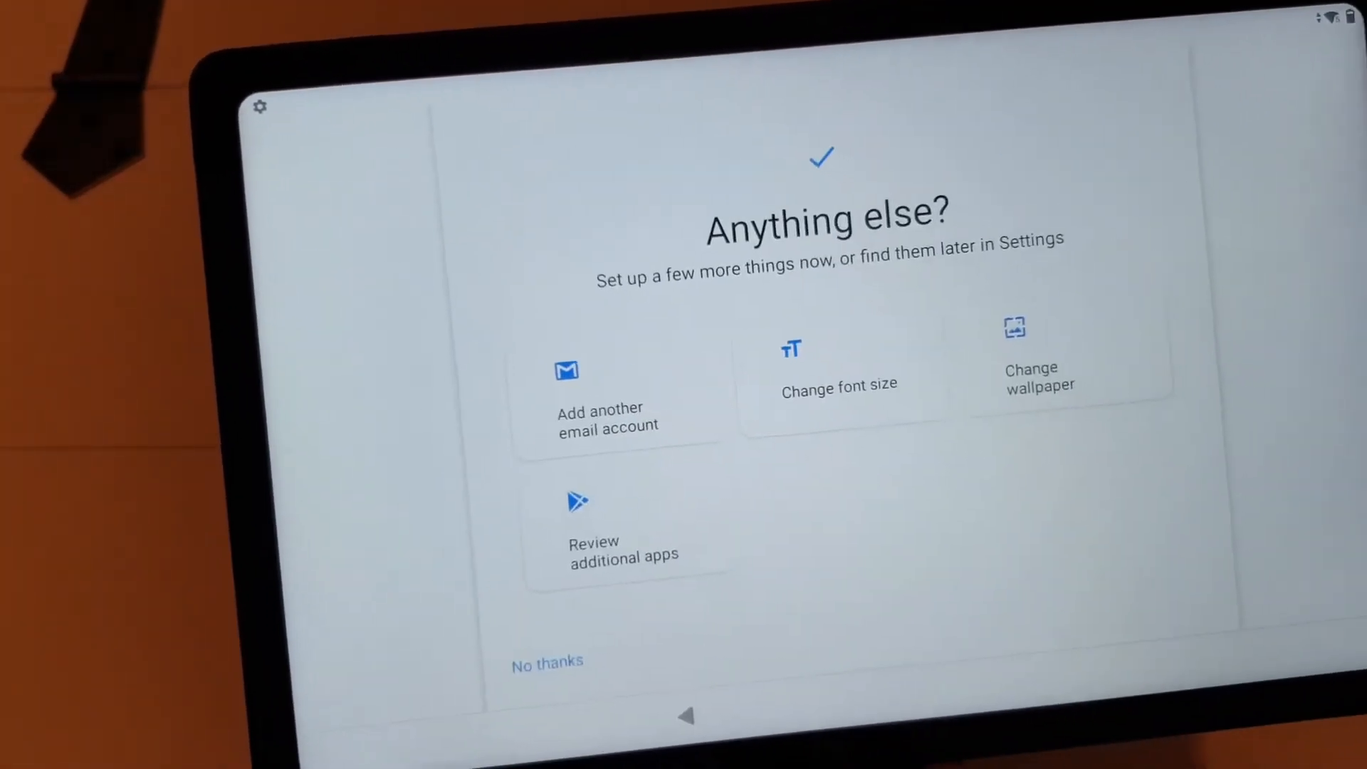
left_click(547, 663)
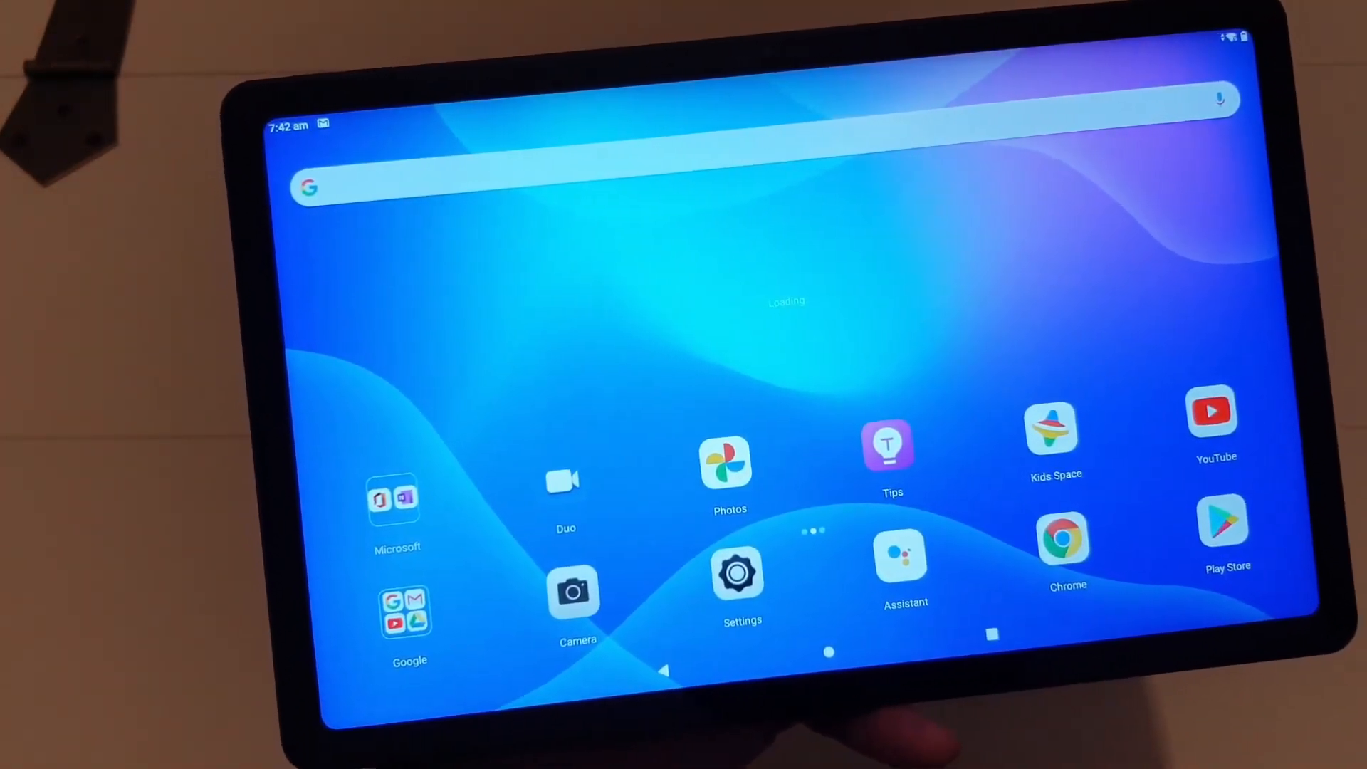
Swipe down to expand Quick Settings over Jack's launcher home screen.
scroll("up", 3)
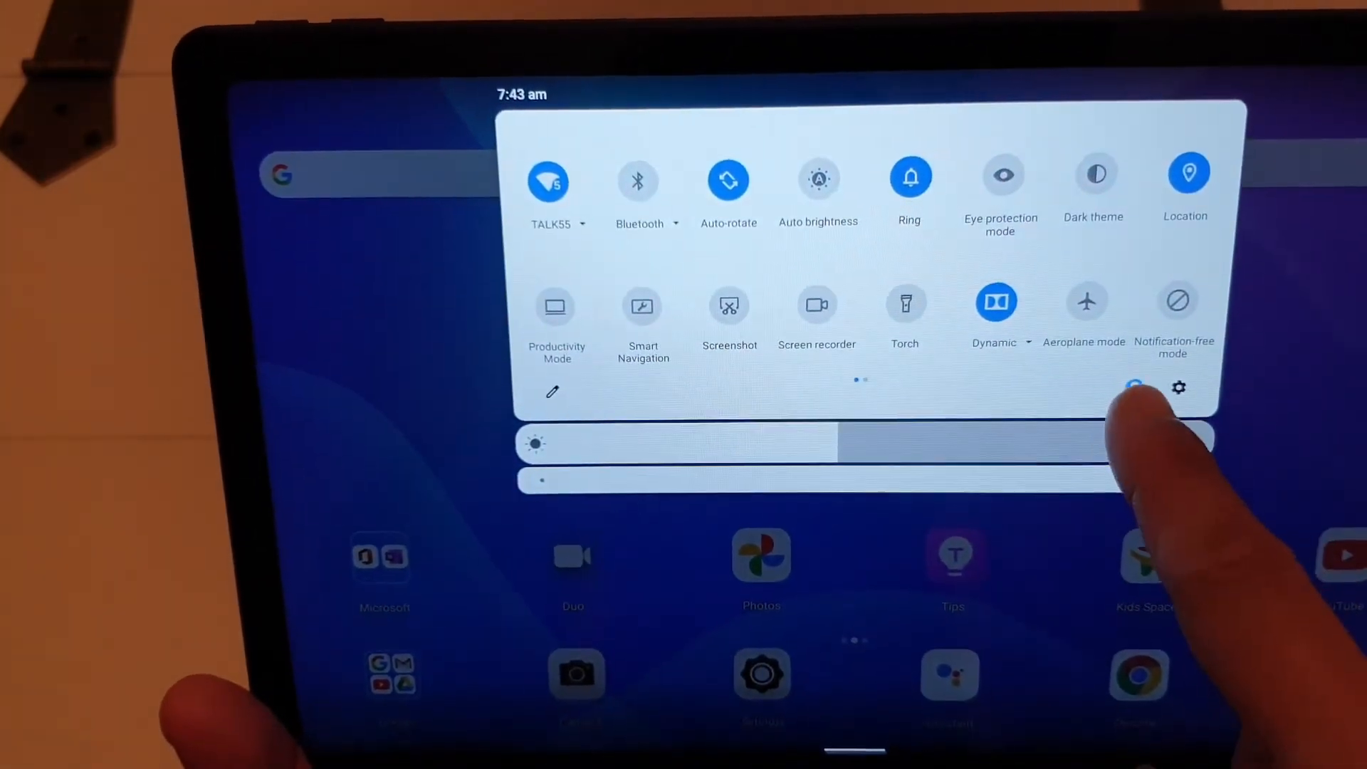
Add a new user profile for Jane from the Quick Settings user list.
left_click(1135, 388)
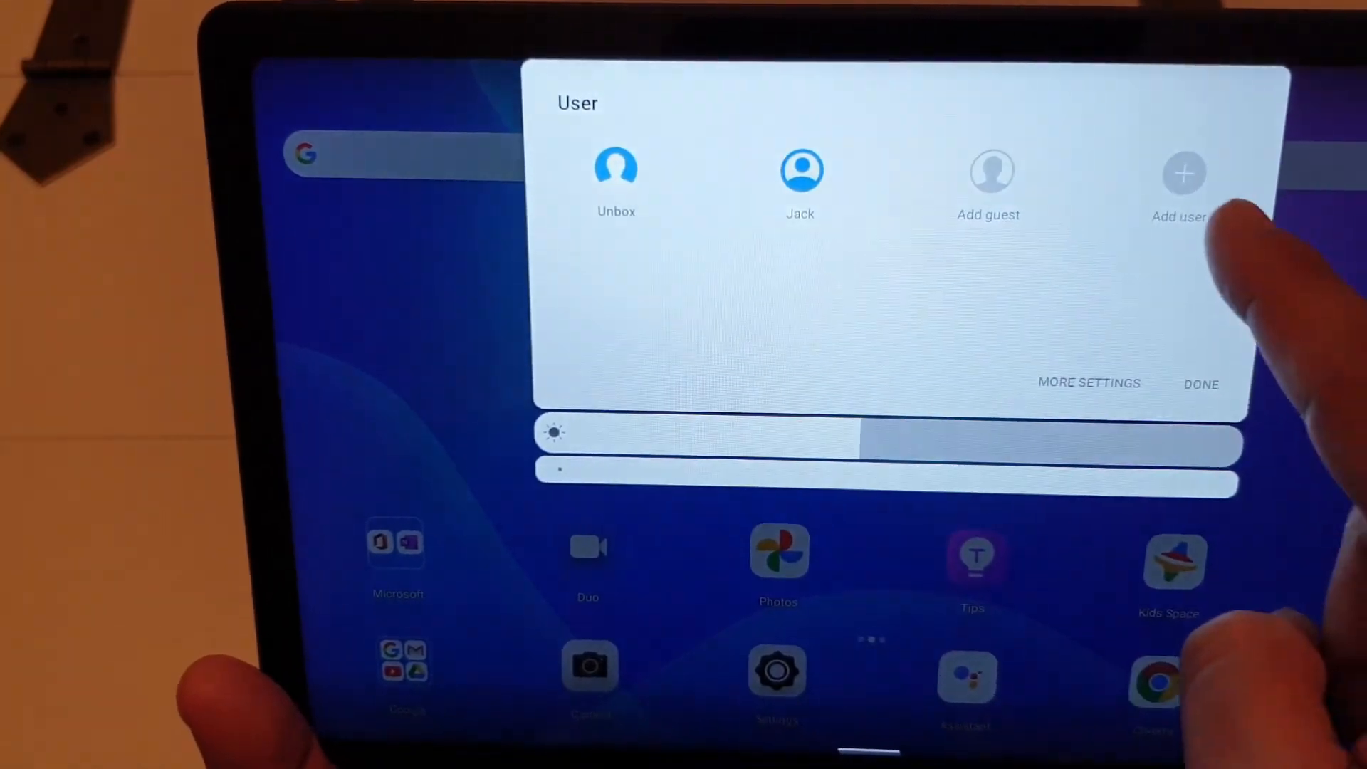
left_click(1184, 172)
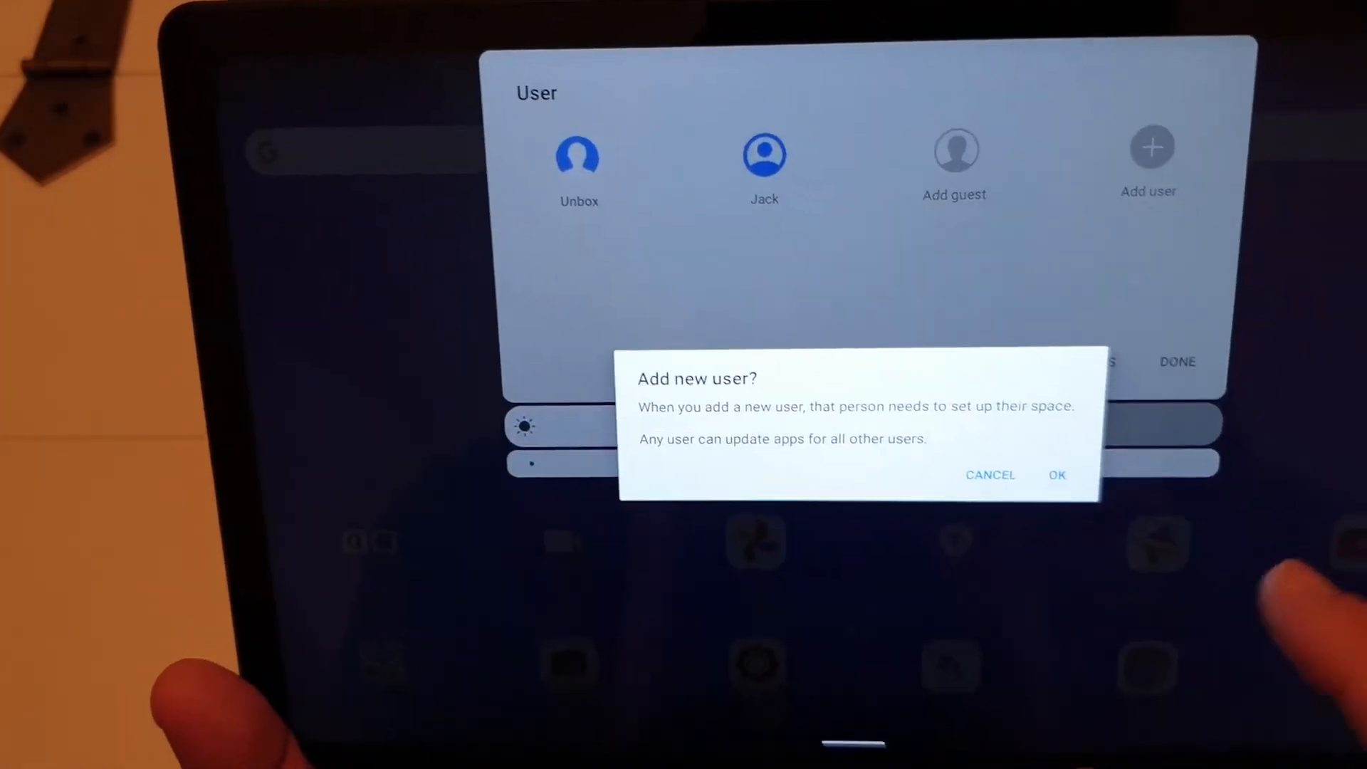
left_click(990, 475)
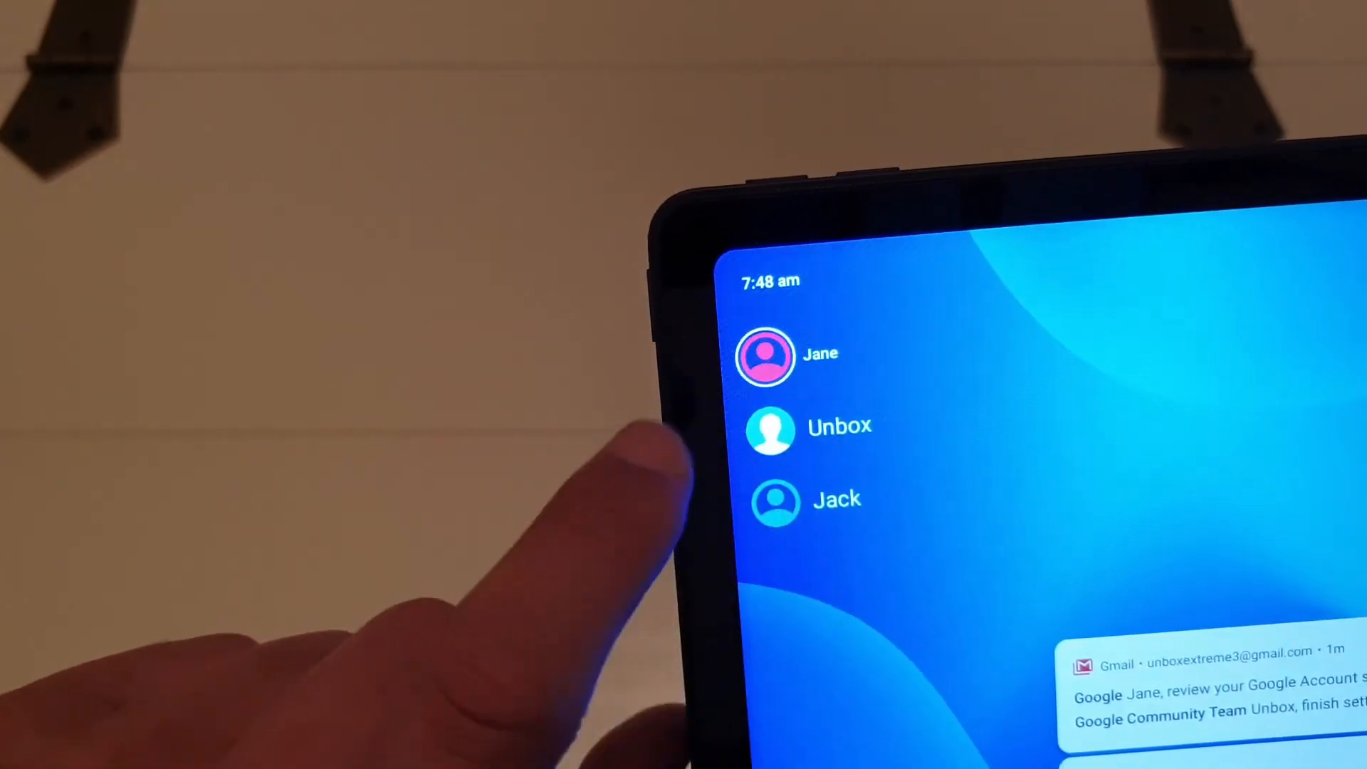
Select Unbox on the lock screen and enter its PIN.
left_click(766, 359)
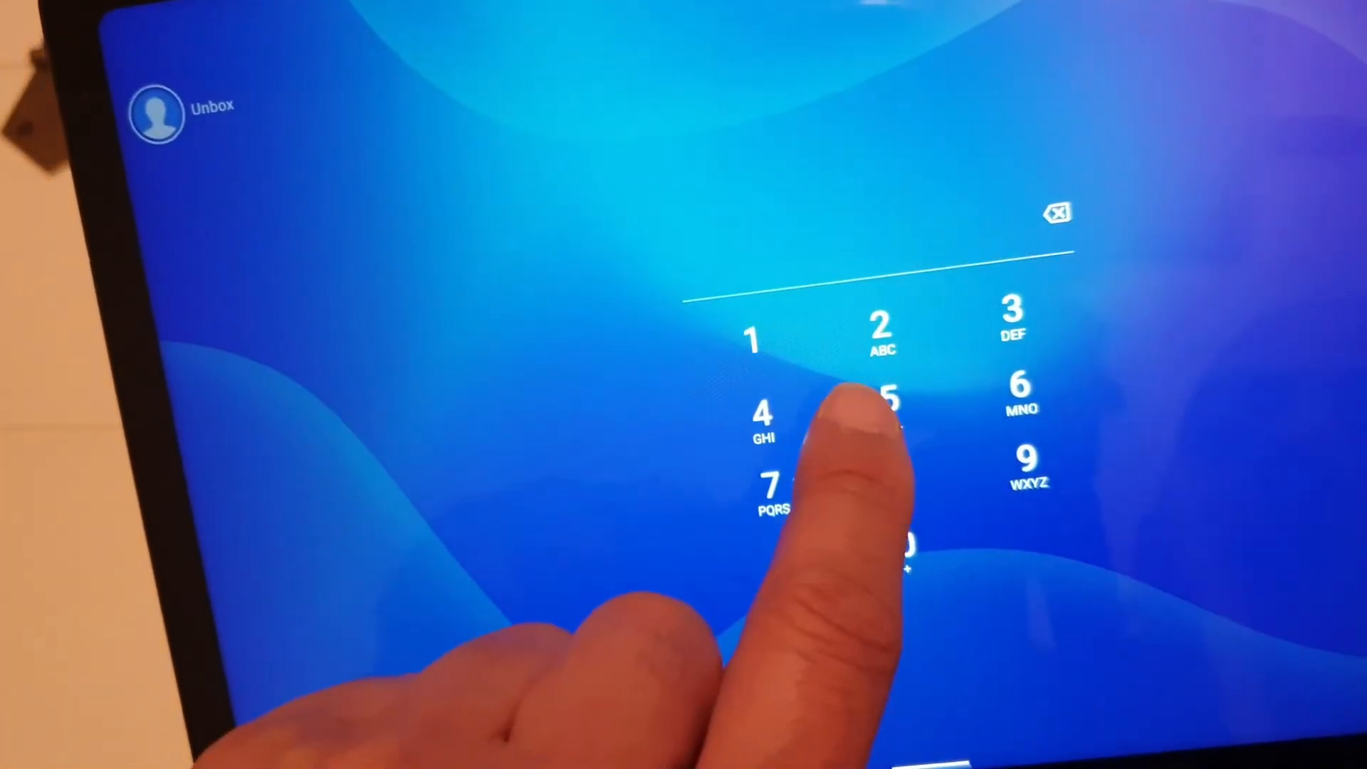
left_click(859, 423)
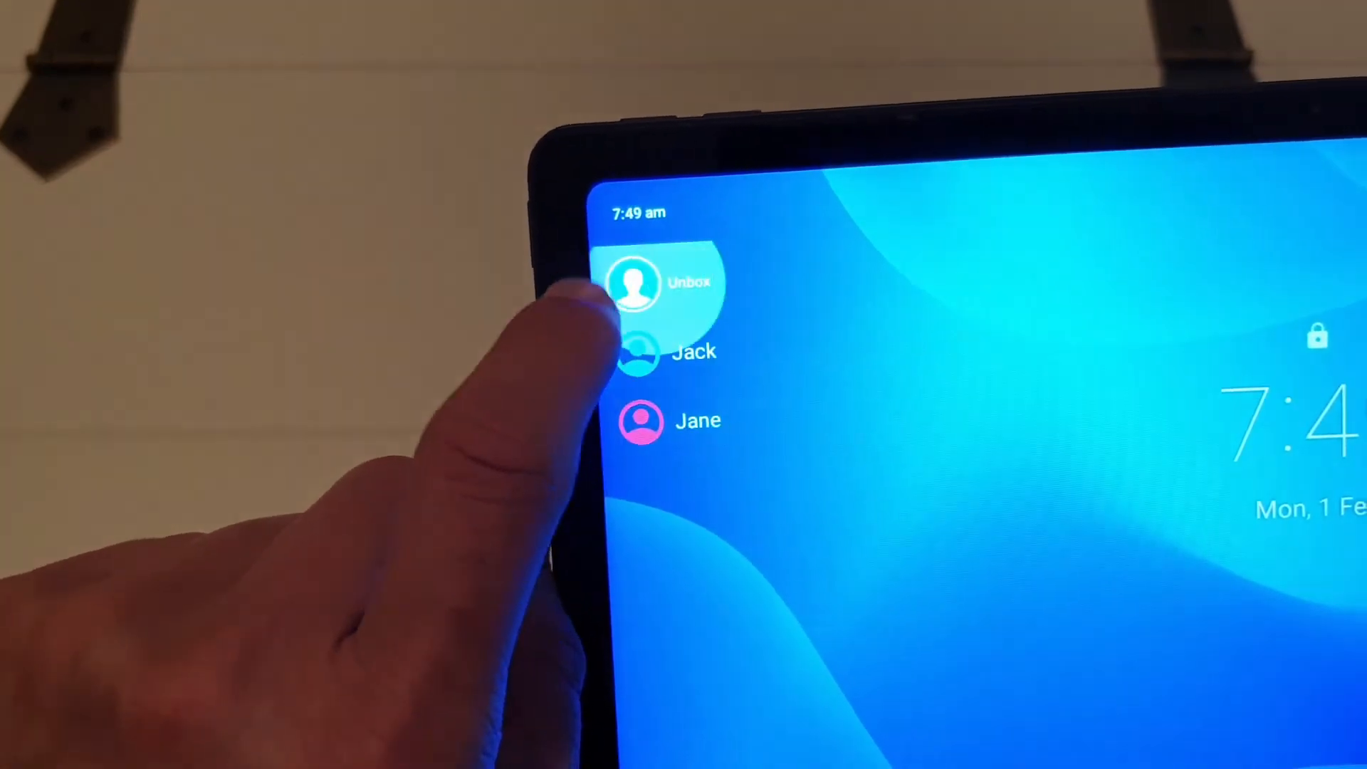
Select Jack on the lock screen and unlock his profile with his PIN.
left_click(672, 350)
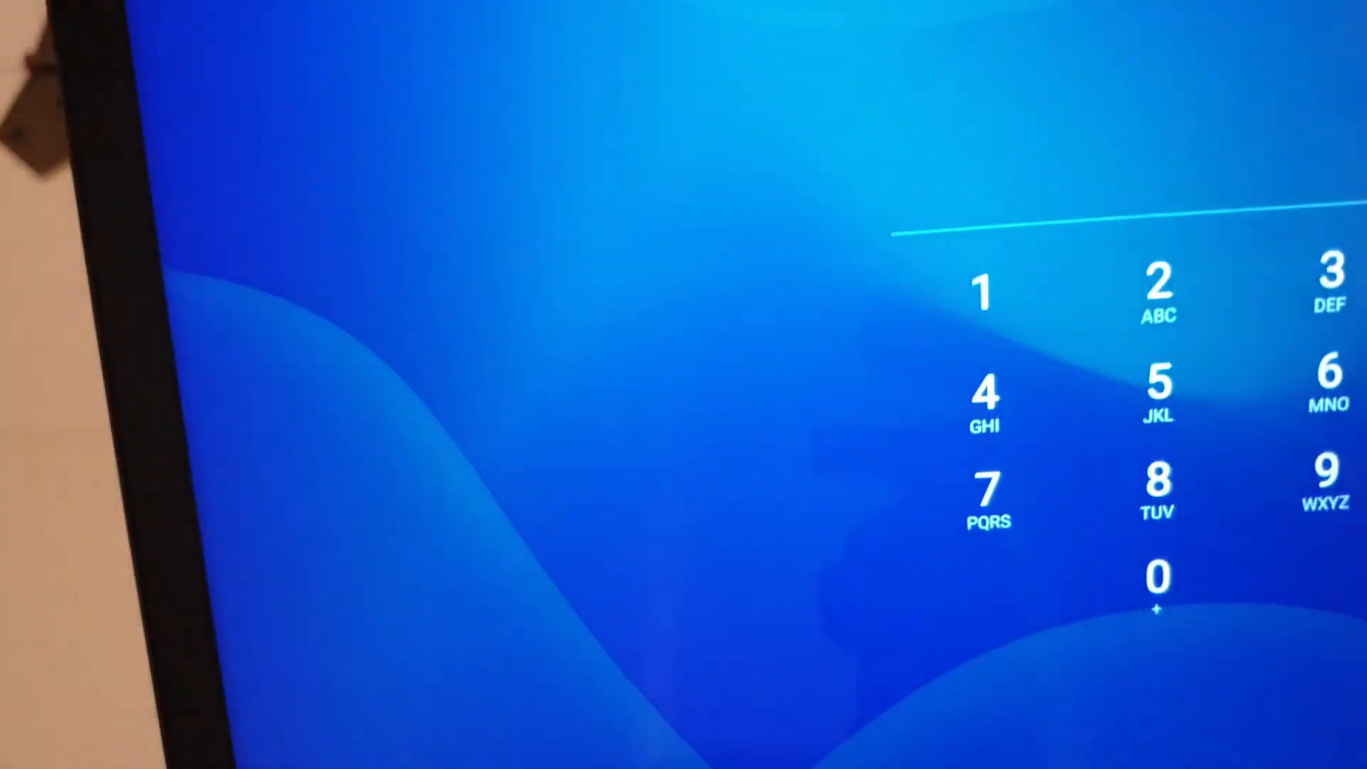
left_click(1022, 467)
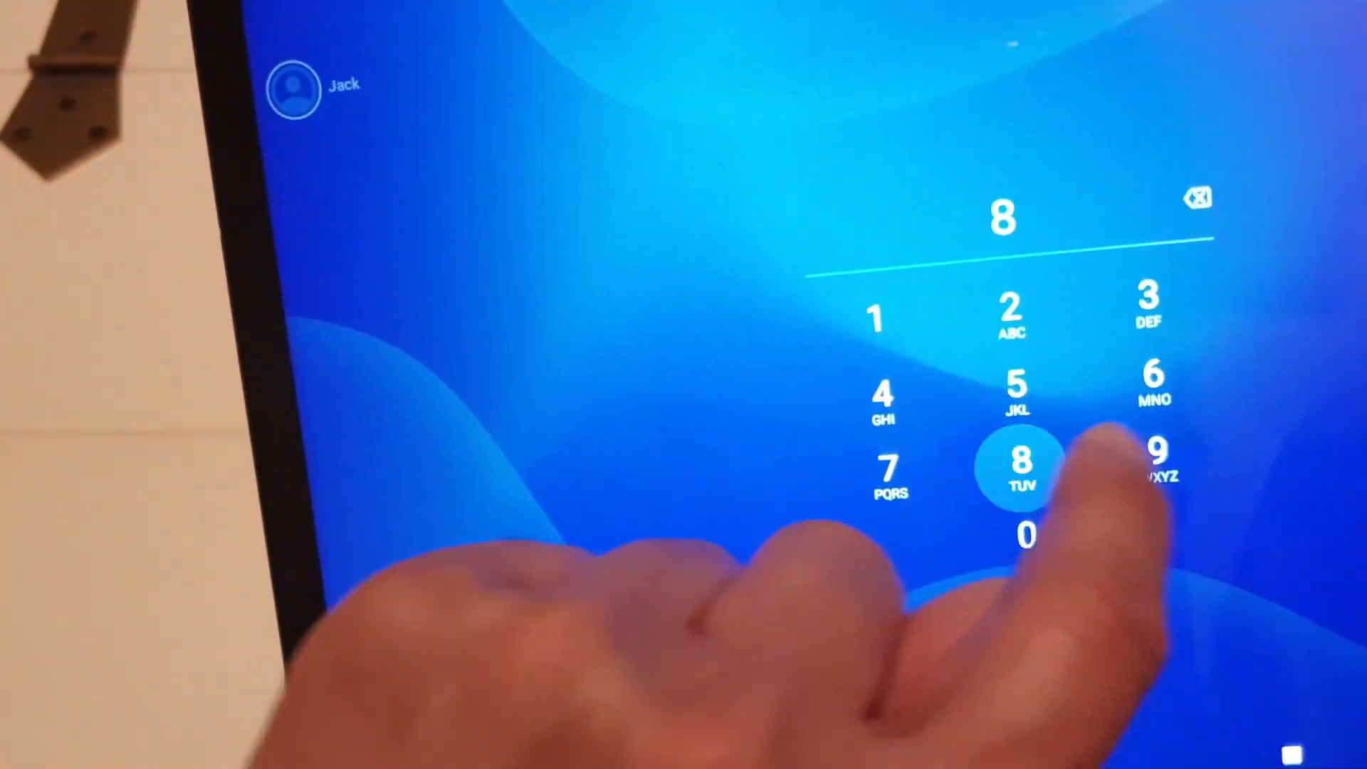
left_click(1022, 465)
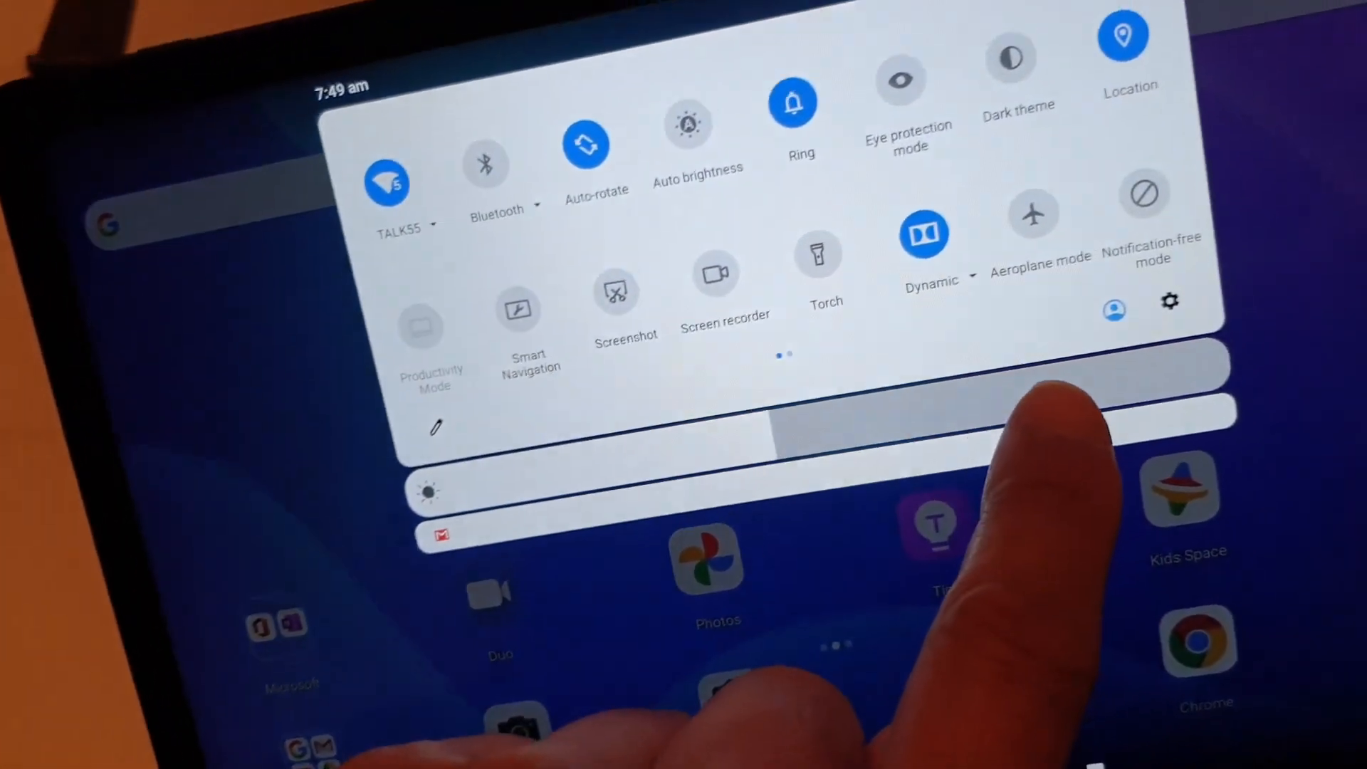
Switch from Jack to Unbox via the Quick Settings user list and enter Unbox's PIN.
left_click(1114, 310)
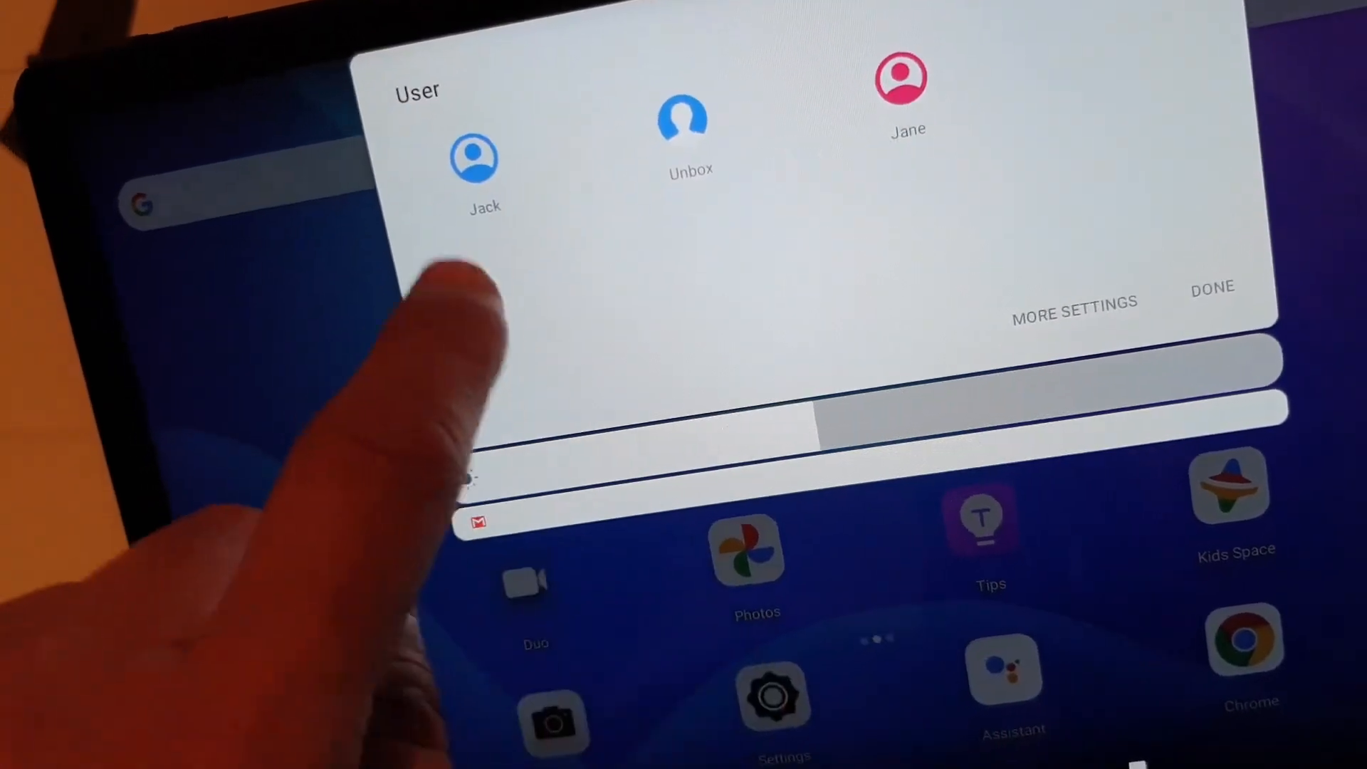
left_click(684, 127)
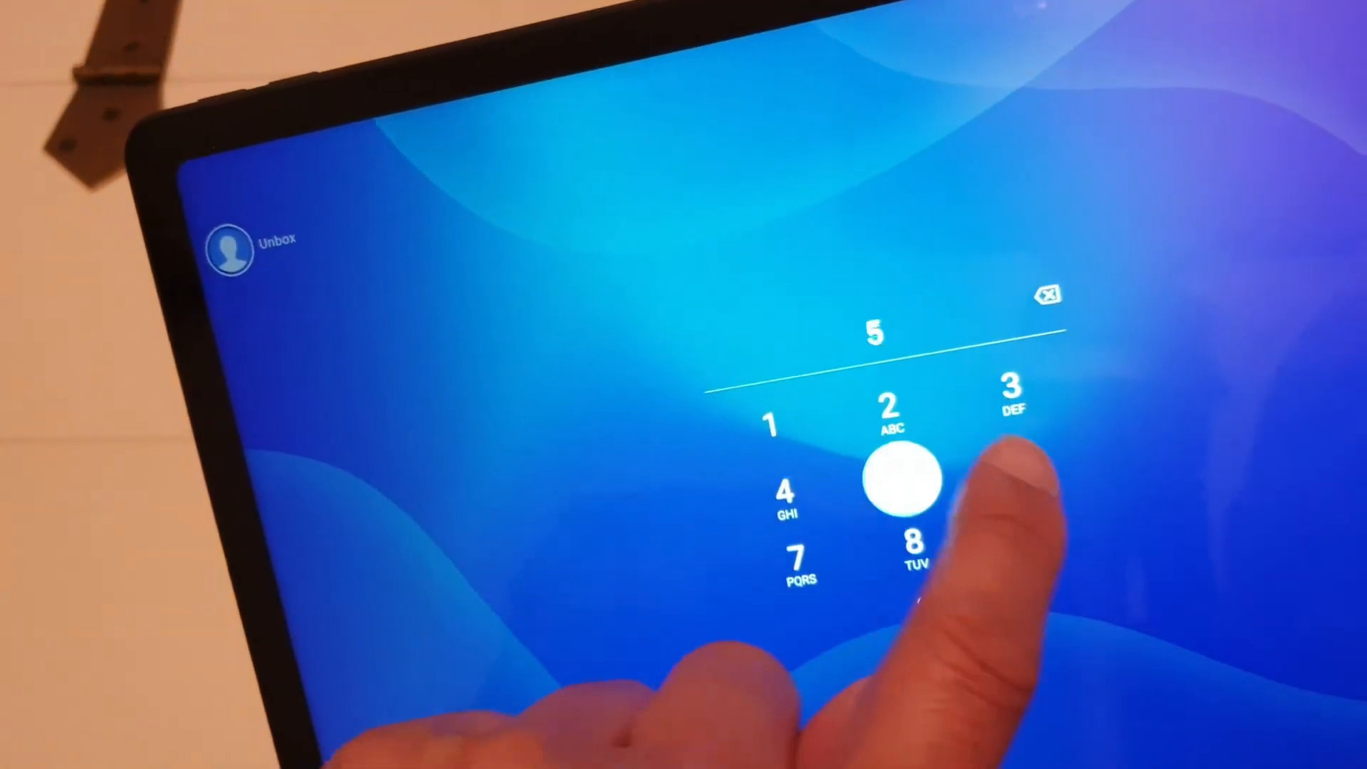
left_click(906, 479)
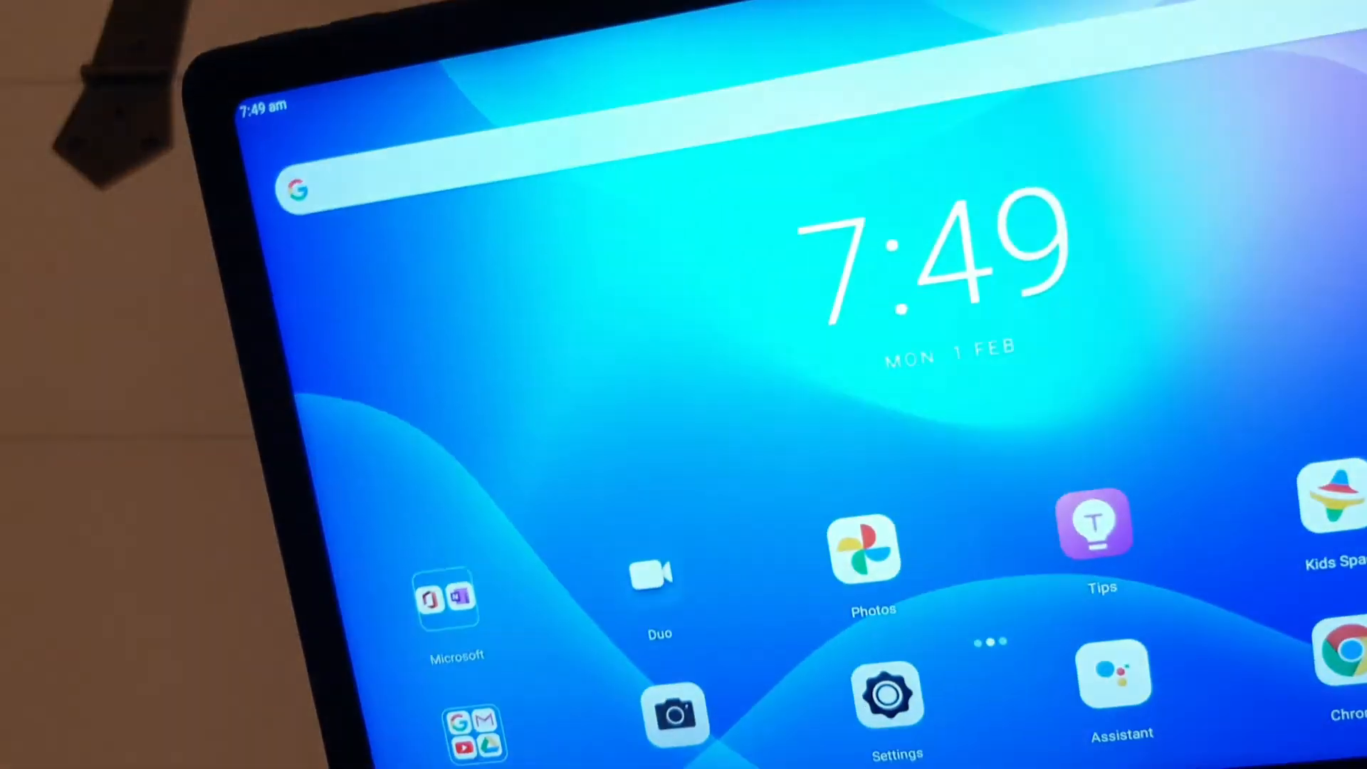